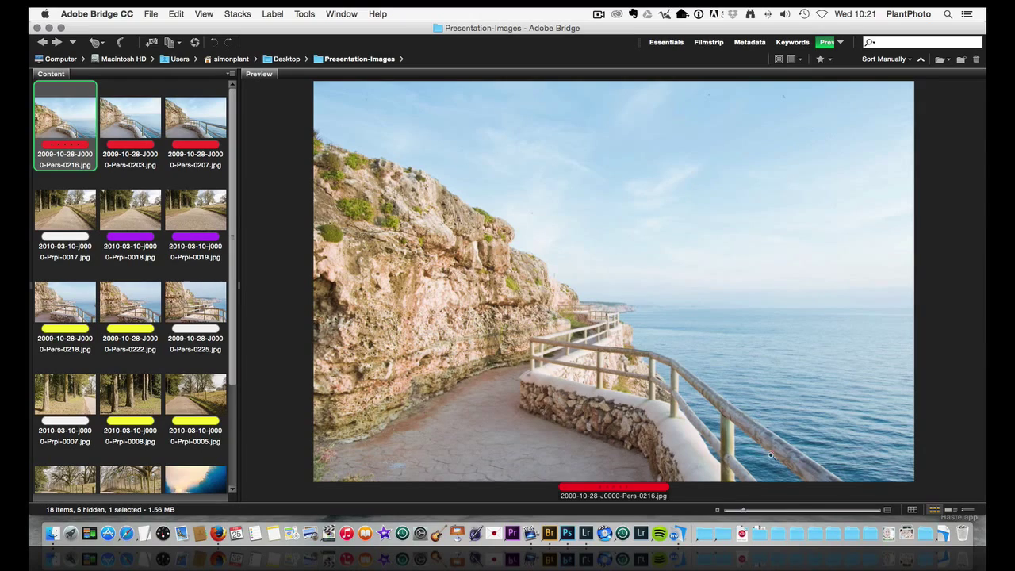
Preview cliff walkway photos 0216, 0203 and 0207 twice over, finishing on 0207.
left_click(577, 342)
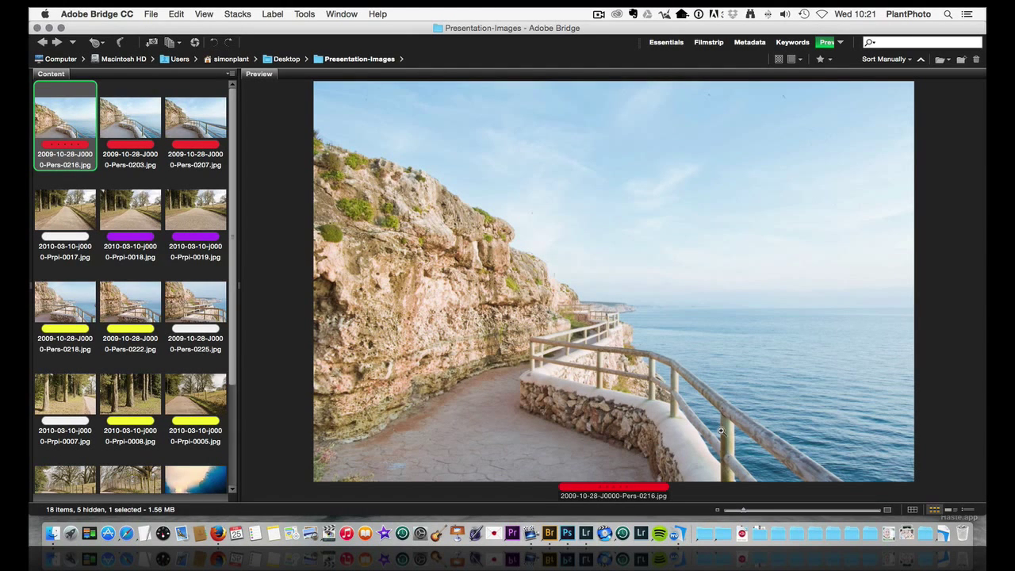
mouse_move(46, 124)
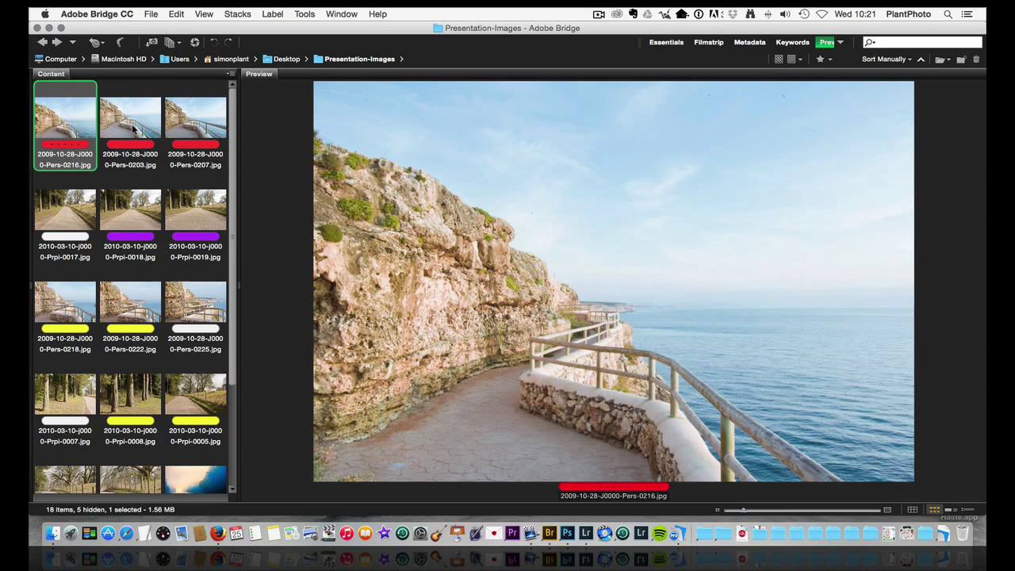
left_click(131, 119)
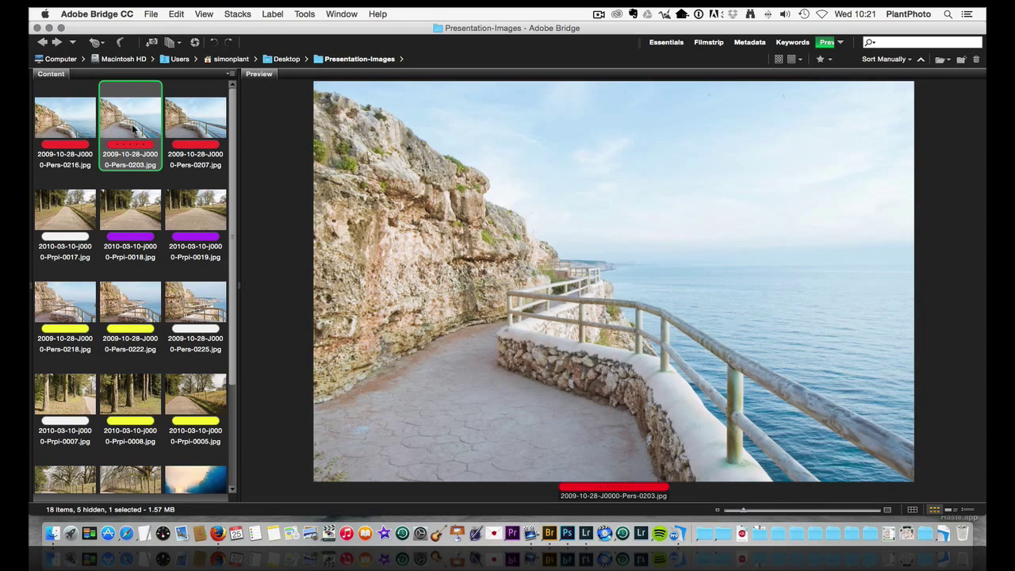
left_click(195, 119)
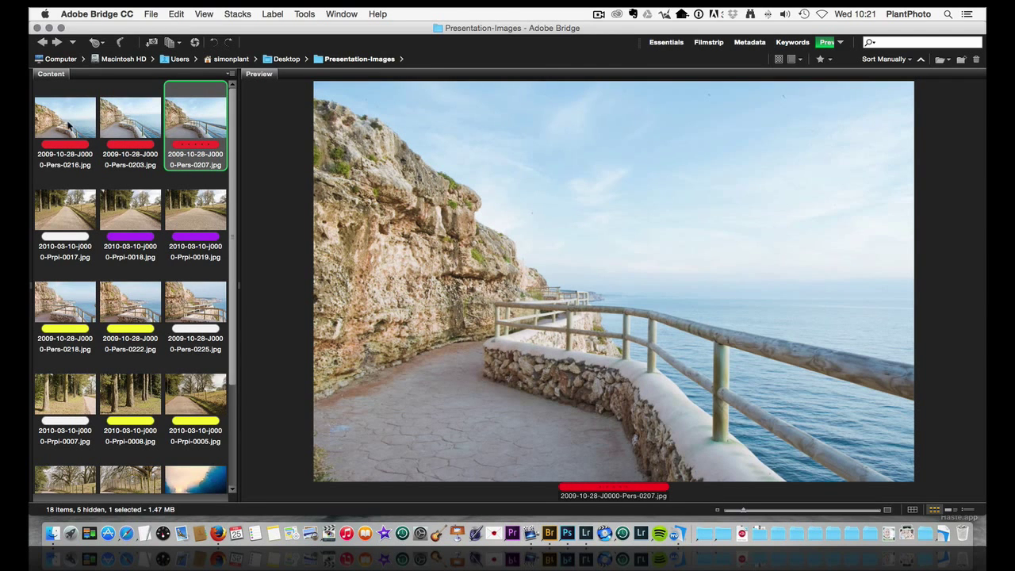
left_click(844, 411)
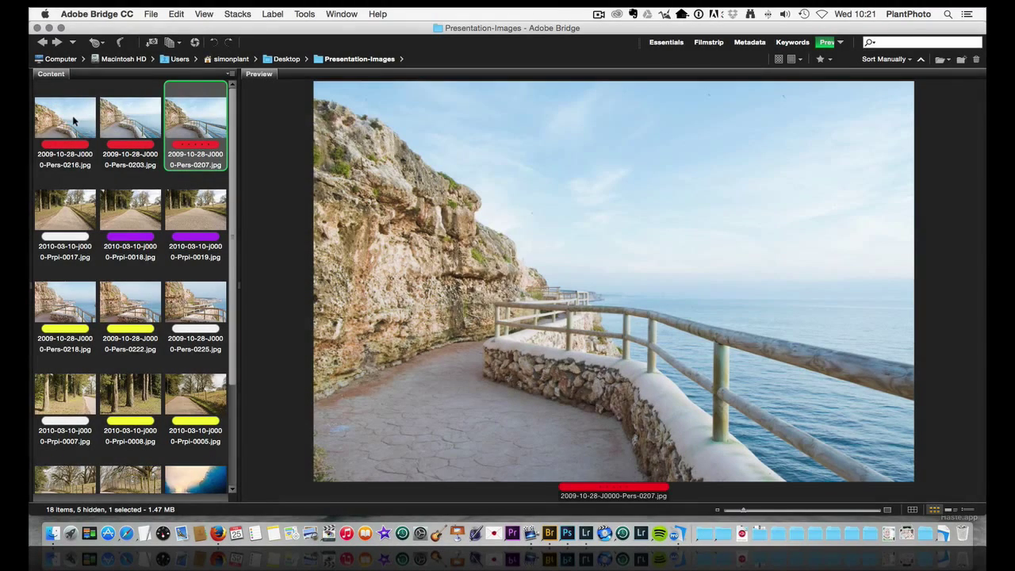
left_click(65, 119)
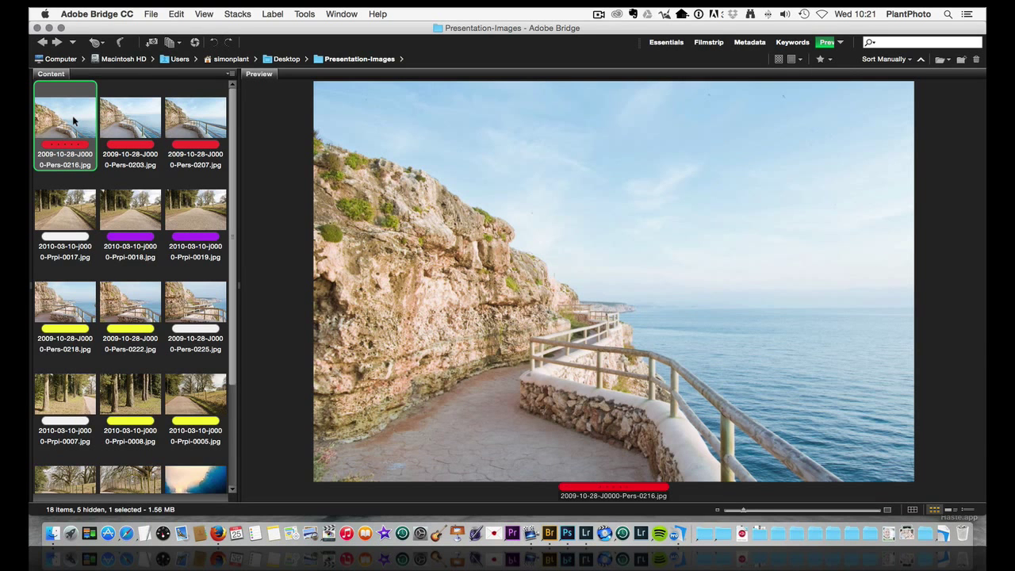
mouse_move(113, 127)
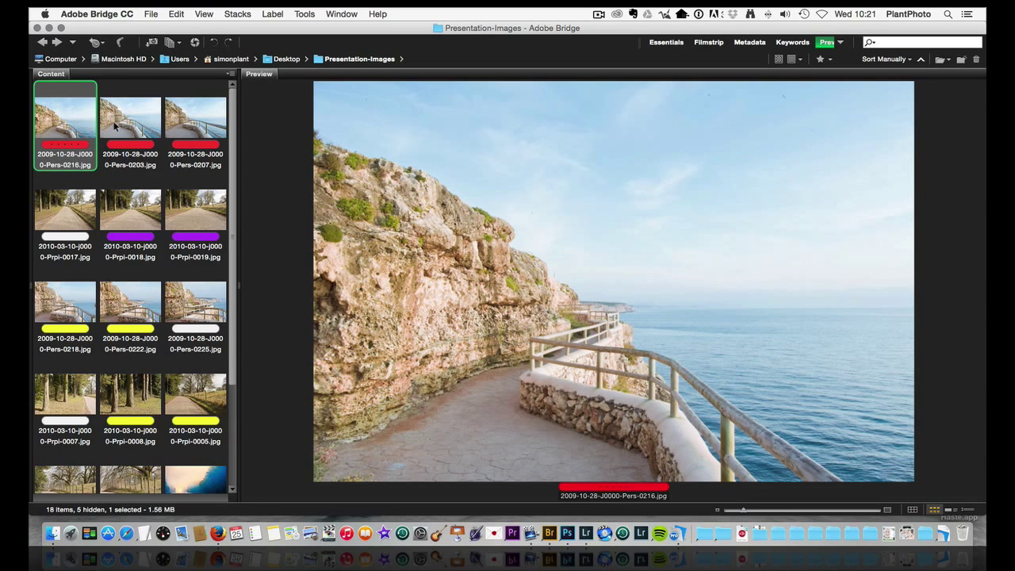
left_click(130, 119)
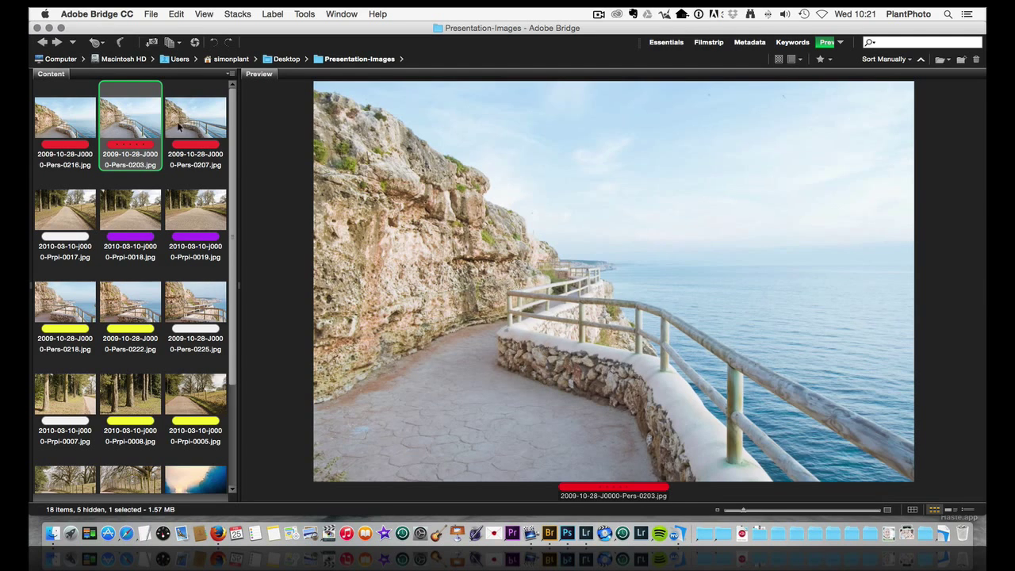
left_click(195, 119)
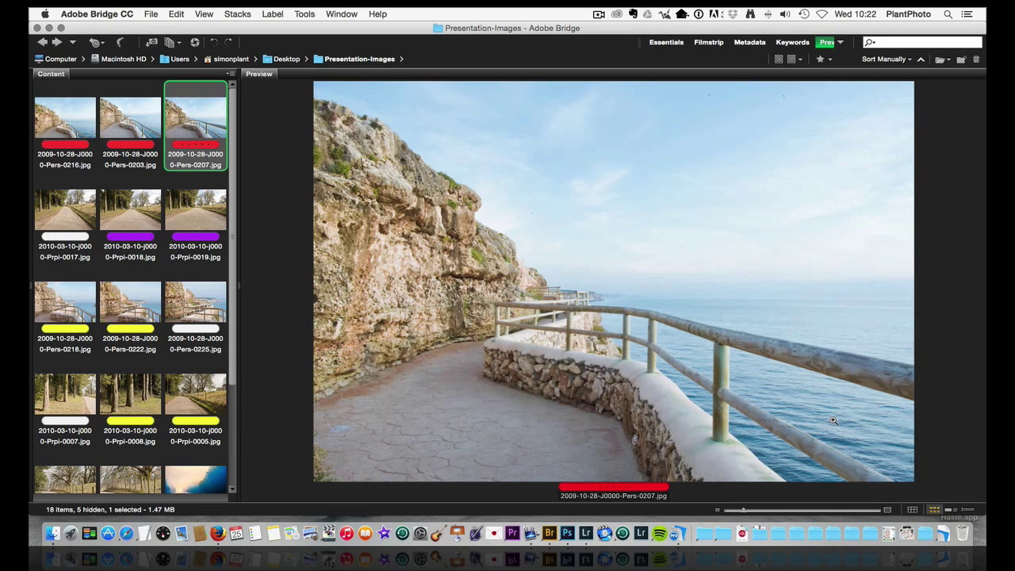
mouse_move(669, 338)
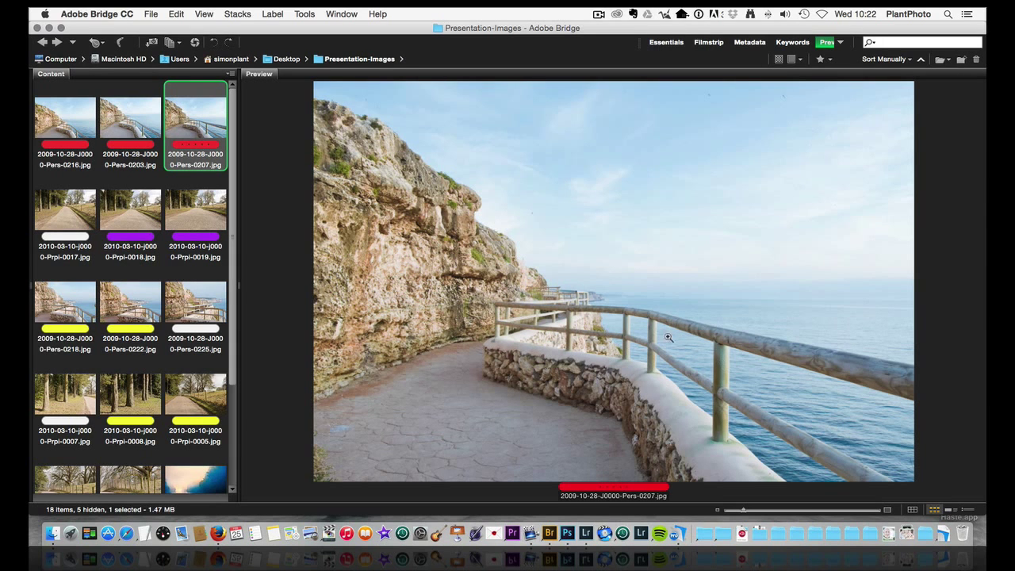
mouse_move(307, 231)
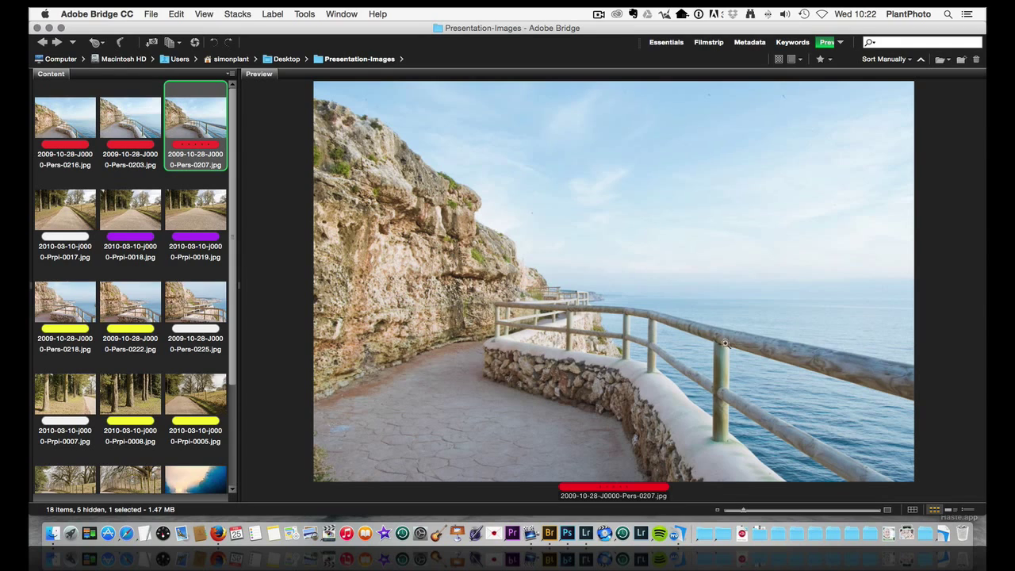
left_click(848, 407)
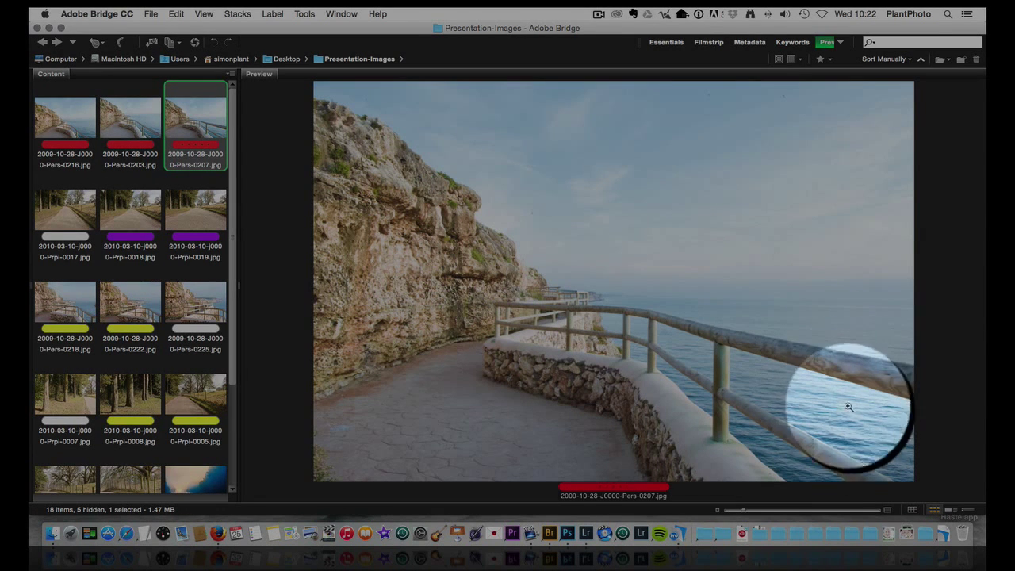
mouse_move(841, 405)
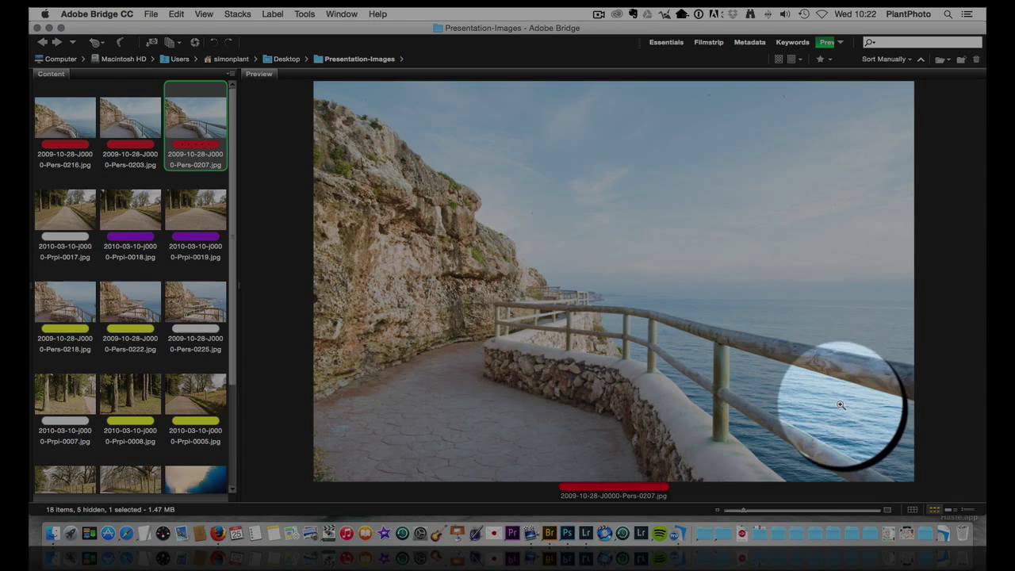
mouse_move(868, 389)
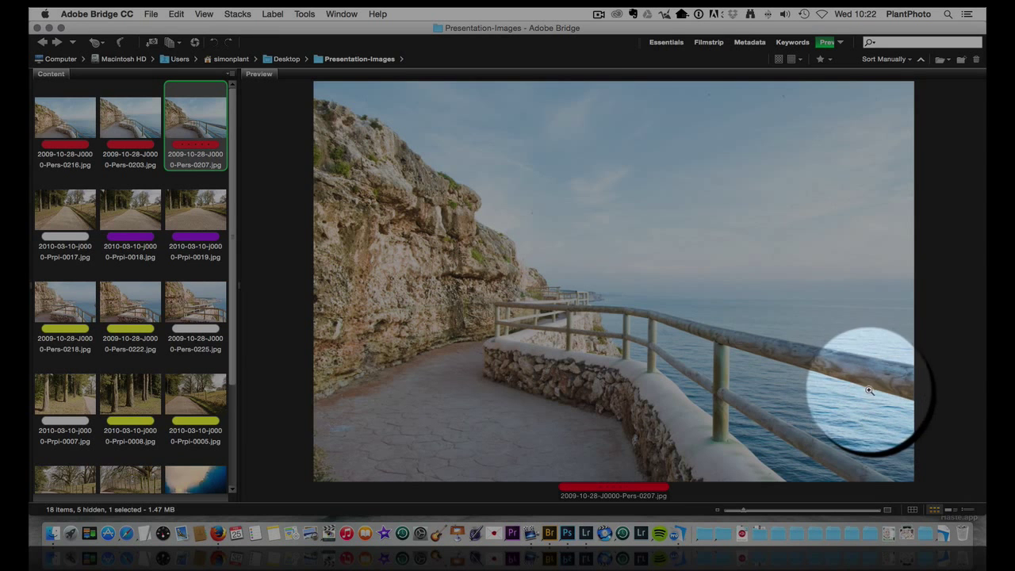
mouse_move(676, 338)
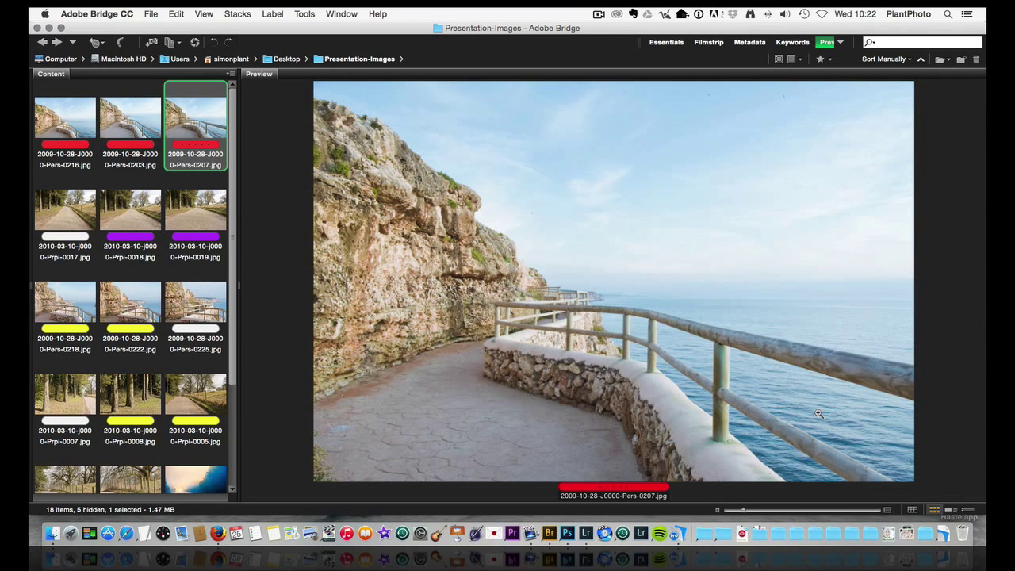
mouse_move(524, 316)
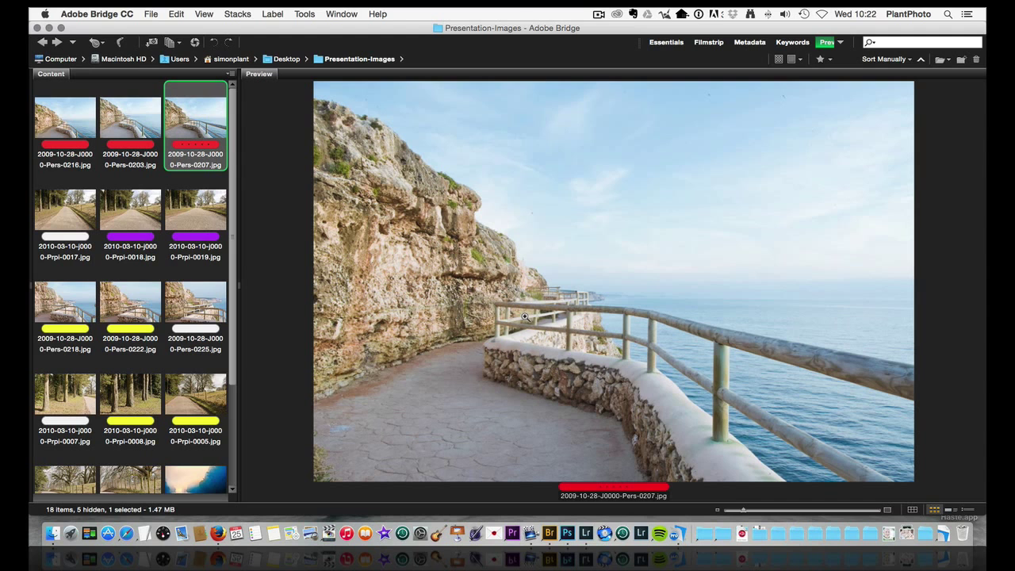
mouse_move(528, 312)
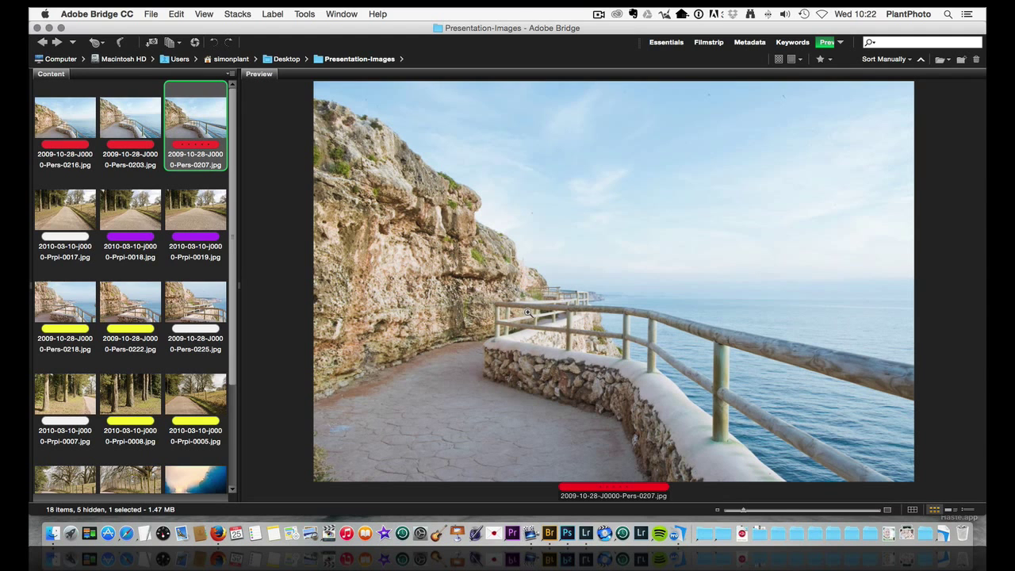
mouse_move(533, 318)
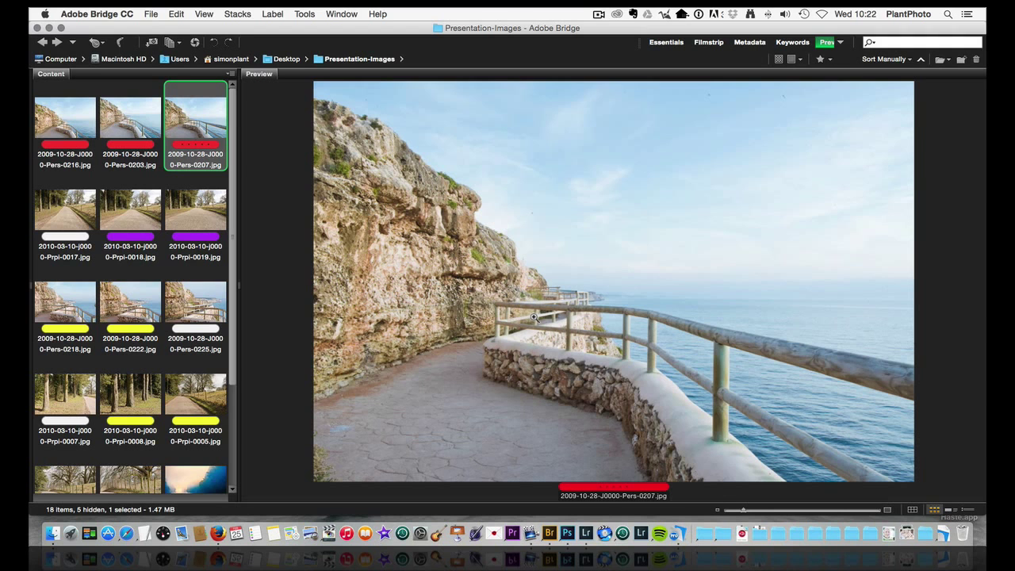
mouse_move(394, 244)
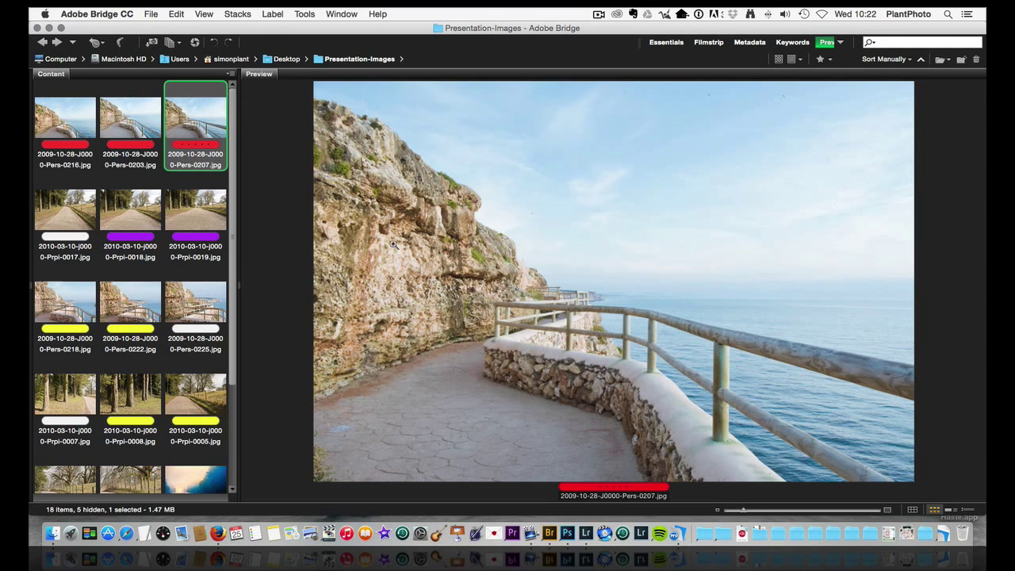
mouse_move(109, 131)
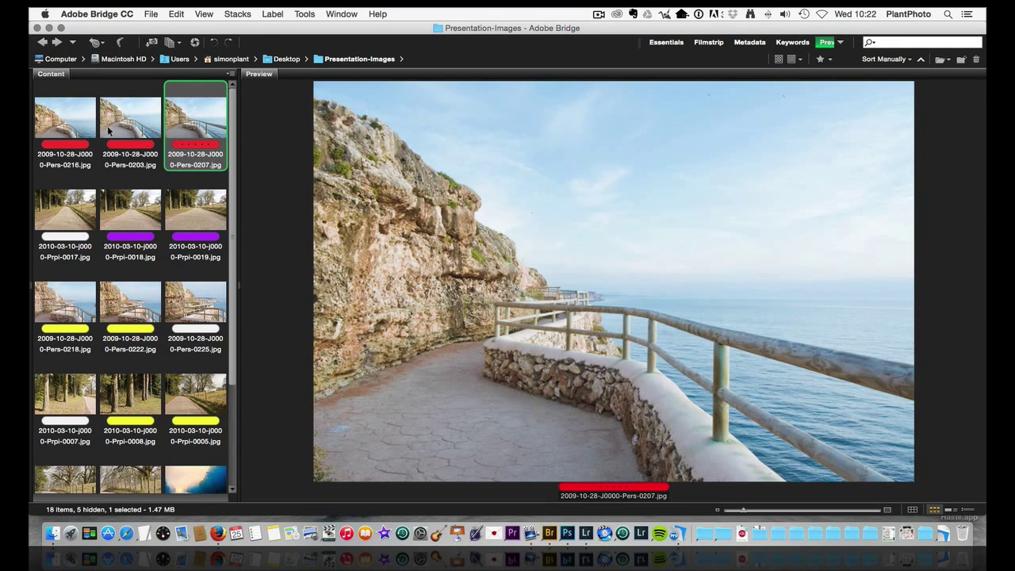
left_click(65, 119)
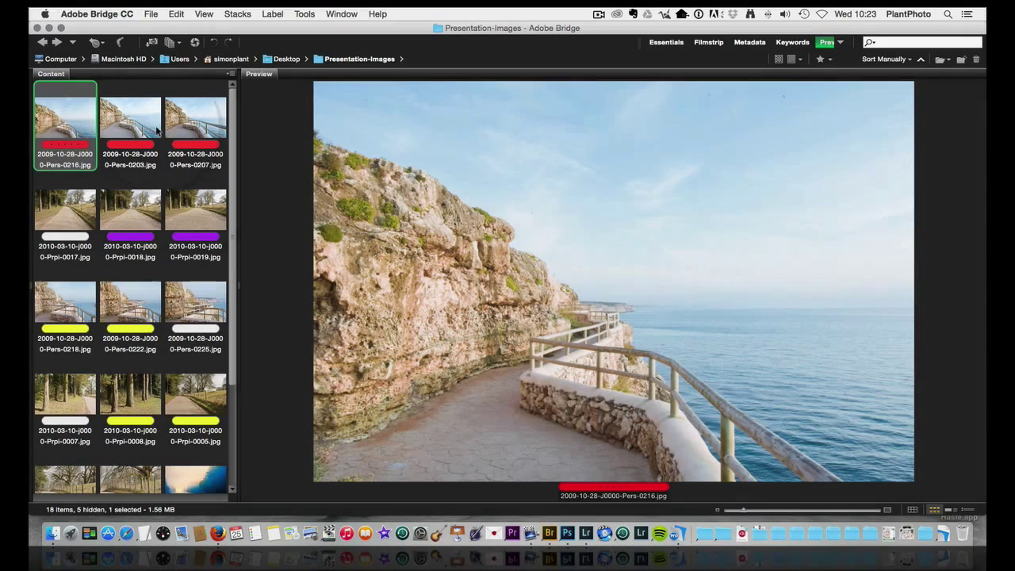
left_click(129, 119)
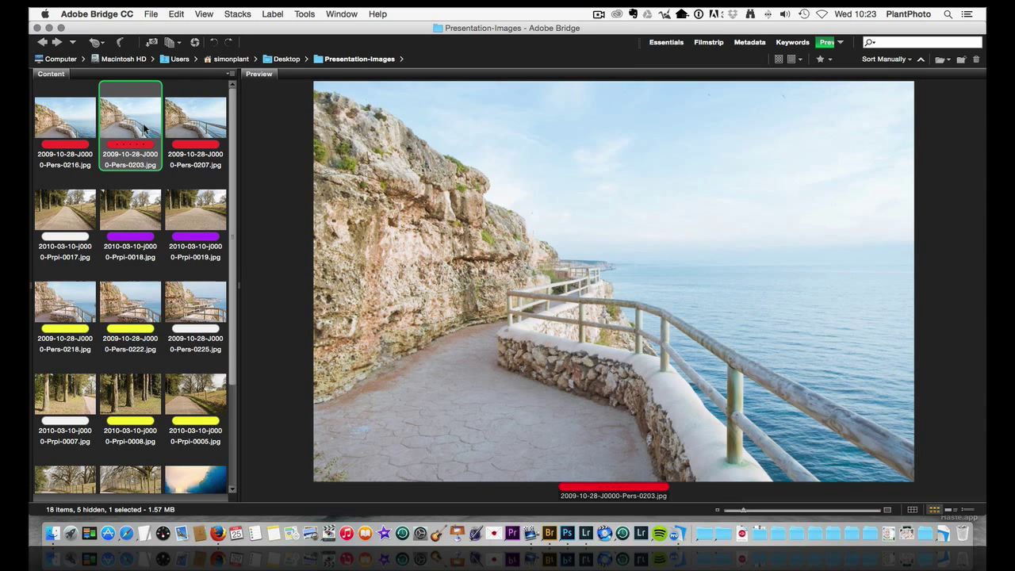
left_click(196, 123)
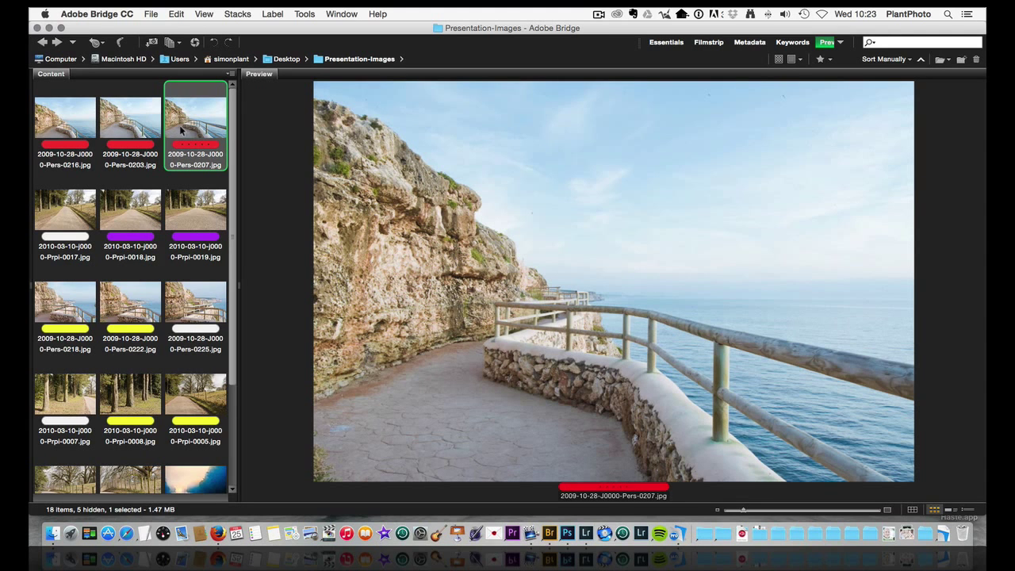
mouse_move(73, 217)
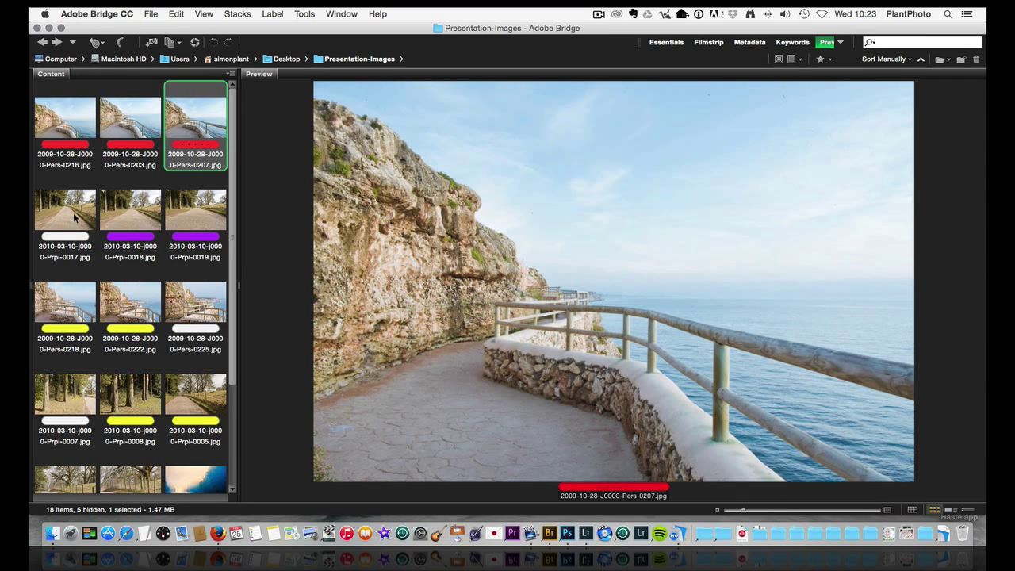
Cycle previews of tree-lined road photos Prpi-0017, 0018 and 0019 repeatedly, ending on 0018.
left_click(64, 208)
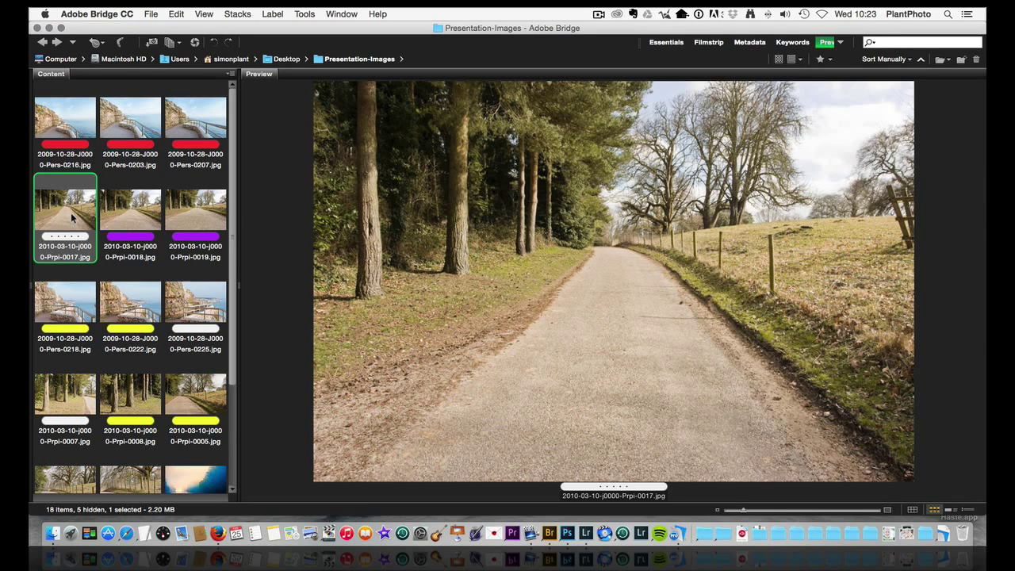
mouse_move(123, 220)
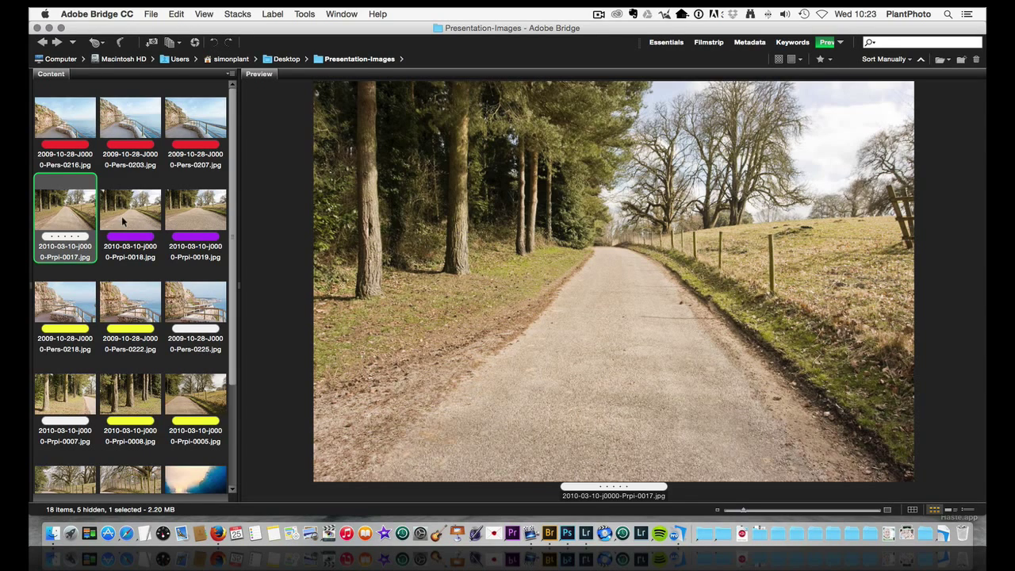
left_click(129, 209)
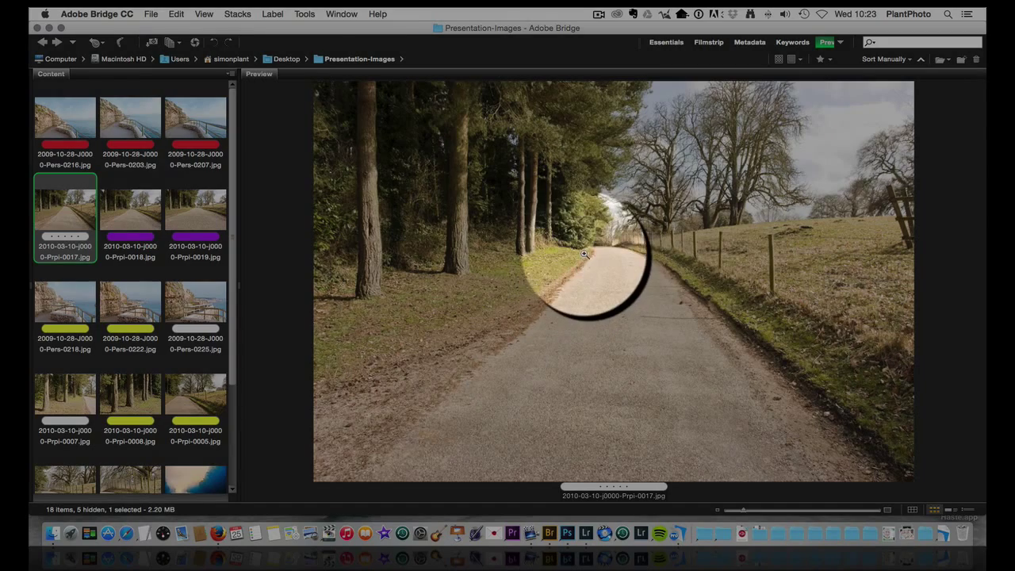
mouse_move(679, 226)
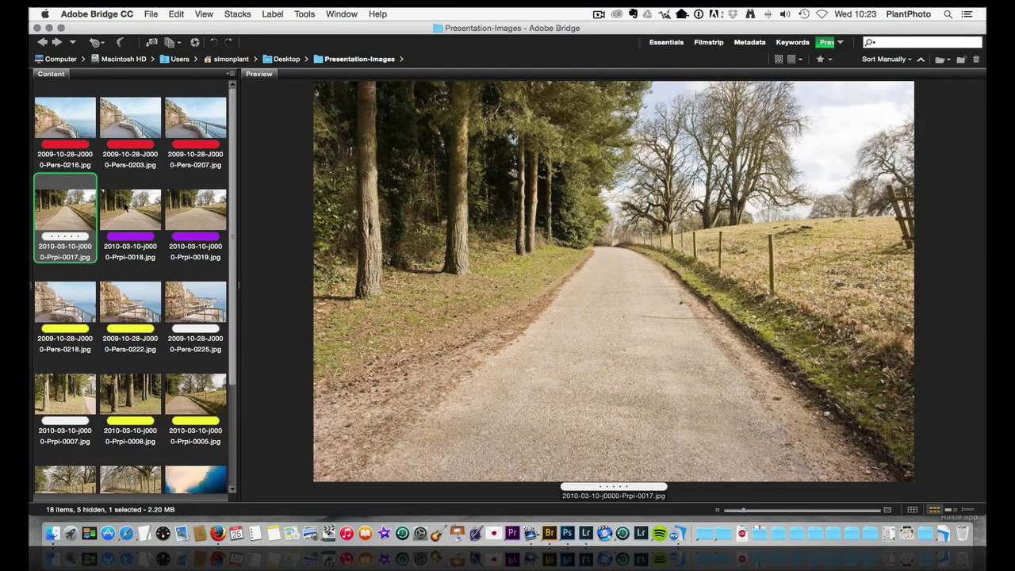
left_click(130, 209)
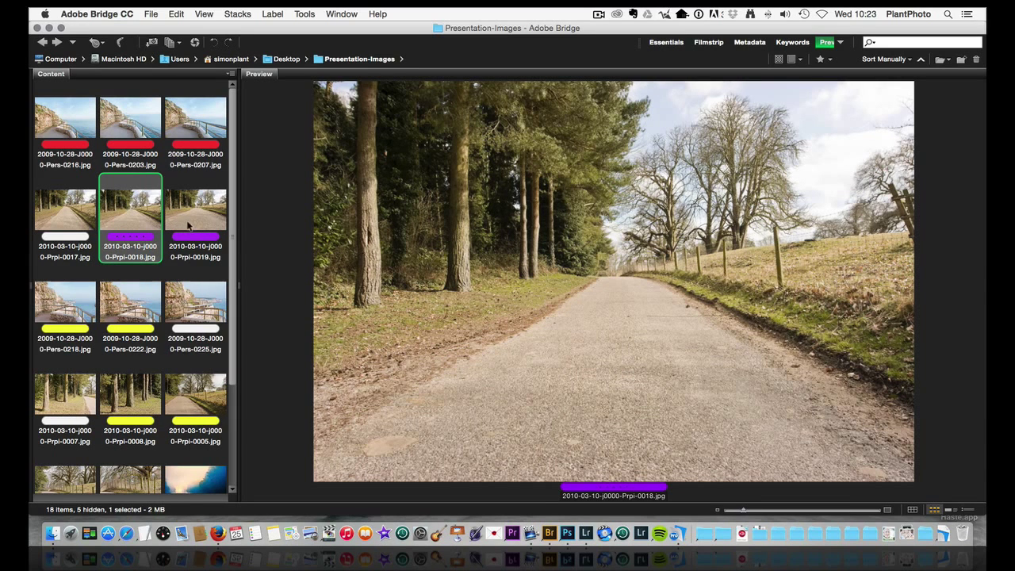
left_click(195, 209)
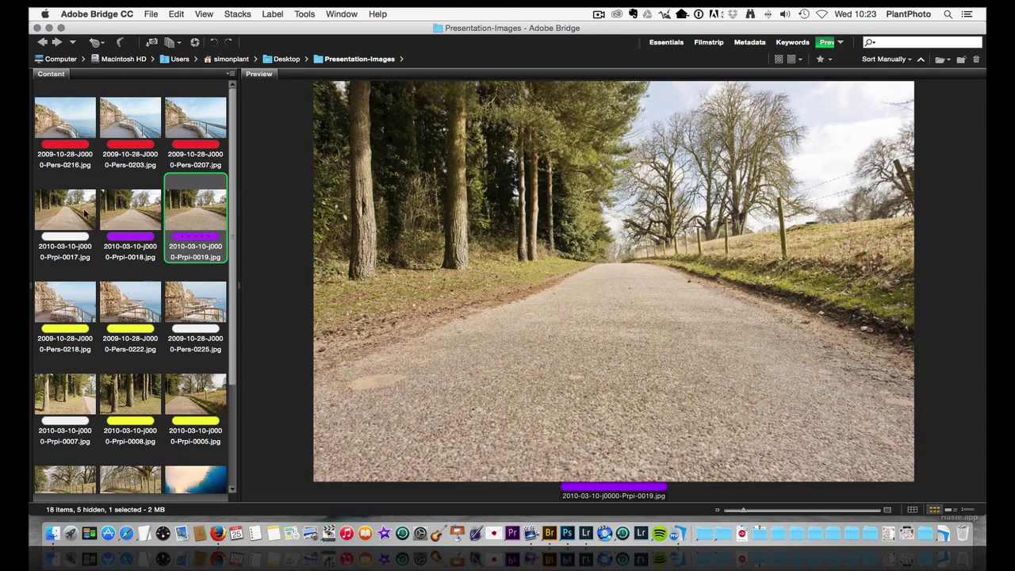
left_click(65, 208)
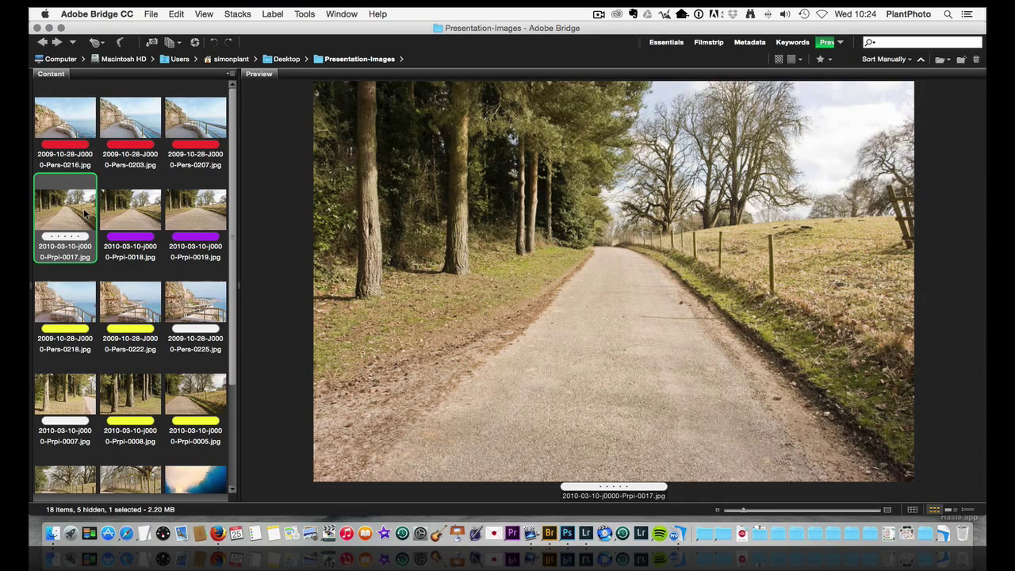
left_click(130, 208)
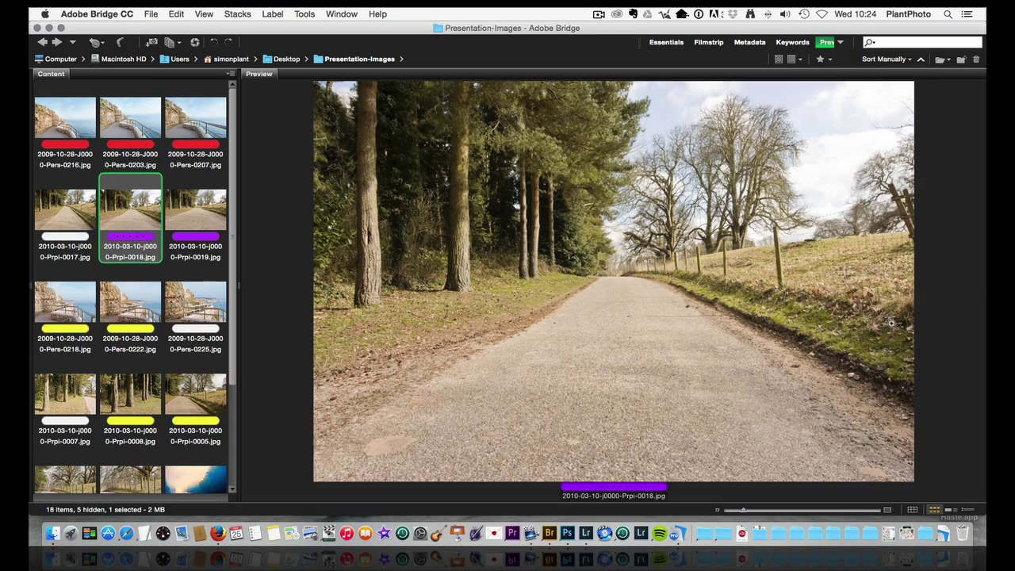
mouse_move(370, 268)
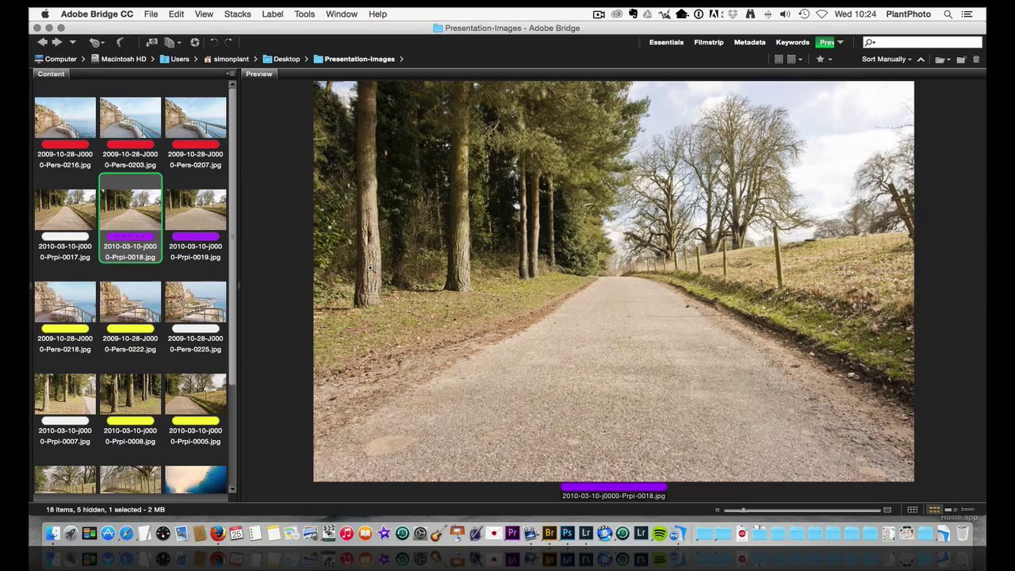
left_click(195, 209)
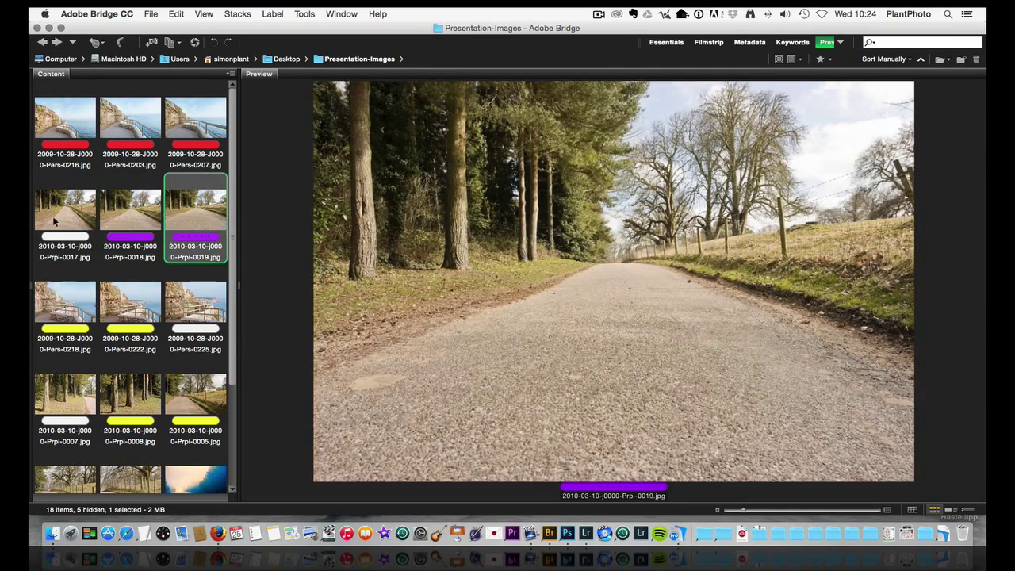
left_click(65, 208)
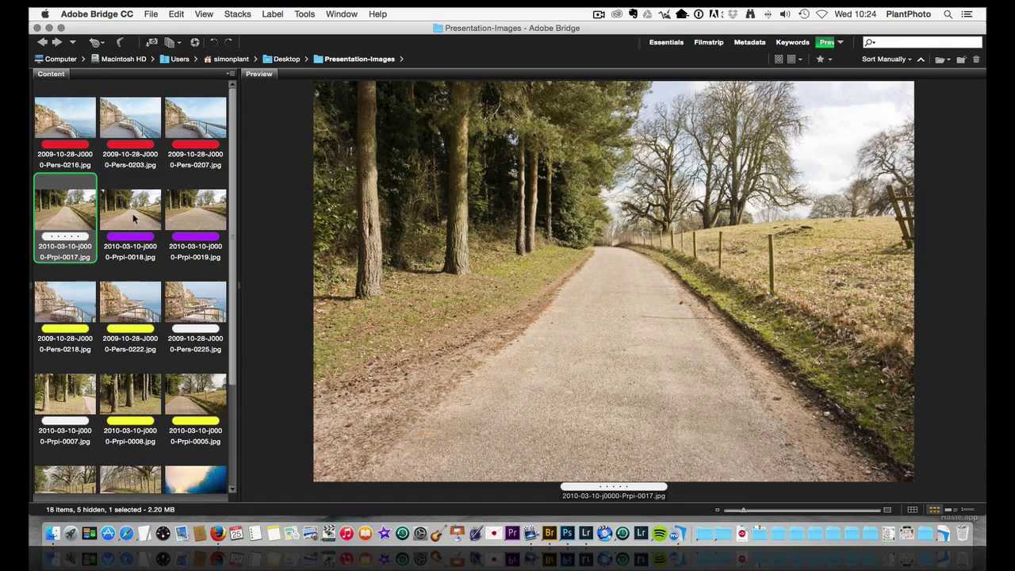
left_click(130, 209)
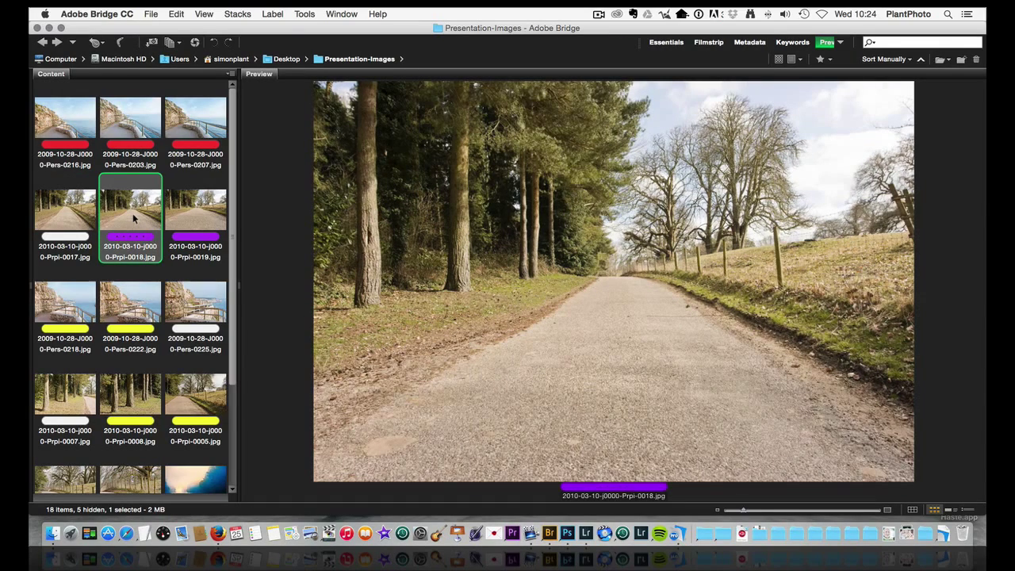
left_click(195, 208)
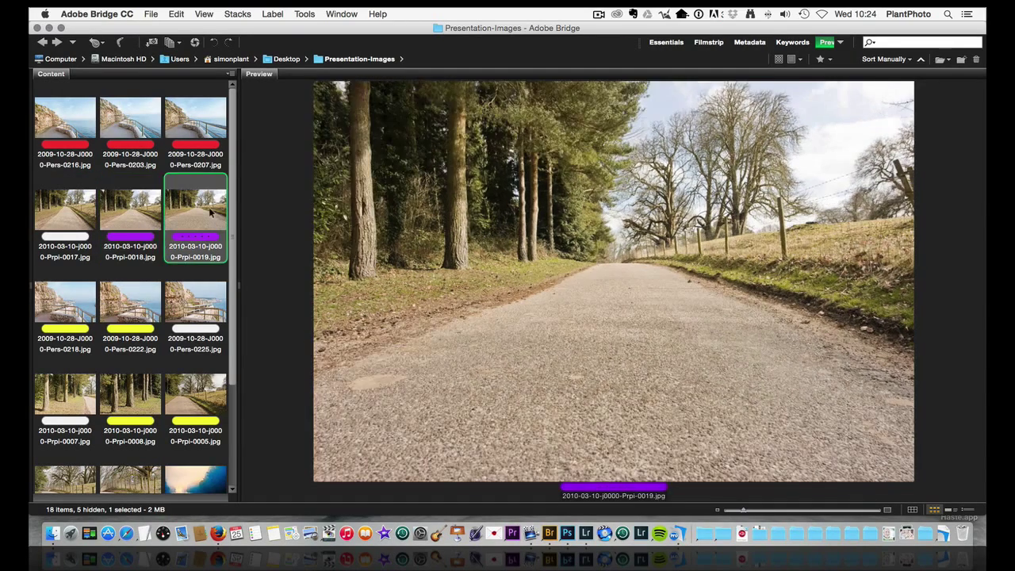
left_click(130, 210)
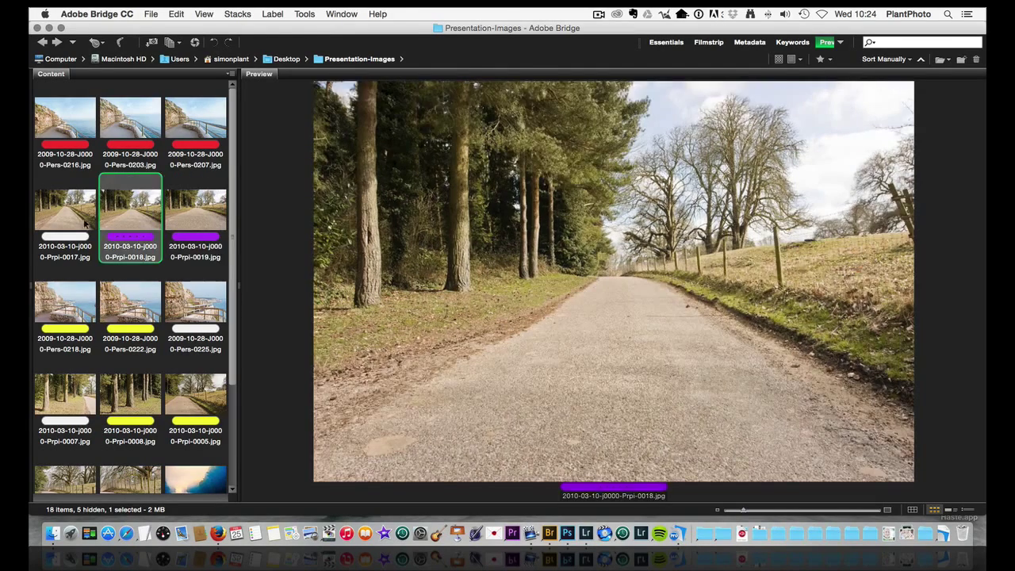
Preview coastal cliff walkway photos Pers-0218, 0222 and 0225 back and forth.
left_click(65, 210)
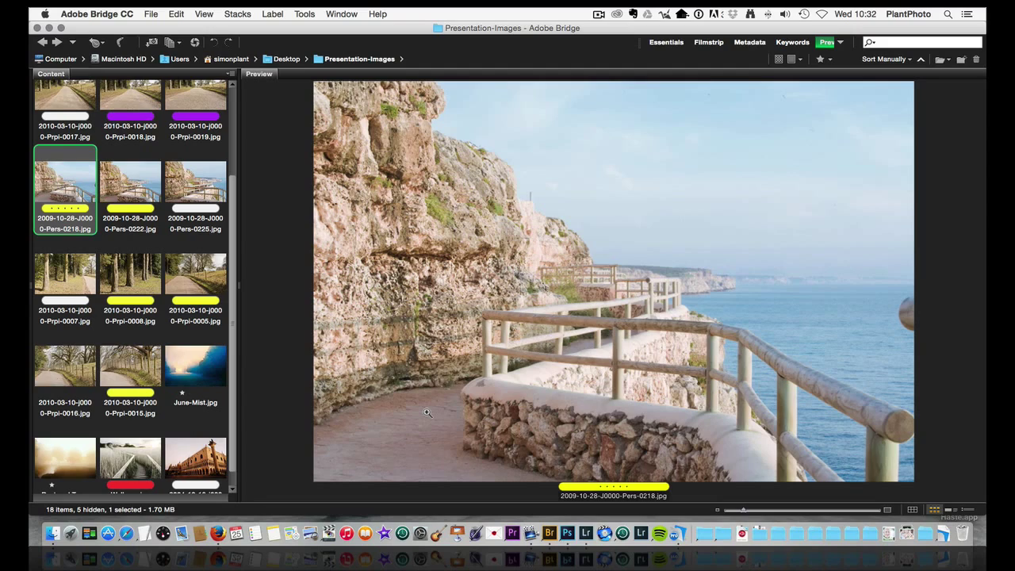
left_click(861, 415)
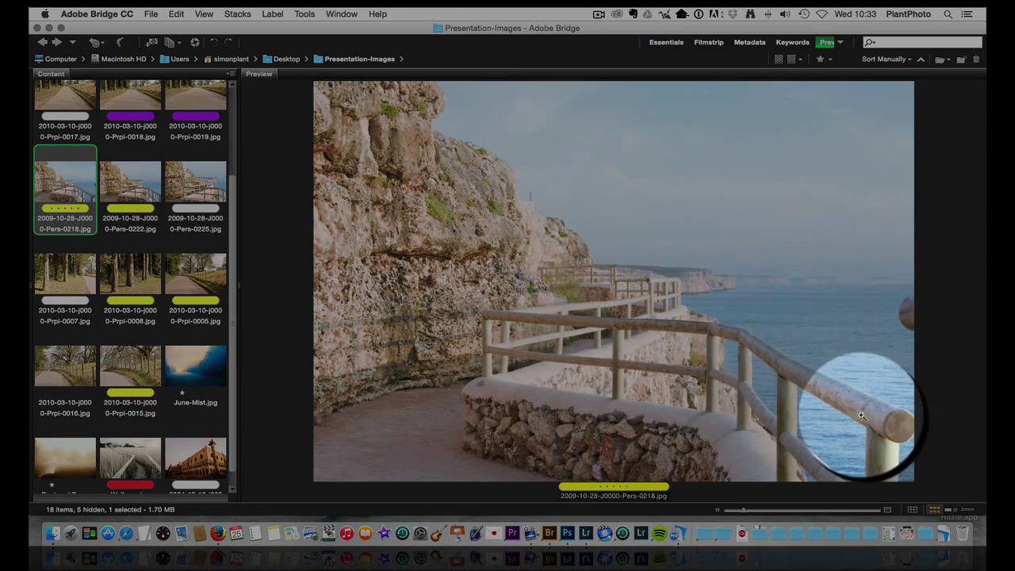
mouse_move(658, 289)
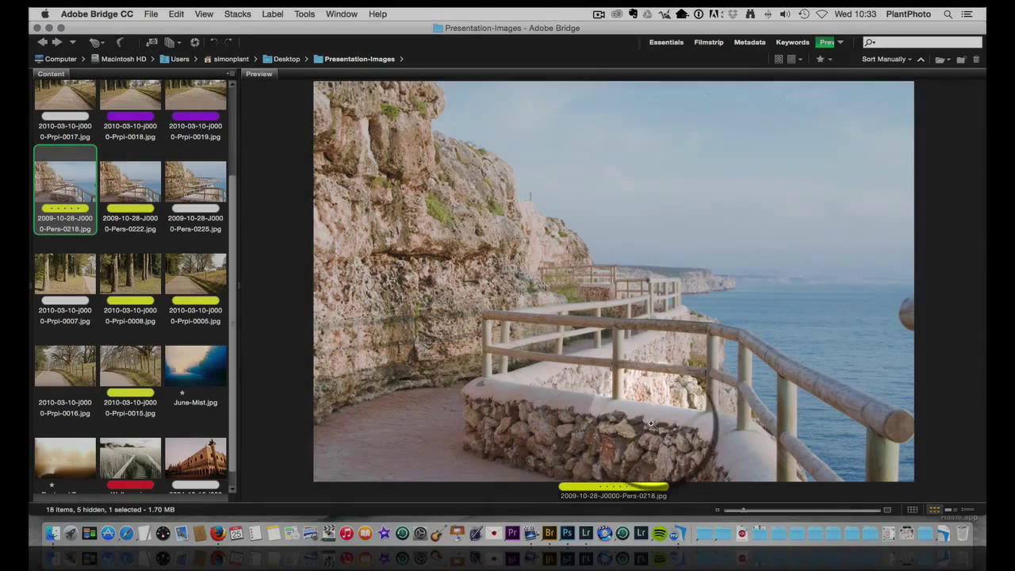
left_click(130, 184)
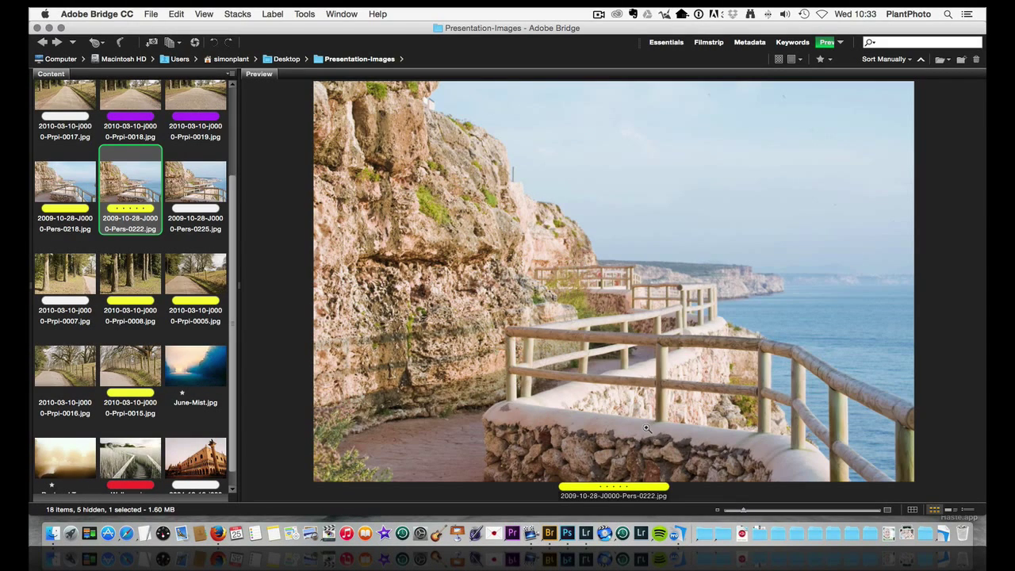
left_click(195, 187)
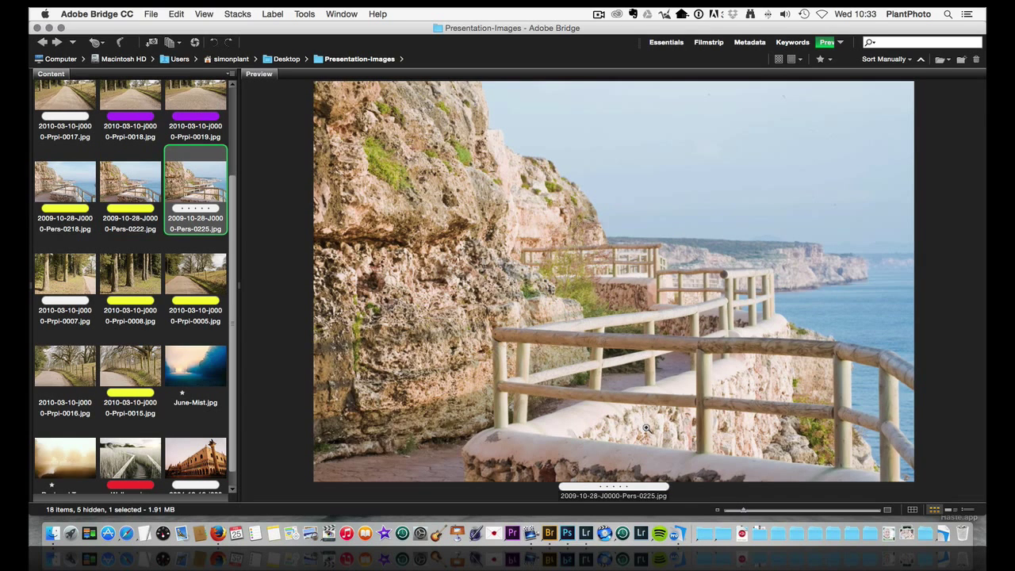
left_click(65, 184)
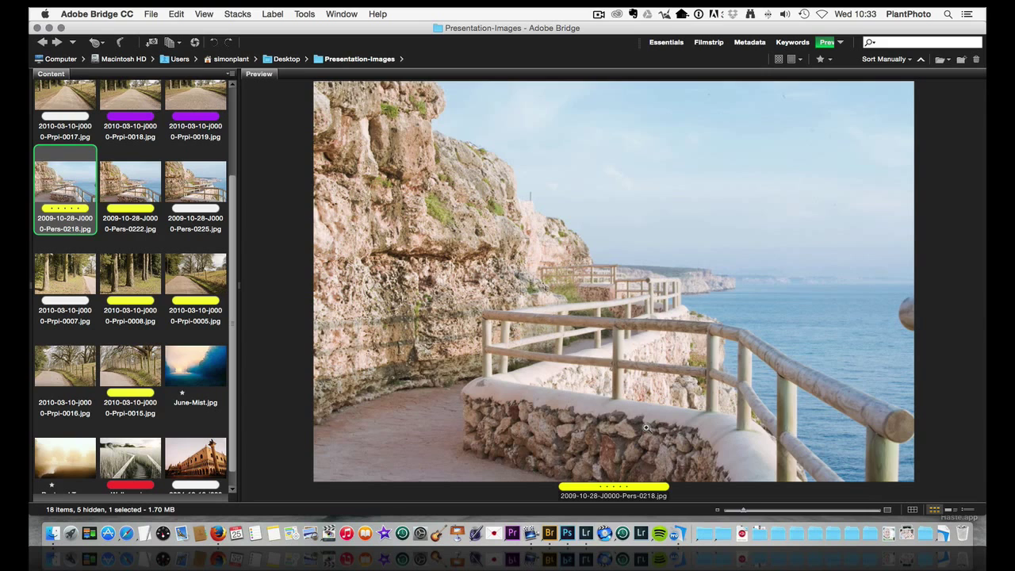
left_click(195, 184)
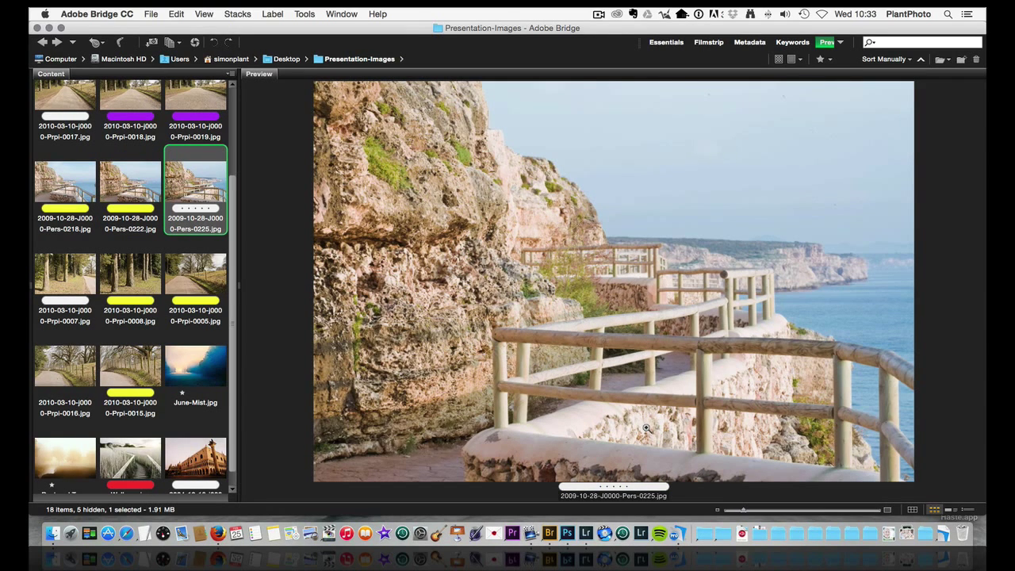
left_click(130, 184)
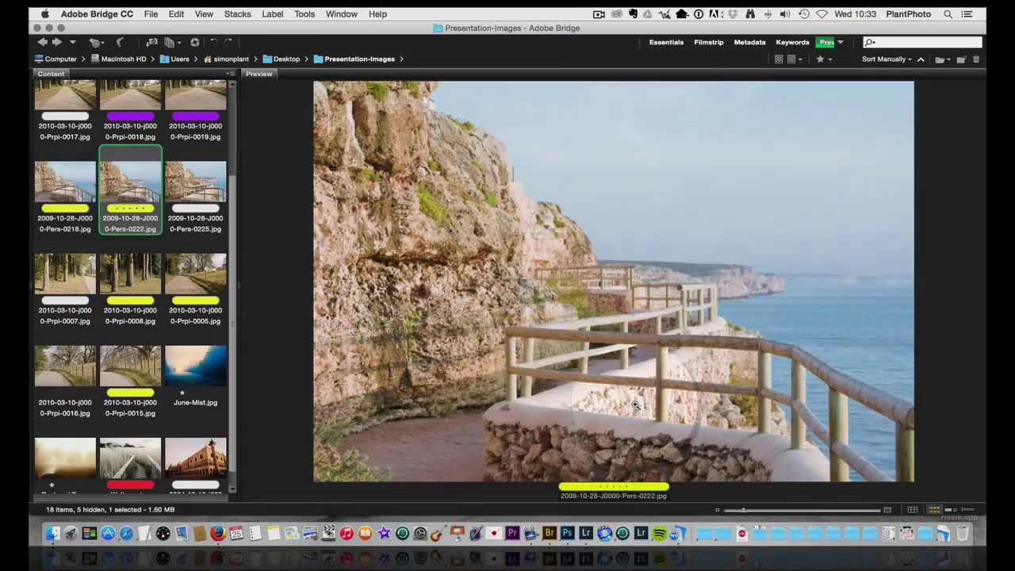
left_click(65, 184)
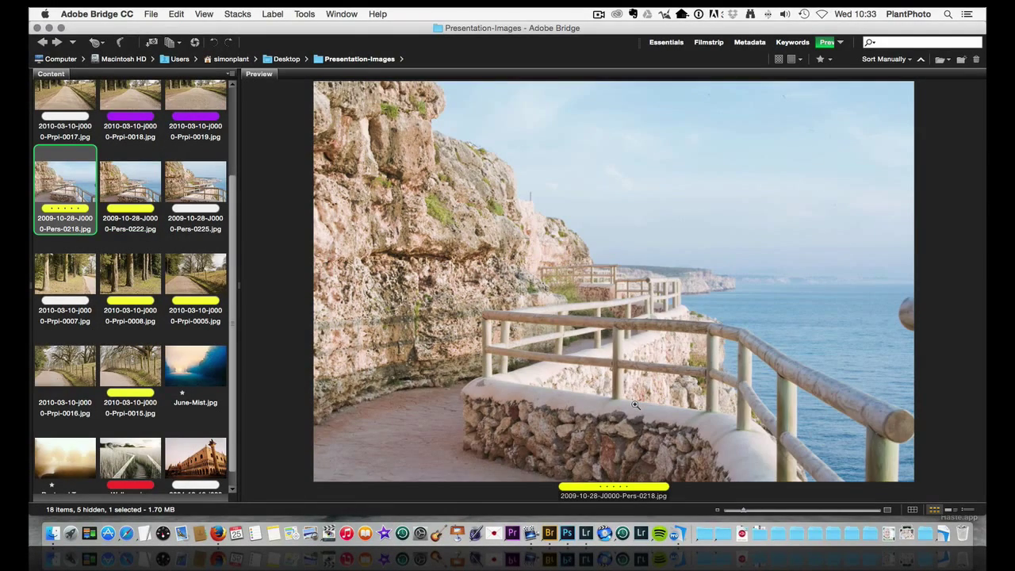
Compare Pers-0222, 0225 and 0218 again, finishing on Pers-0225 shown large.
left_click(130, 183)
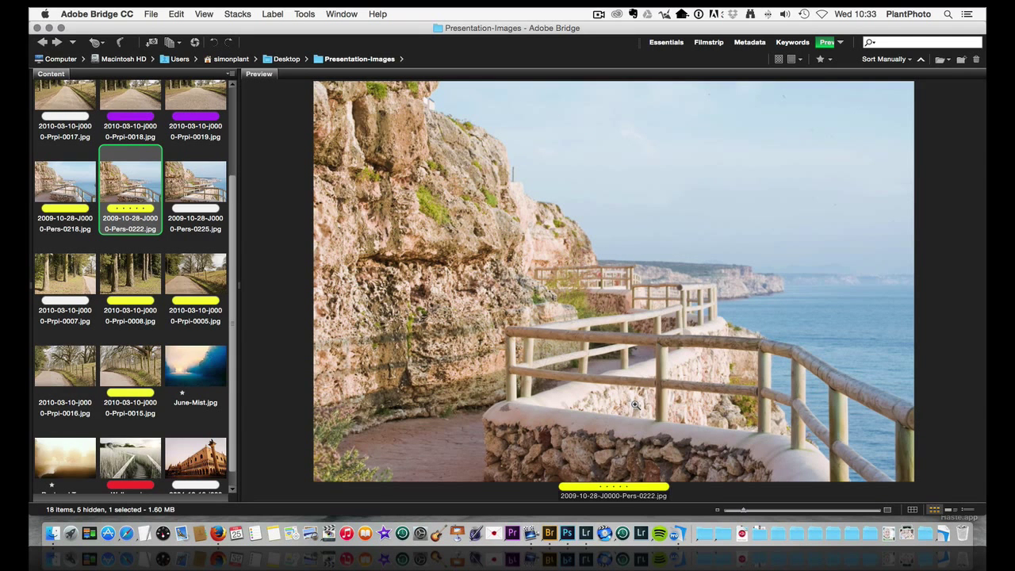
mouse_move(729, 345)
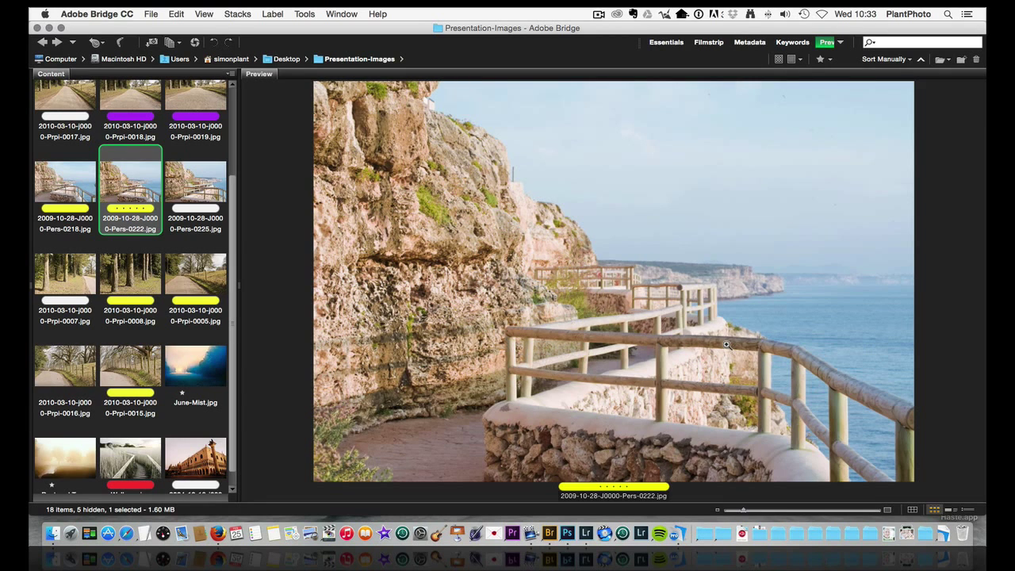
left_click(195, 184)
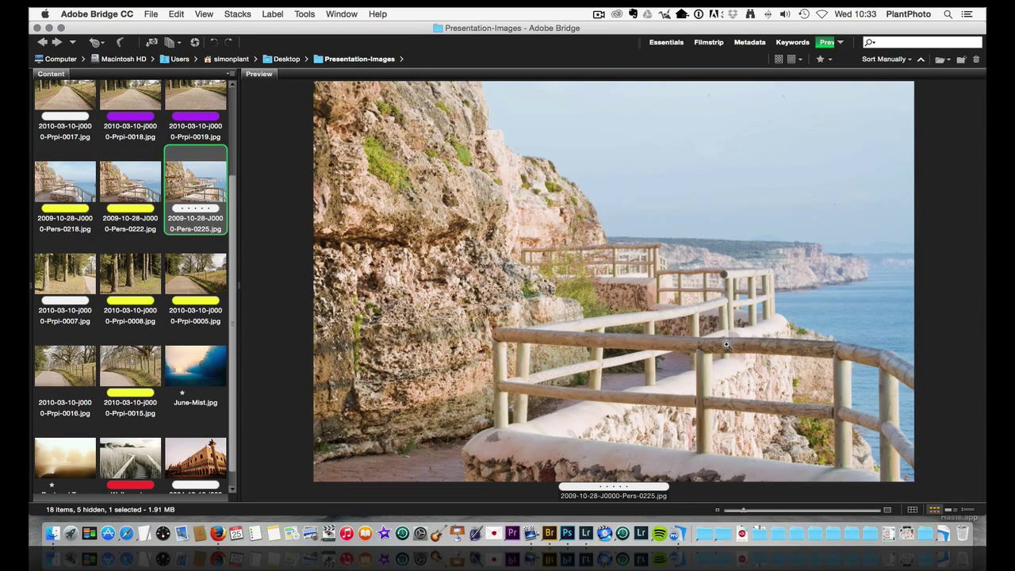
left_click(131, 184)
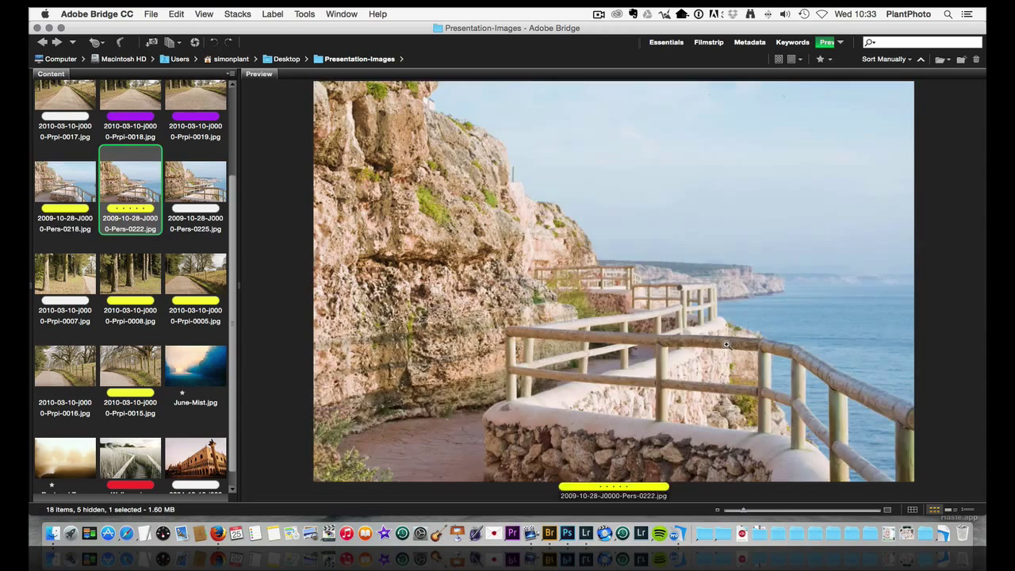
left_click(65, 182)
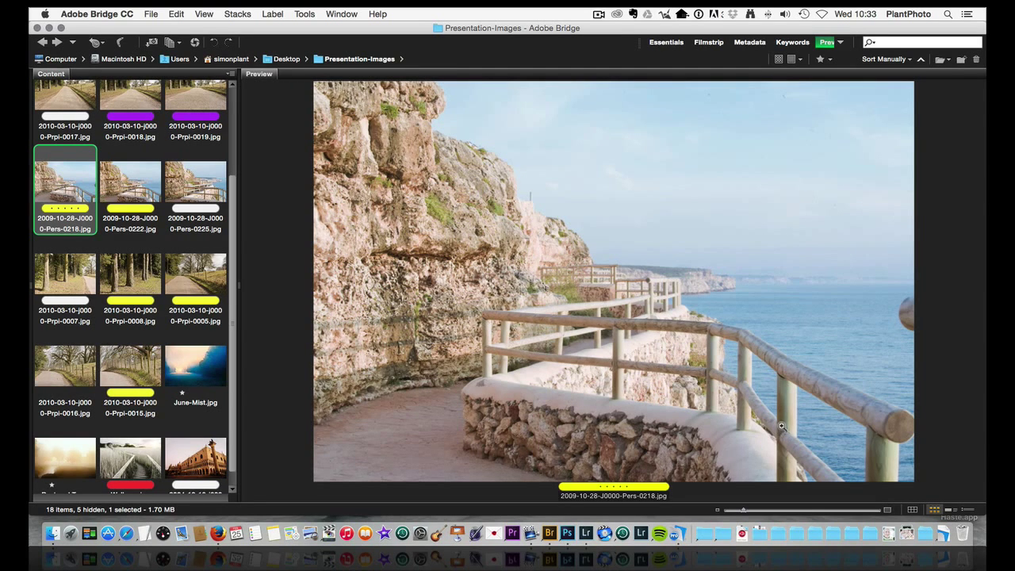
mouse_move(801, 397)
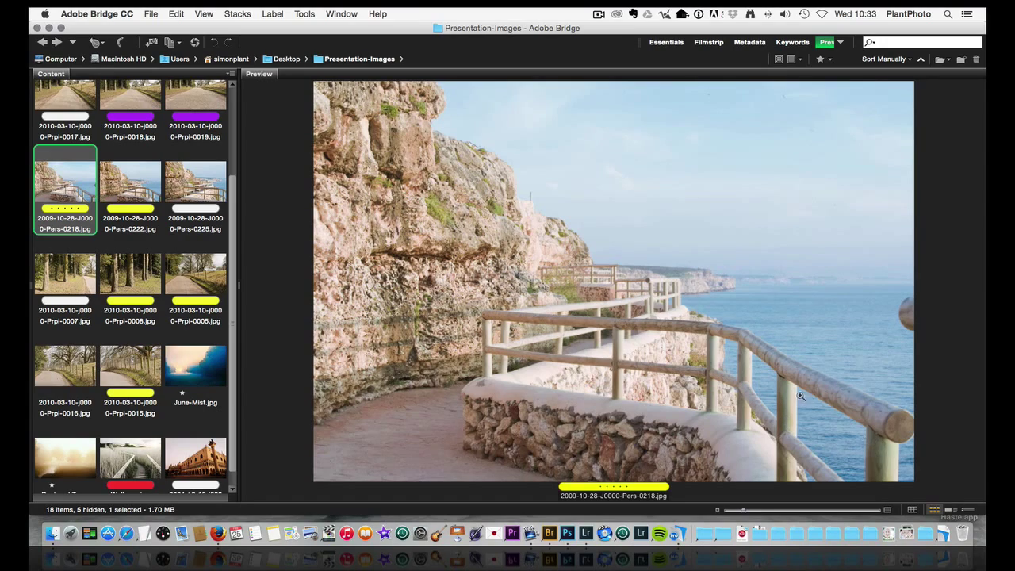
left_click(801, 396)
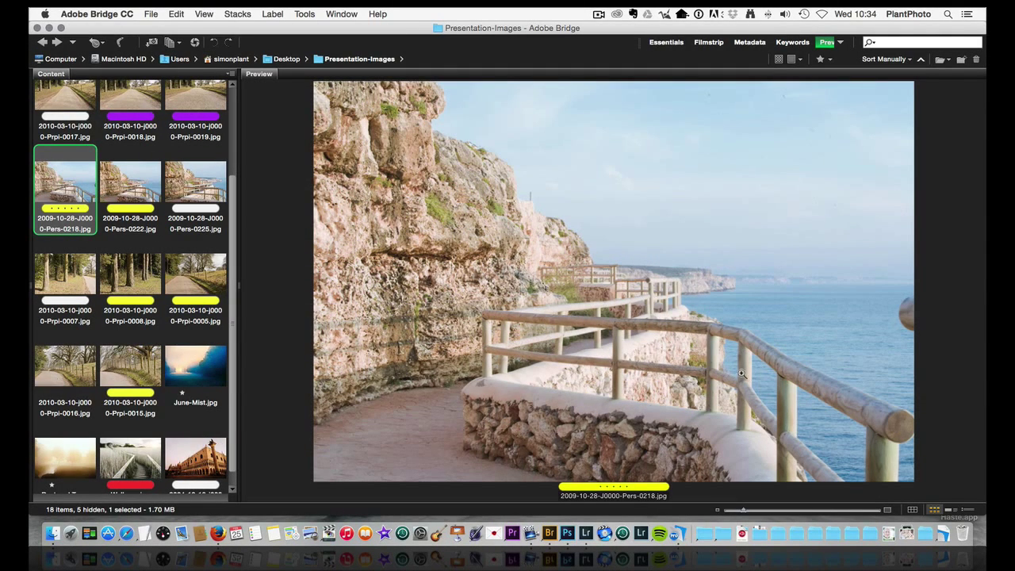
mouse_move(775, 403)
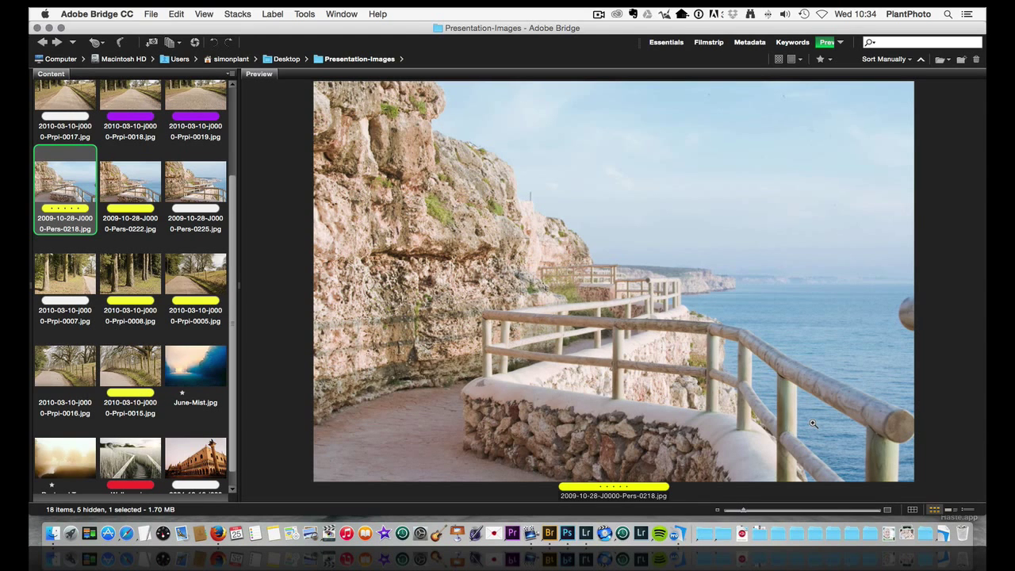
left_click(130, 182)
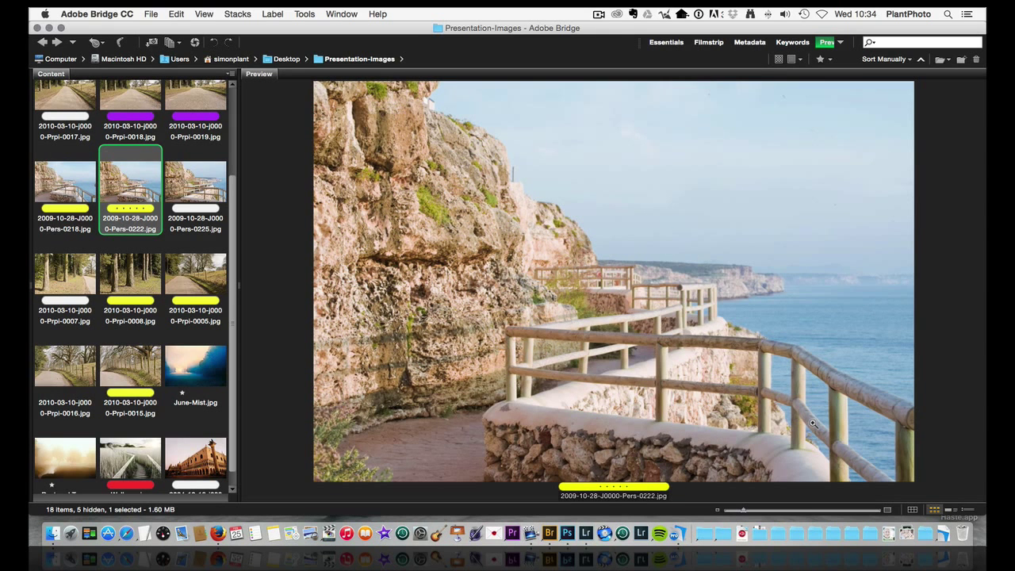
left_click(195, 184)
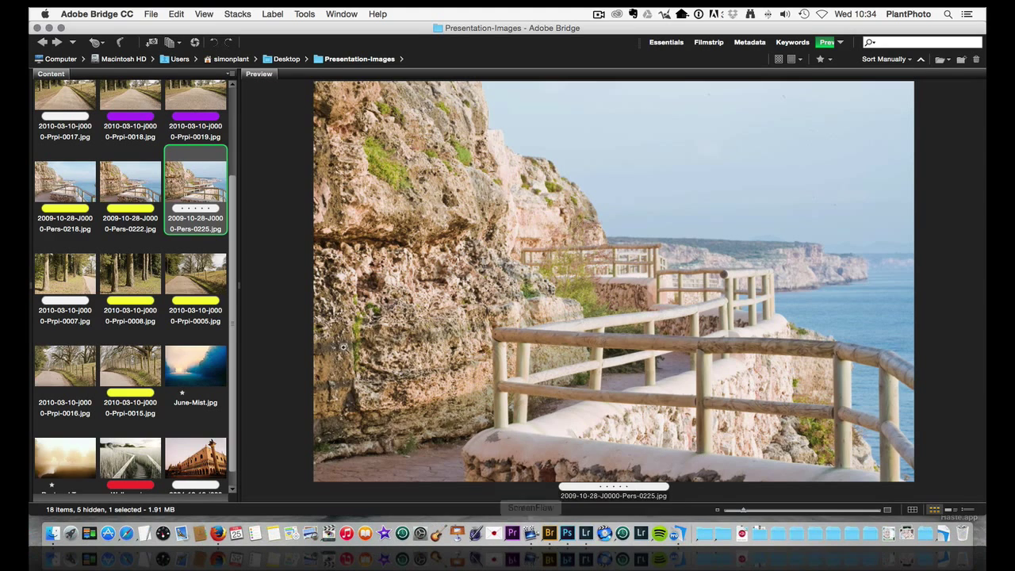
Alternate previews of woodland photos Prpi-0007 and the closer Prpi-0008, ending on wide 0007.
left_click(65, 275)
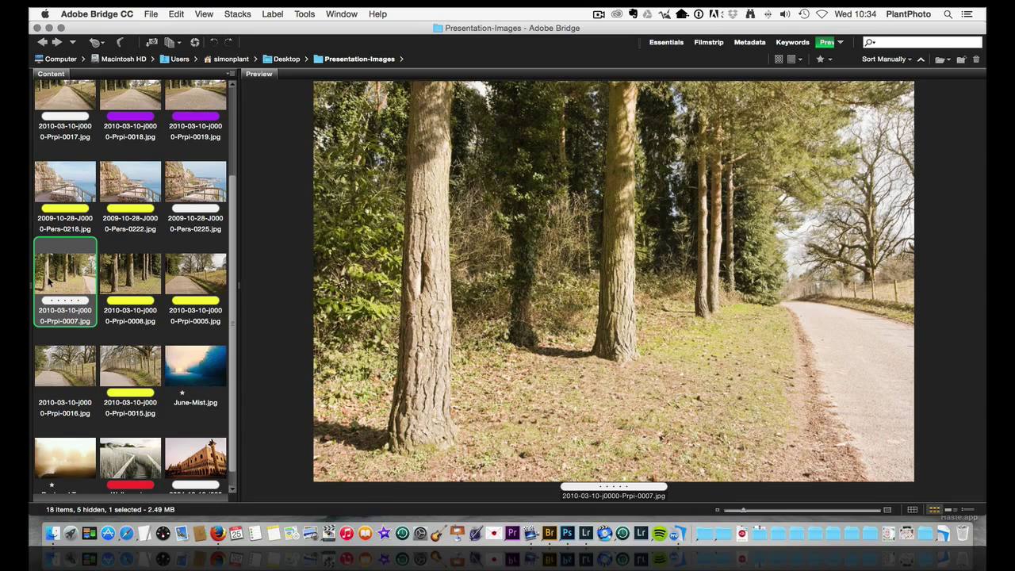
left_click(578, 297)
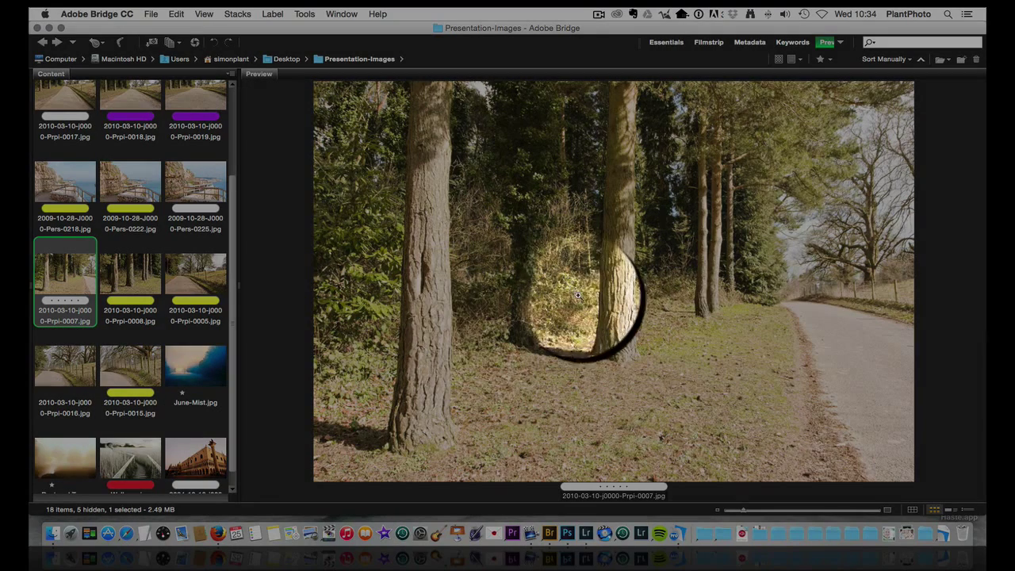
left_click(577, 298)
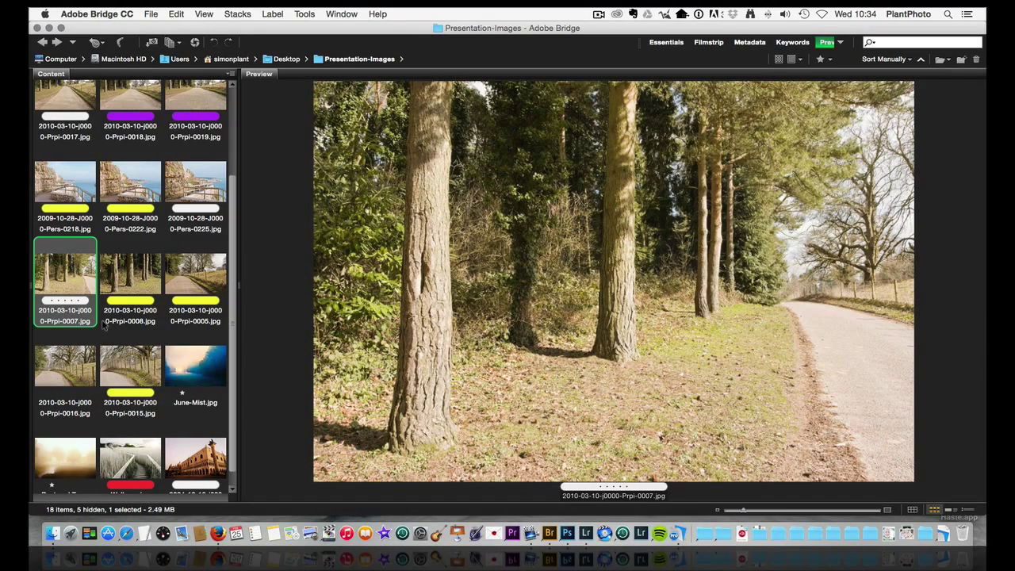
left_click(130, 278)
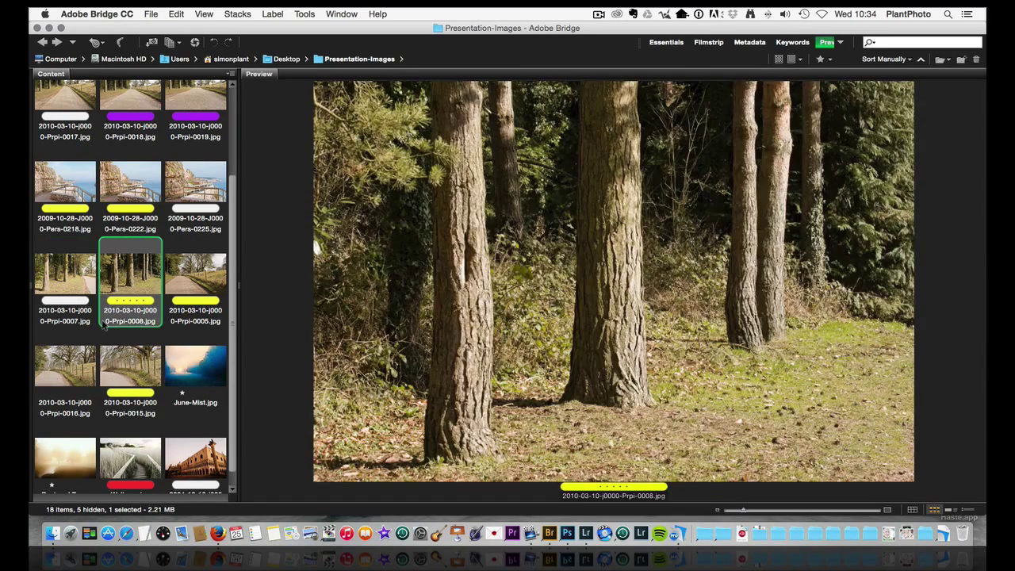
left_click(65, 278)
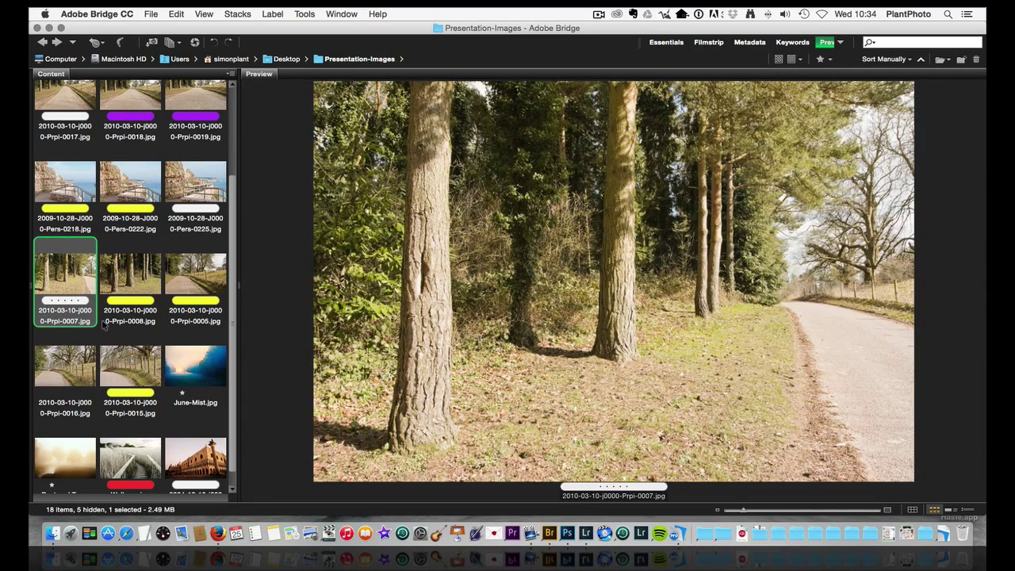
left_click(130, 273)
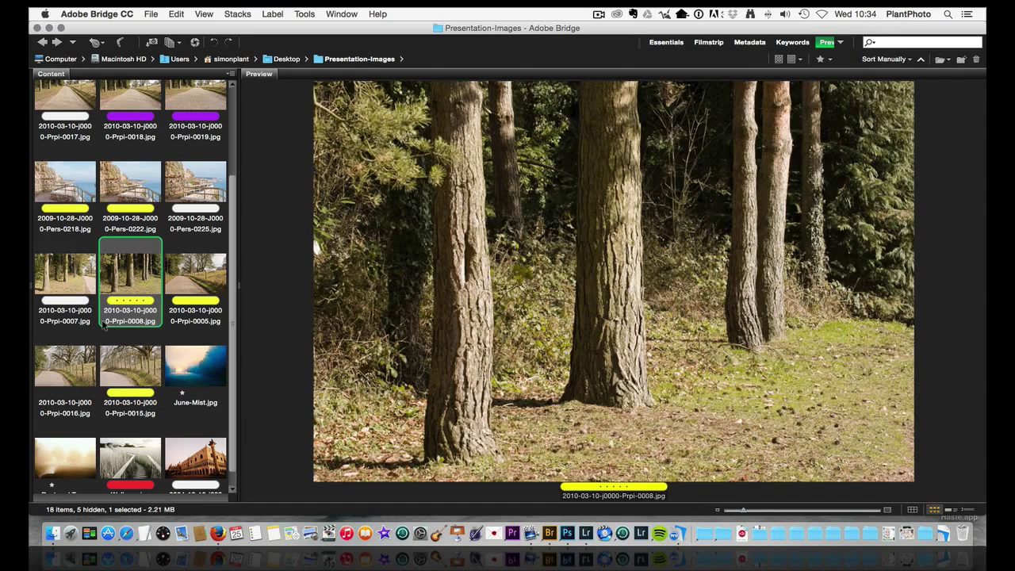
left_click(65, 278)
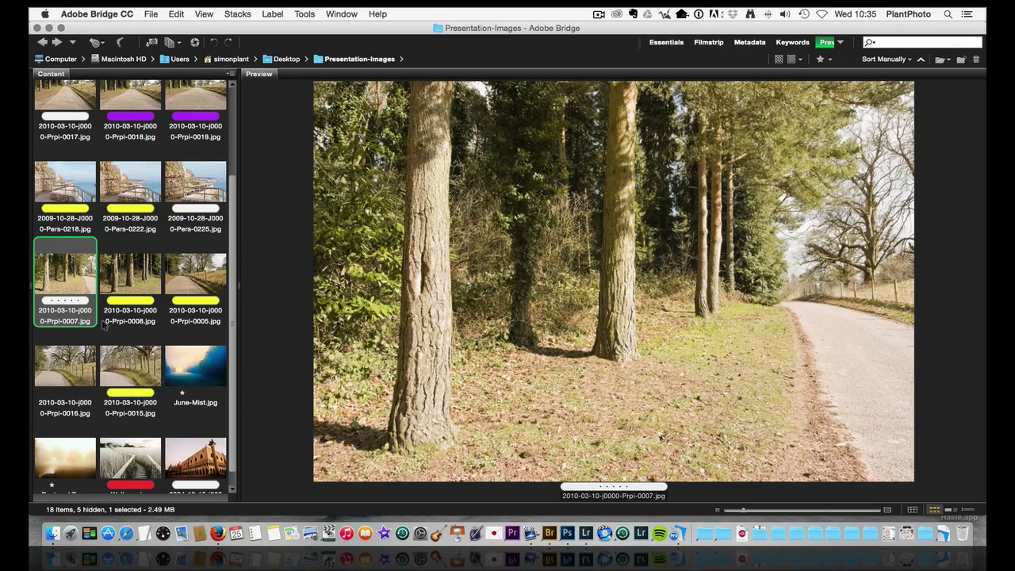
left_click(130, 277)
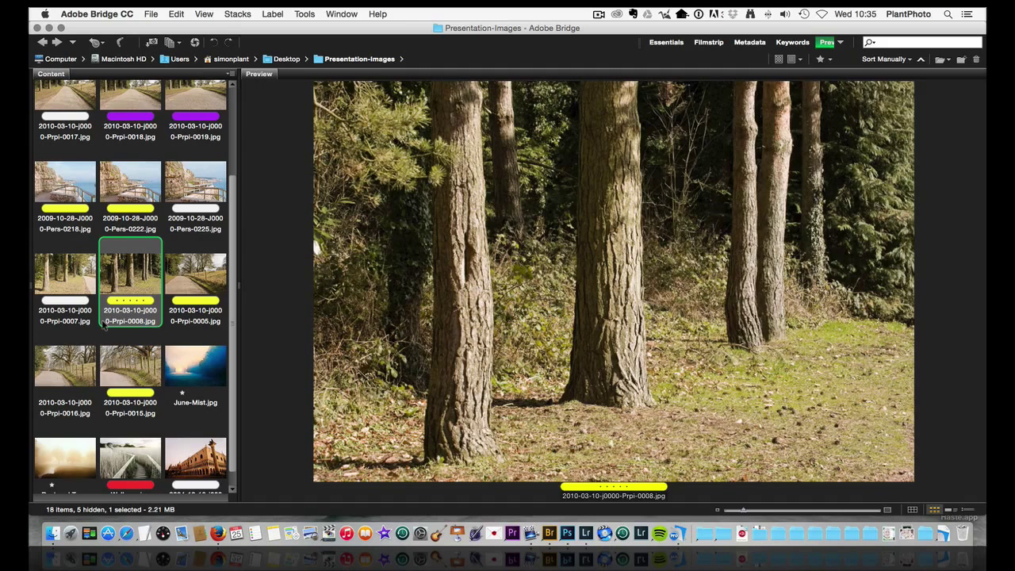
left_click(65, 277)
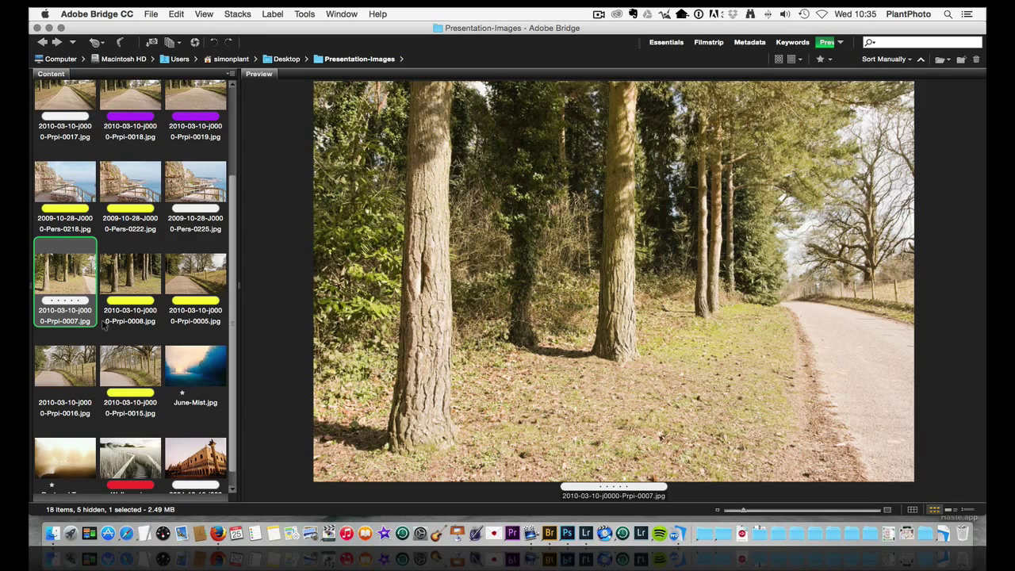
mouse_move(30, 425)
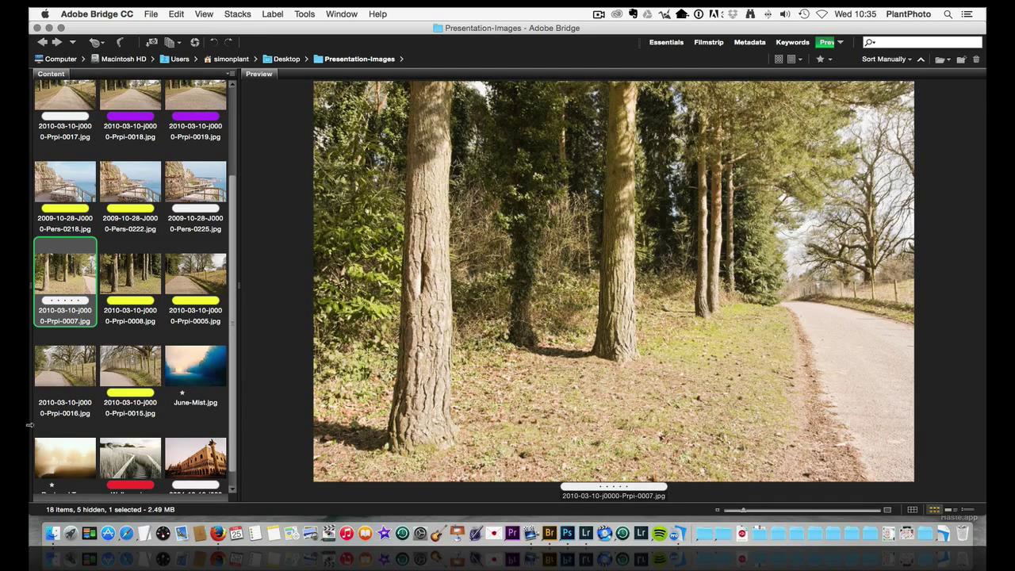
Alternate between fence-lane photos 0016 and 0015, then preview June-Mist.jpg.
left_click(65, 365)
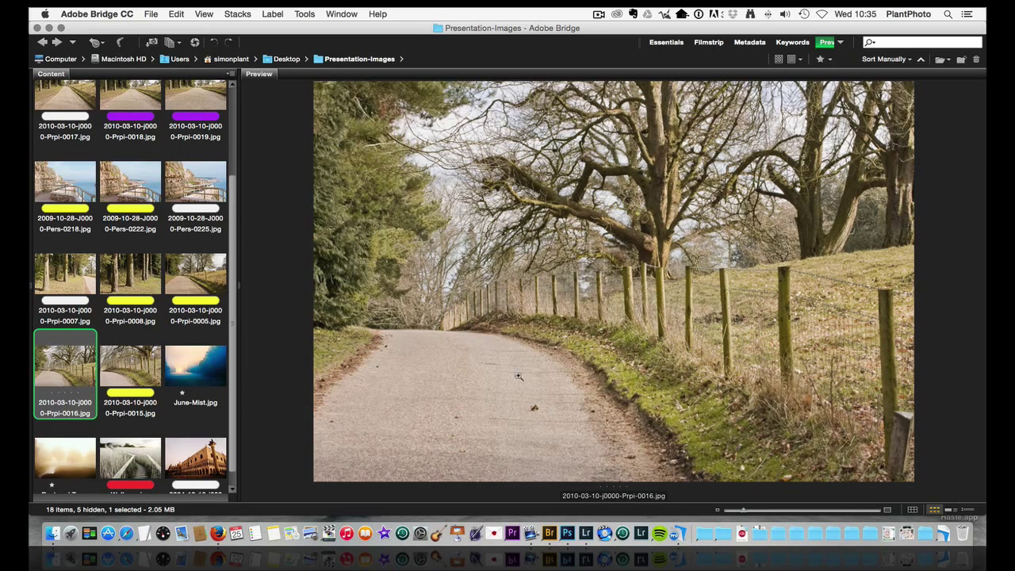
left_click(130, 366)
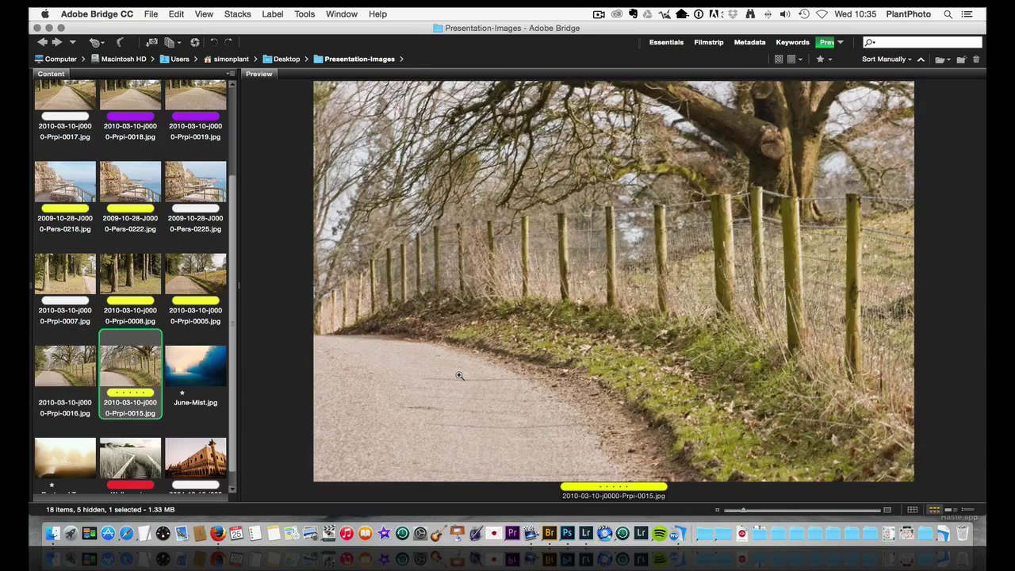
left_click(65, 366)
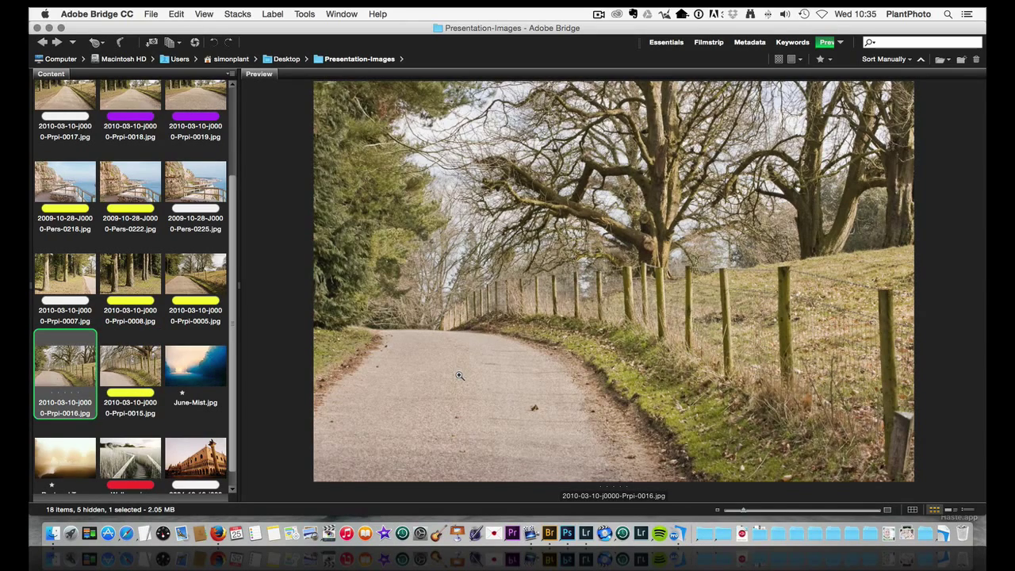
left_click(130, 365)
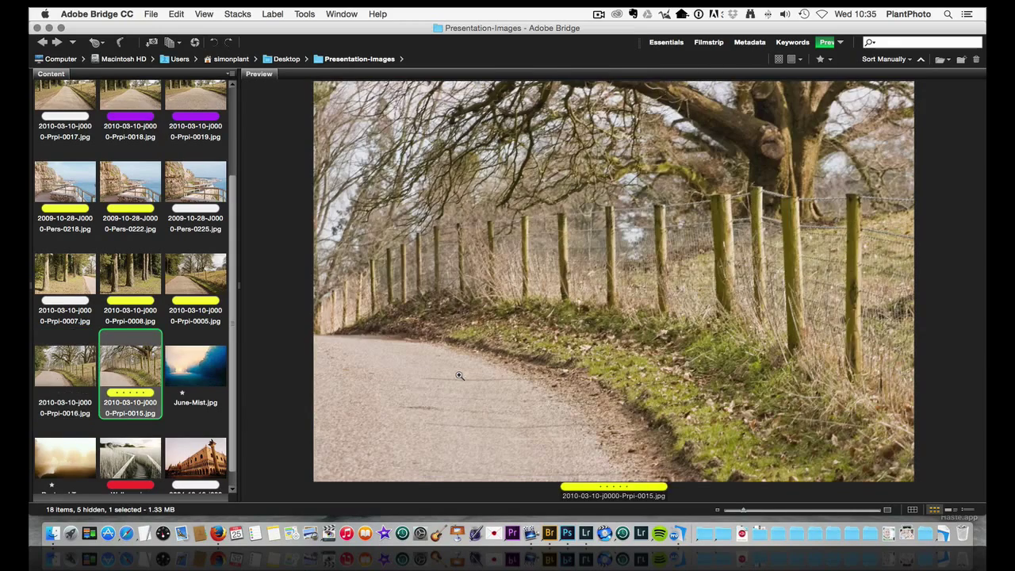
left_click(65, 365)
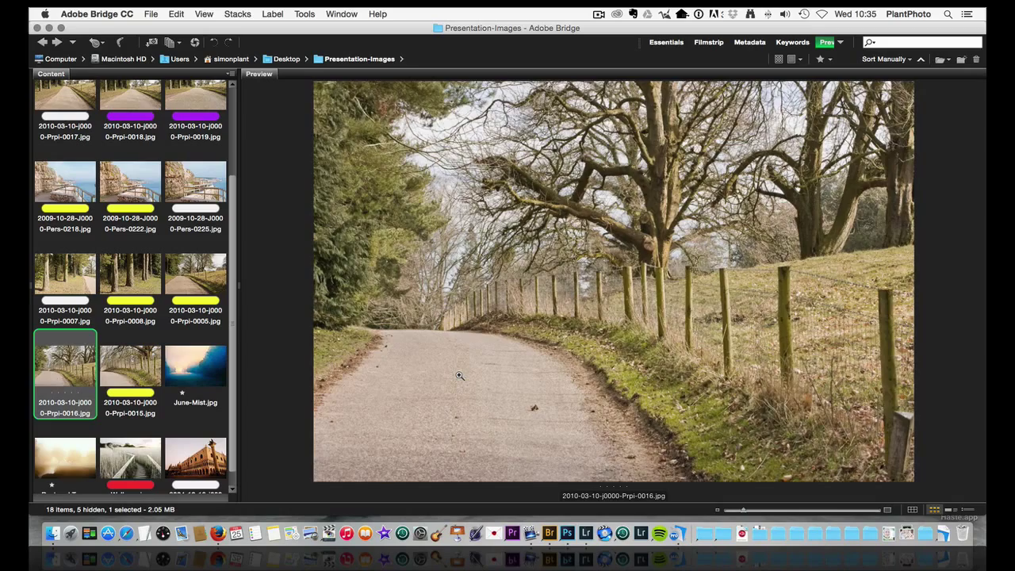
left_click(130, 366)
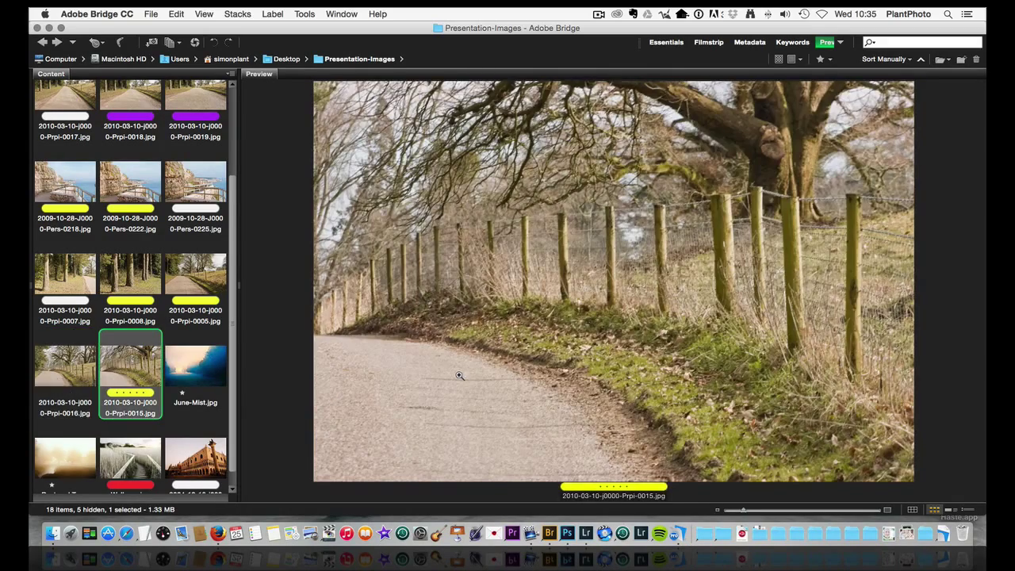
left_click(65, 372)
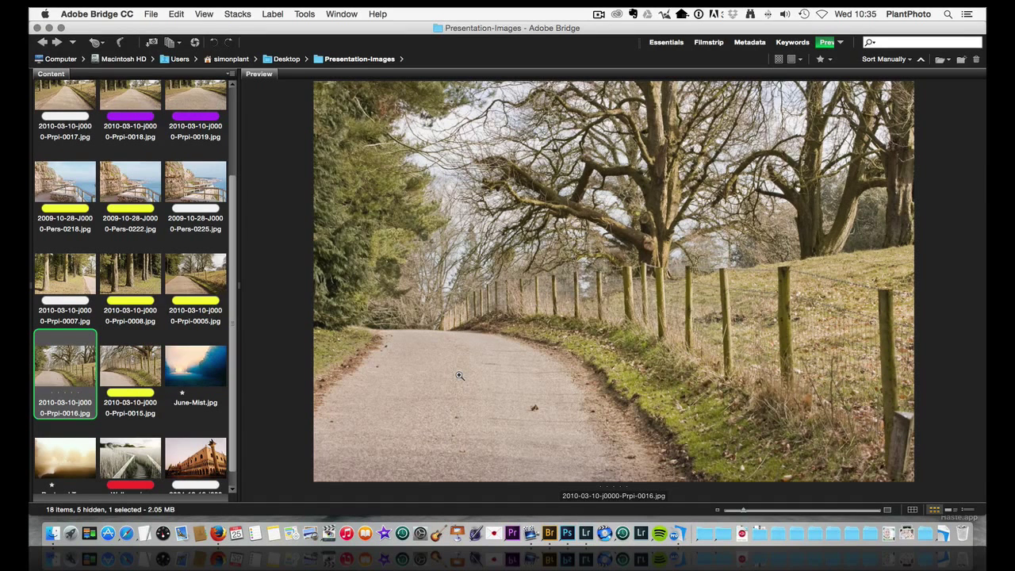
left_click(195, 366)
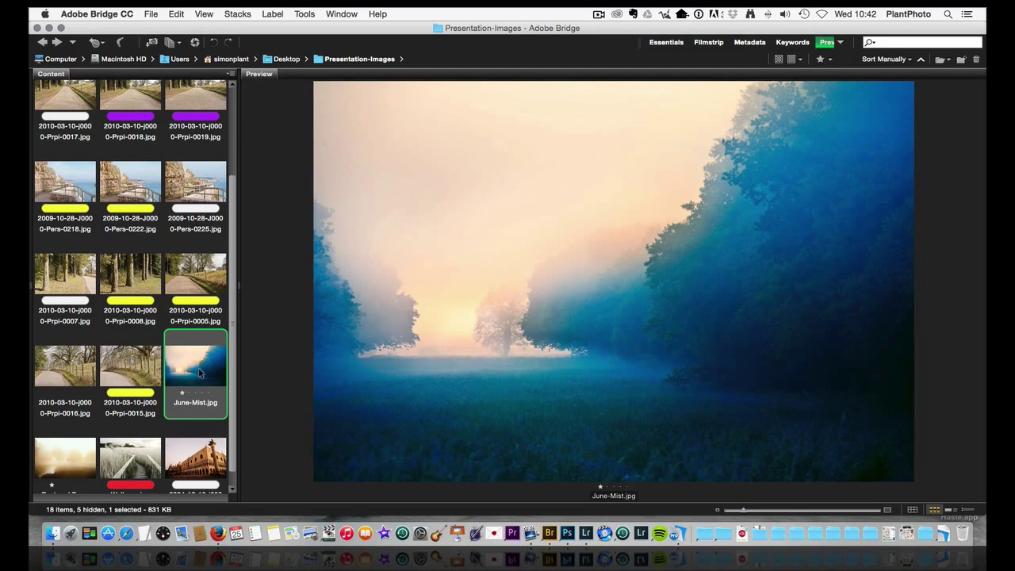
mouse_move(501, 346)
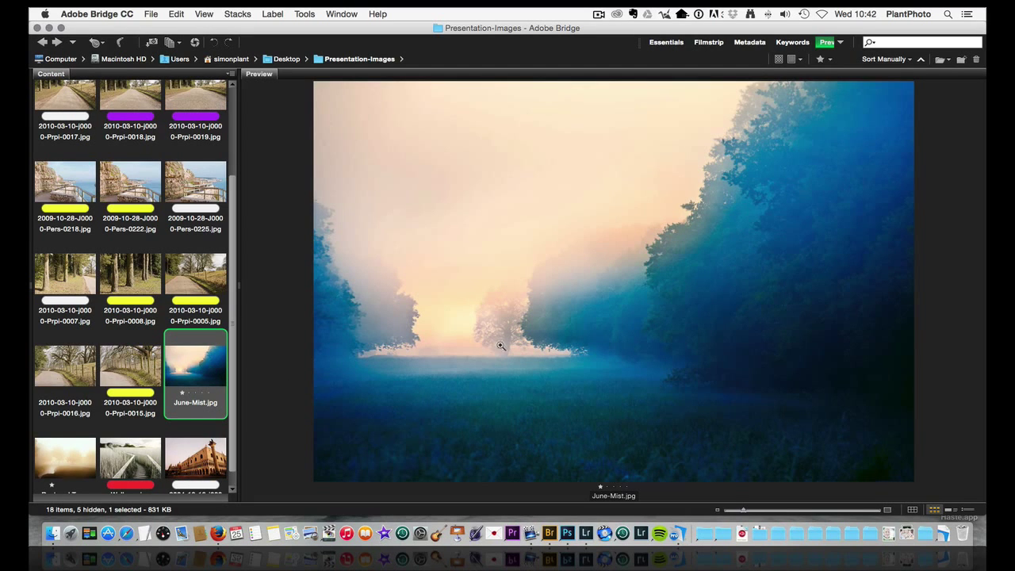
mouse_move(474, 334)
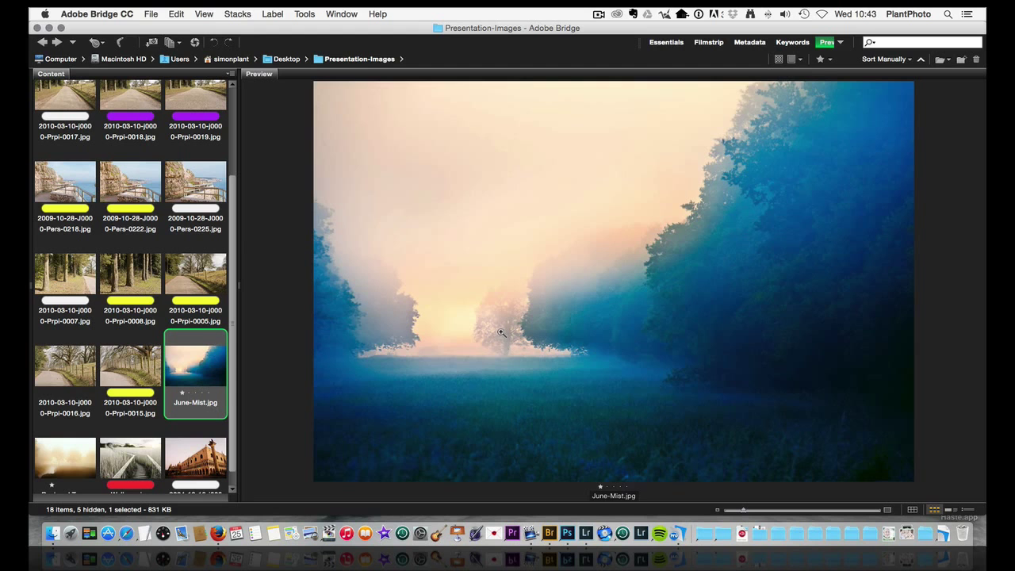
mouse_move(552, 323)
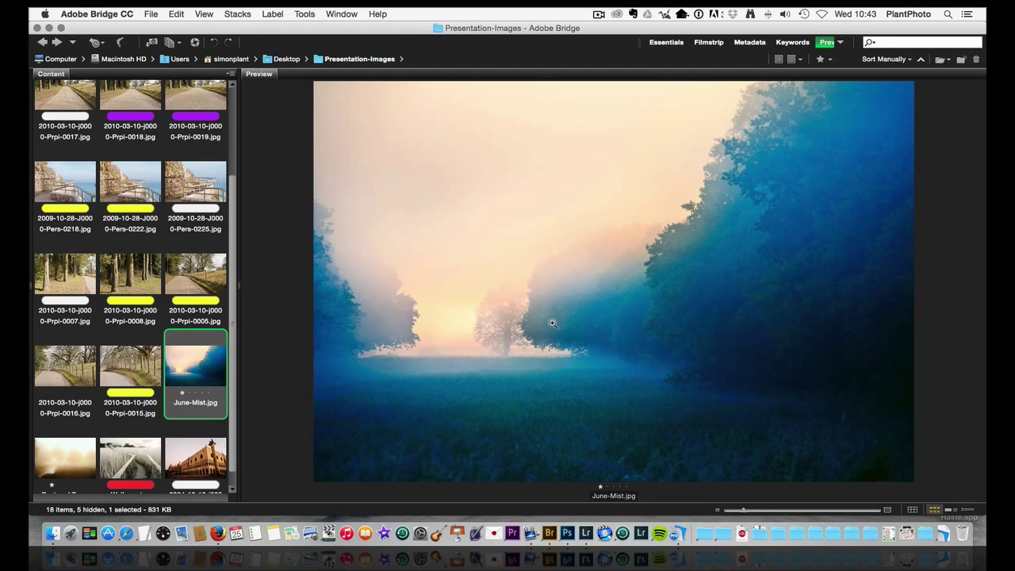
mouse_move(799, 259)
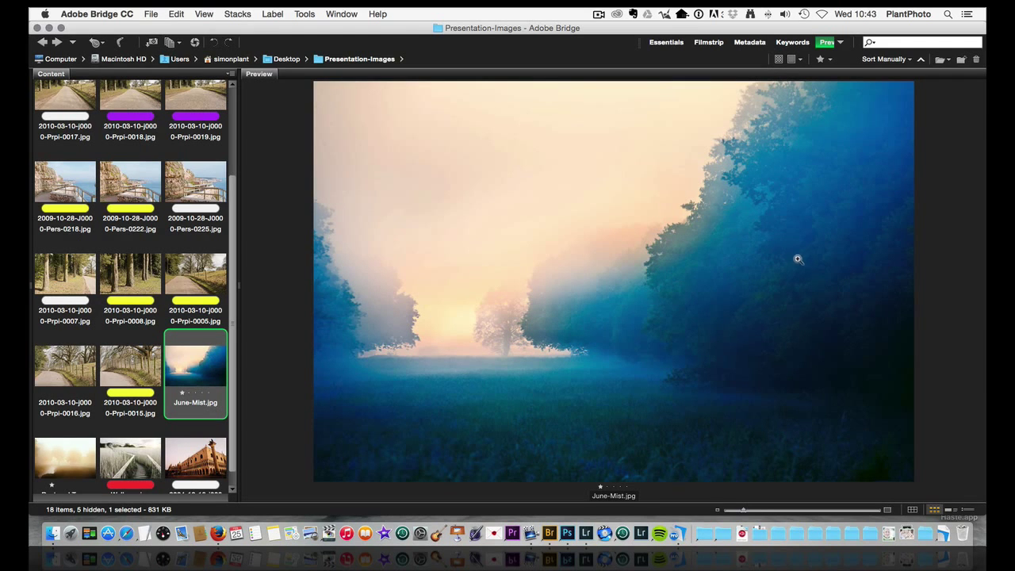
mouse_move(522, 381)
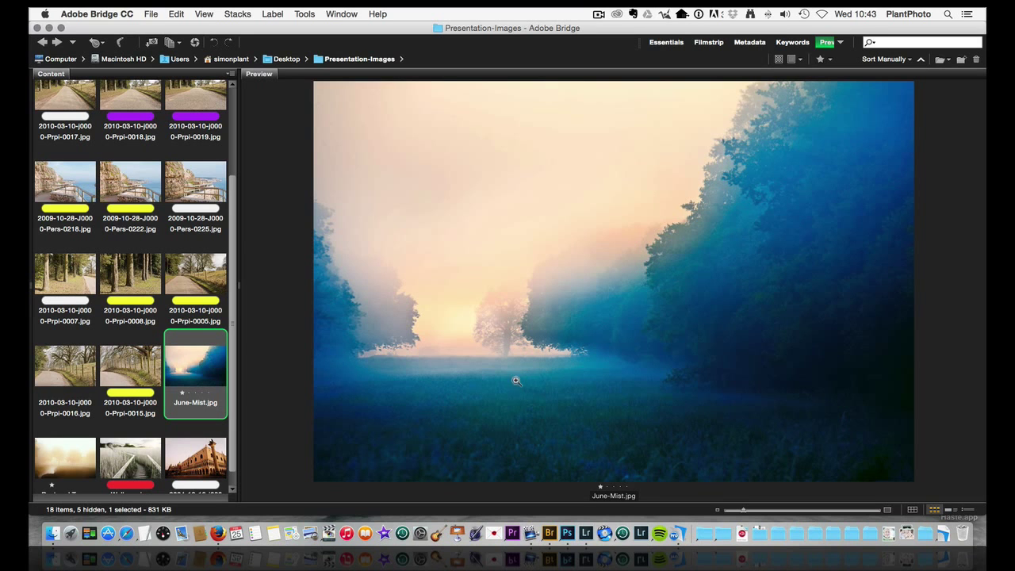
Preview Peat and Trees.jpg, then the boardwalk Walkway.jpg.
left_click(65, 460)
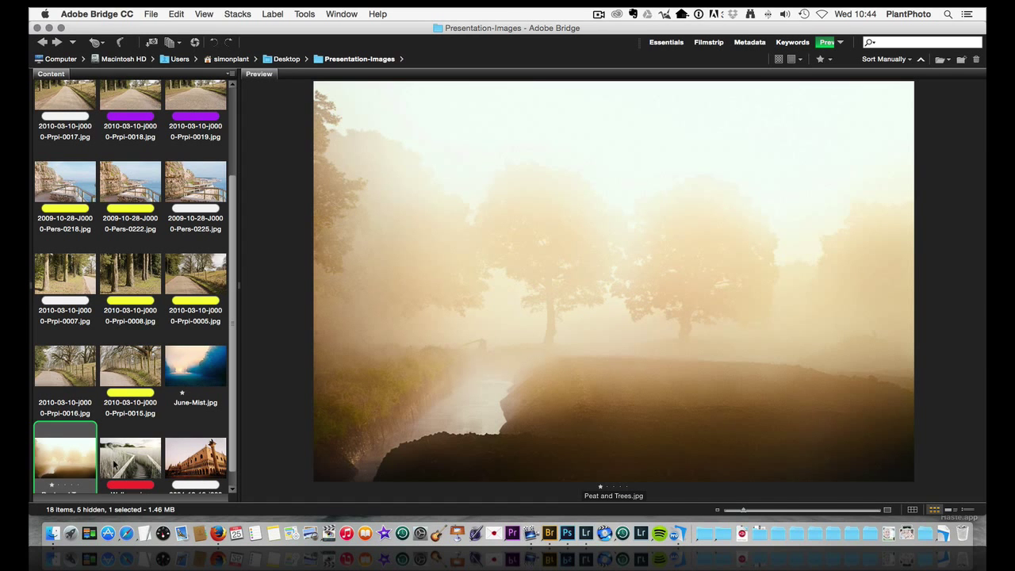
left_click(130, 456)
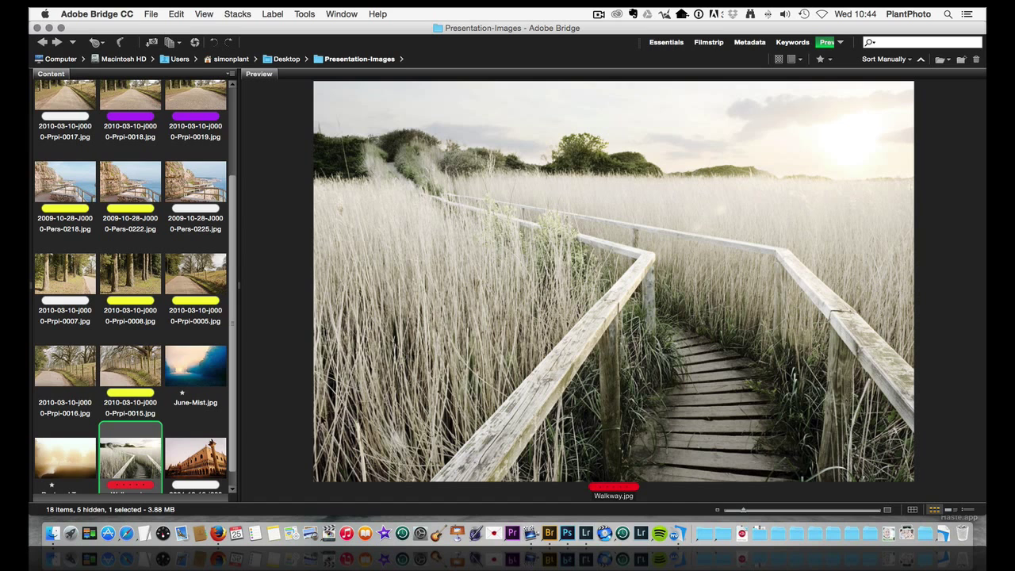
mouse_move(480, 374)
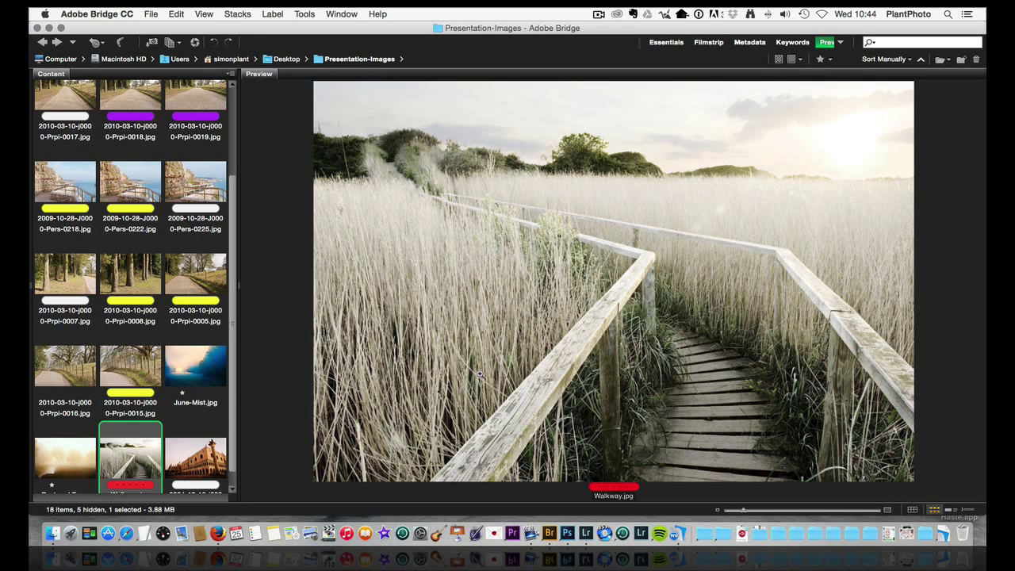
mouse_move(466, 426)
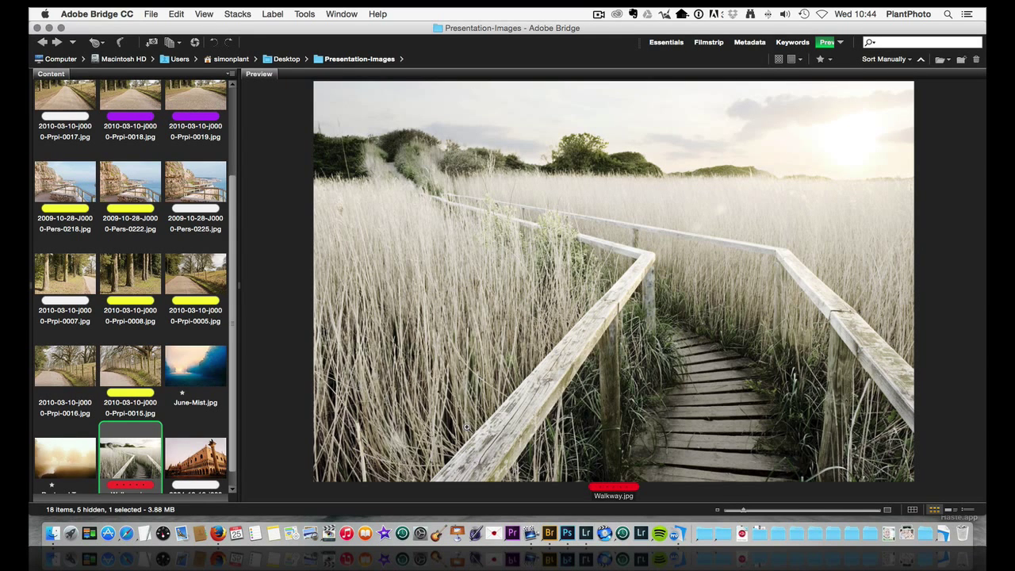
mouse_move(462, 463)
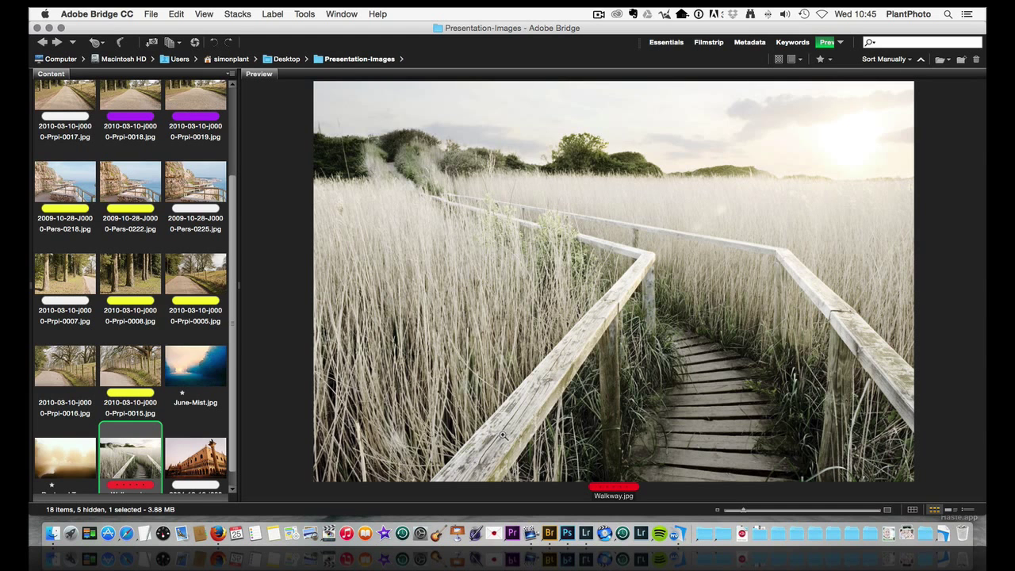
Show the Venice palace photo 2004-12-18-j0000-pers-0013.jpg in the large preview.
left_click(195, 456)
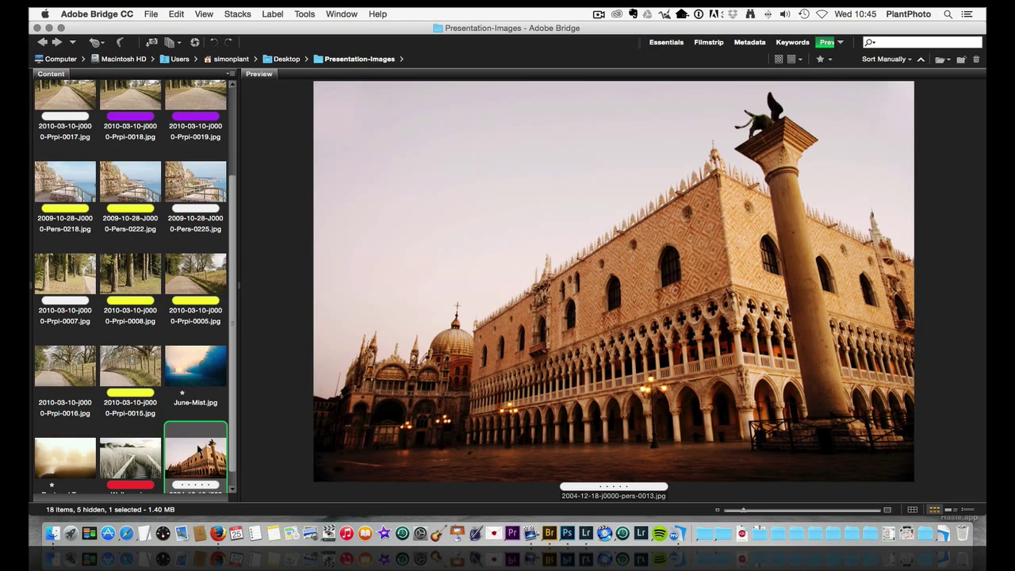
mouse_move(512, 289)
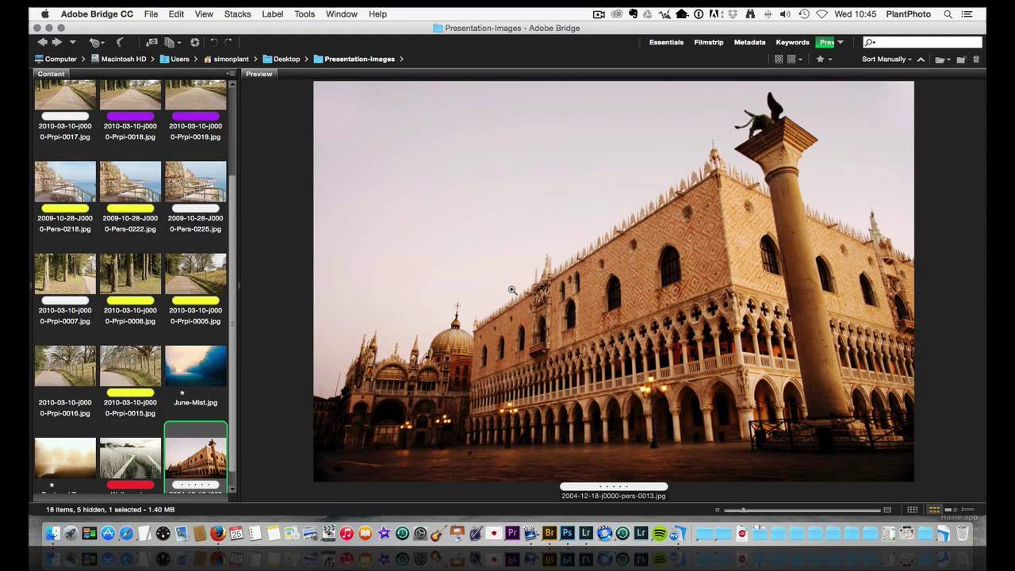
left_click(817, 206)
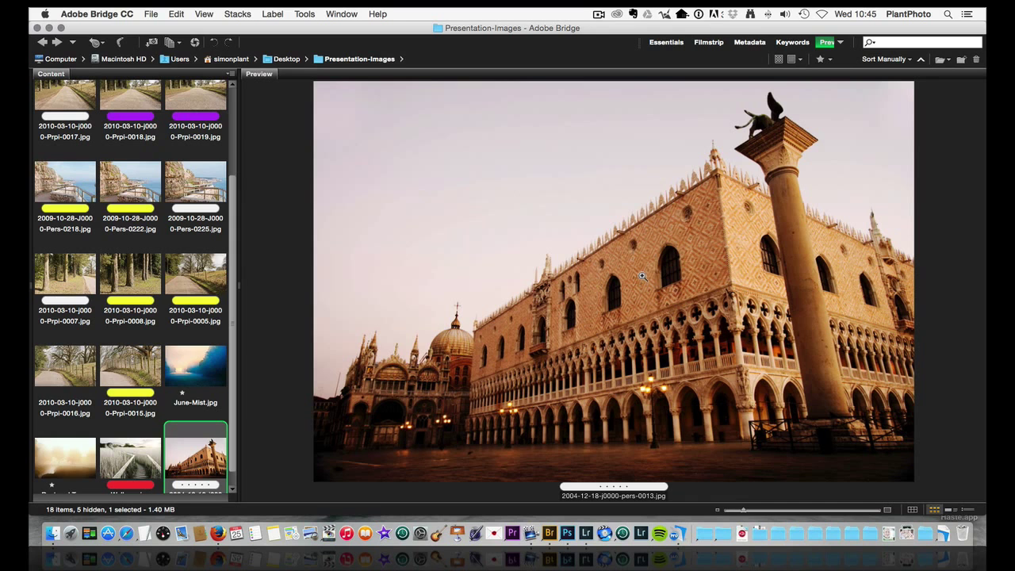
mouse_move(713, 175)
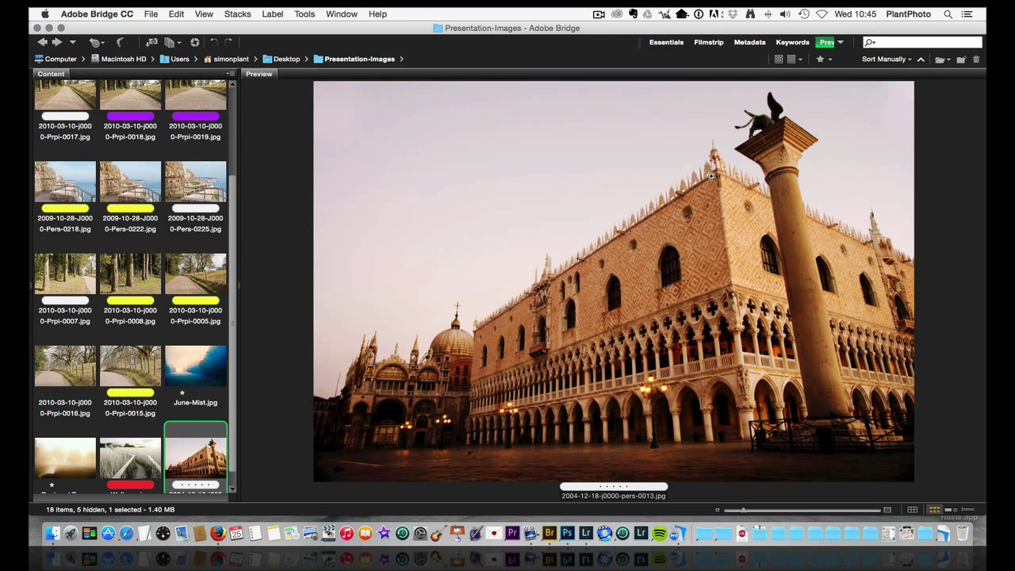
mouse_move(897, 194)
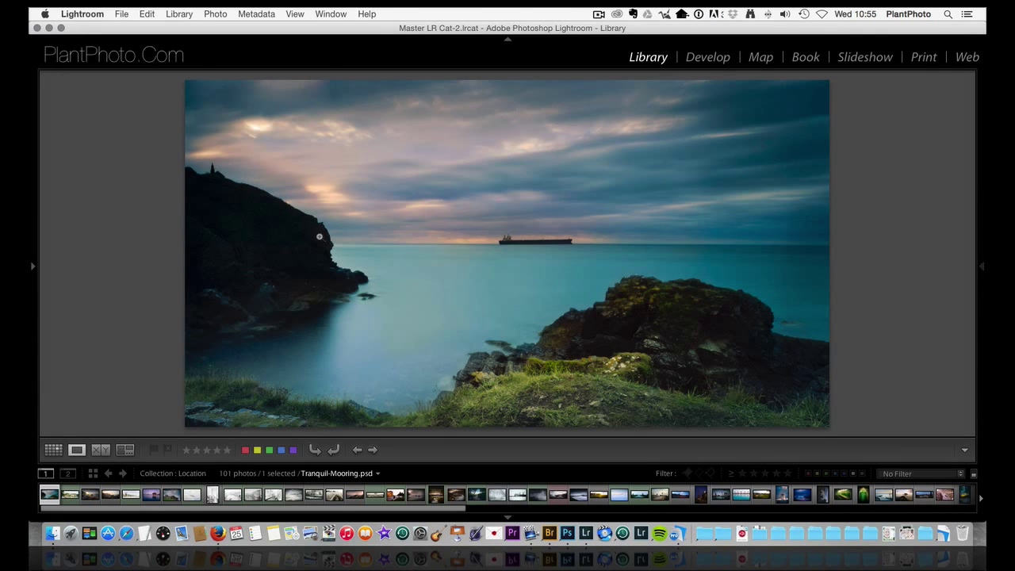
mouse_move(314, 229)
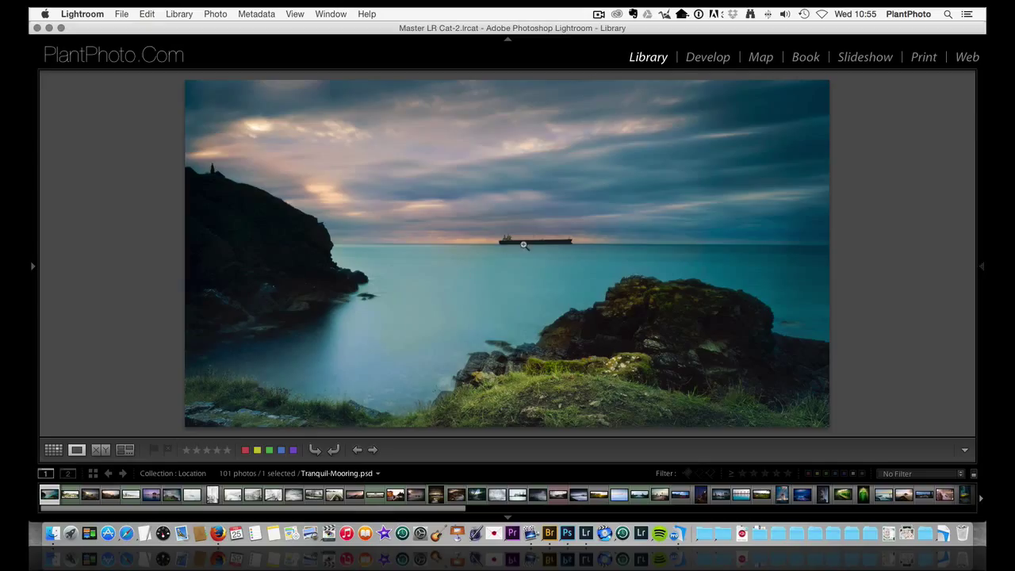
mouse_move(528, 256)
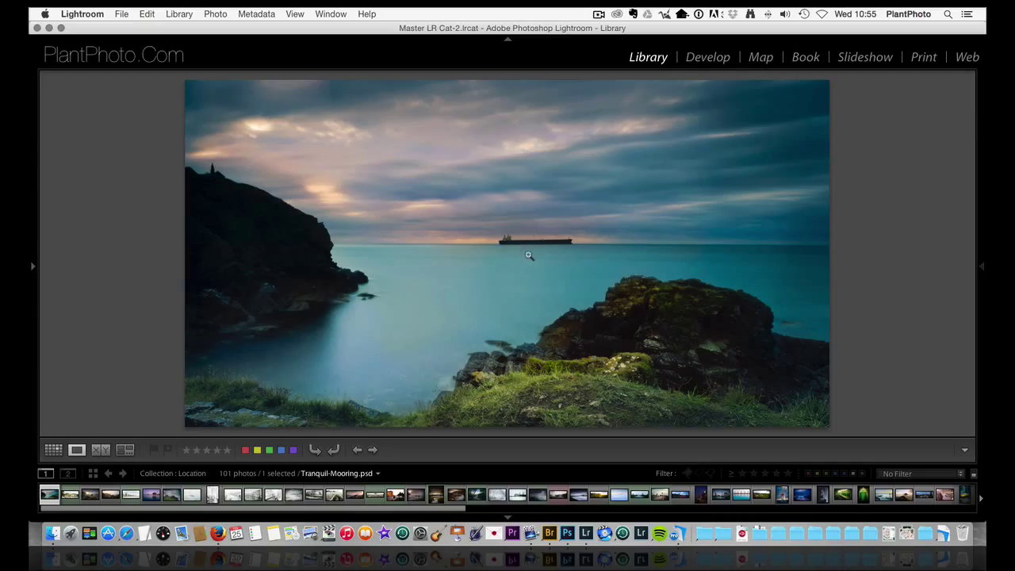
mouse_move(474, 249)
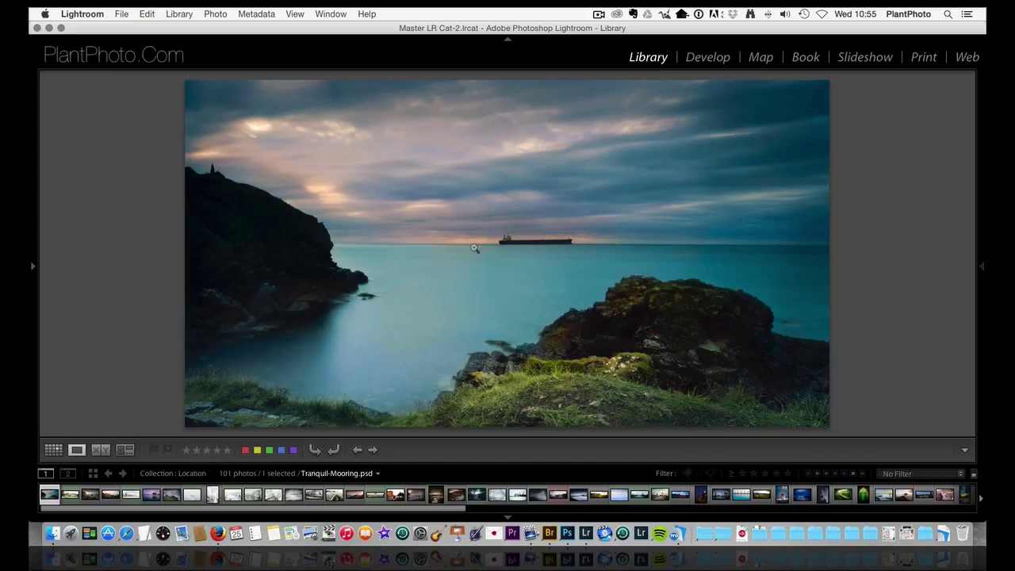
mouse_move(539, 248)
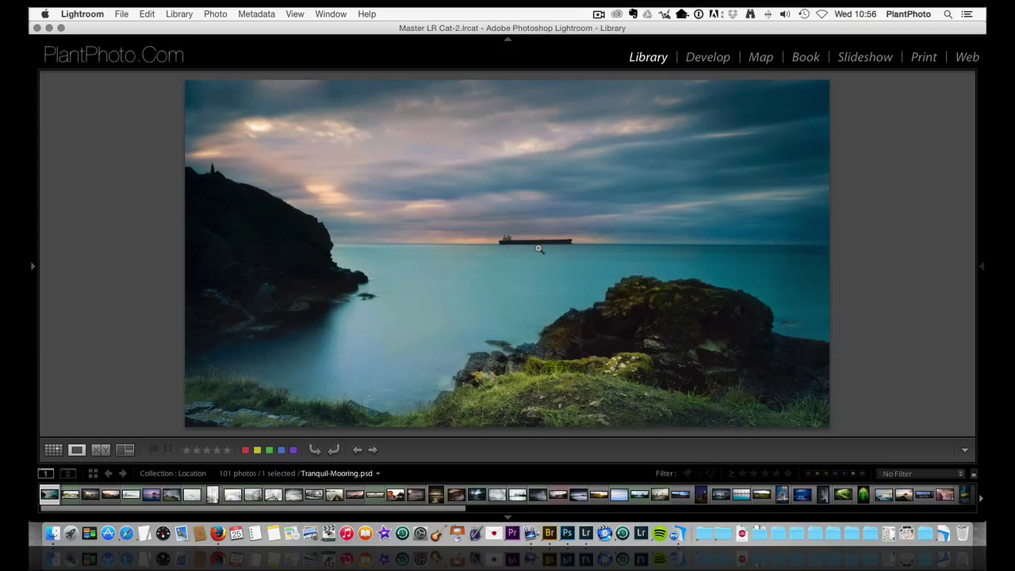
mouse_move(260, 193)
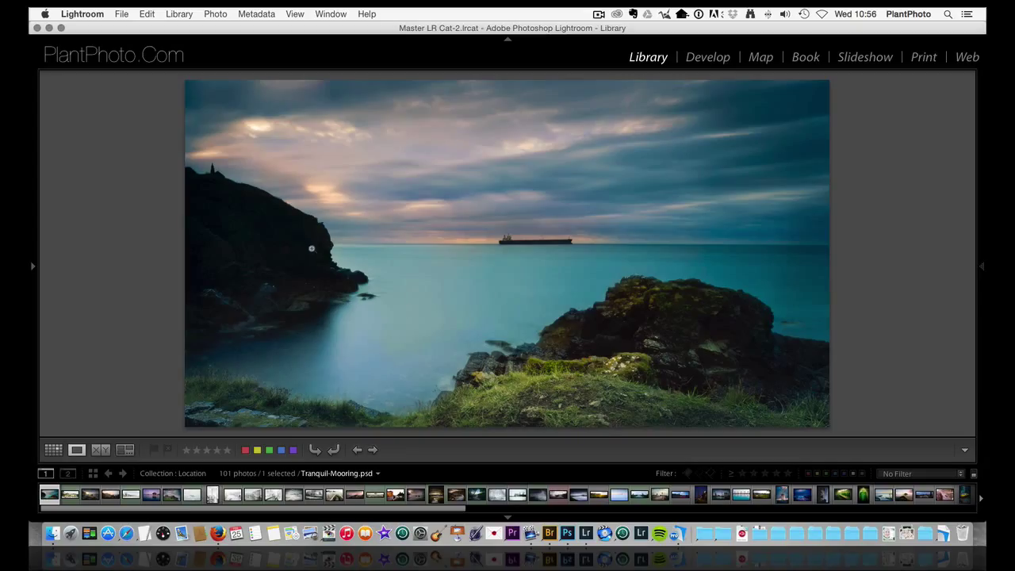
mouse_move(296, 228)
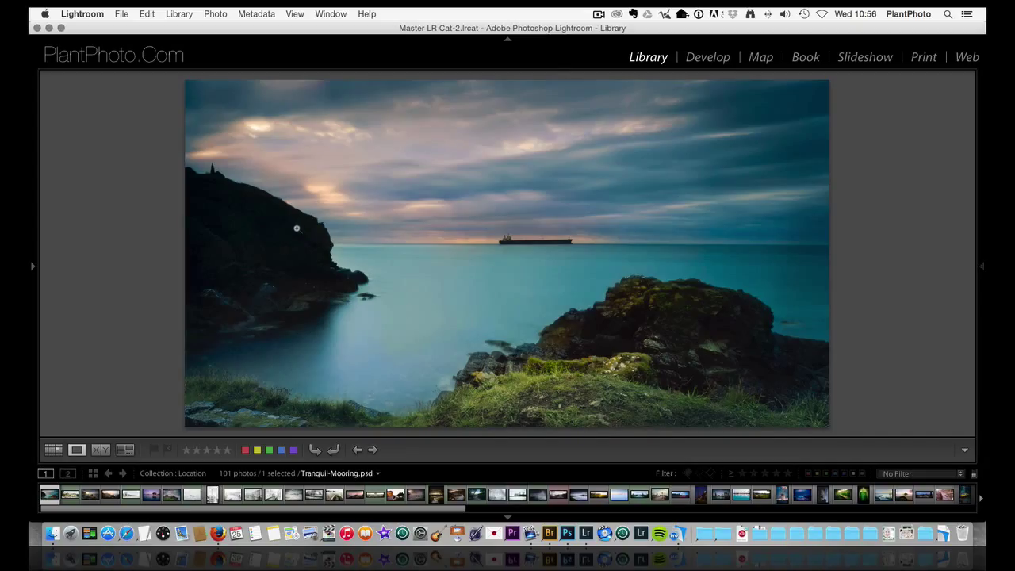
mouse_move(437, 367)
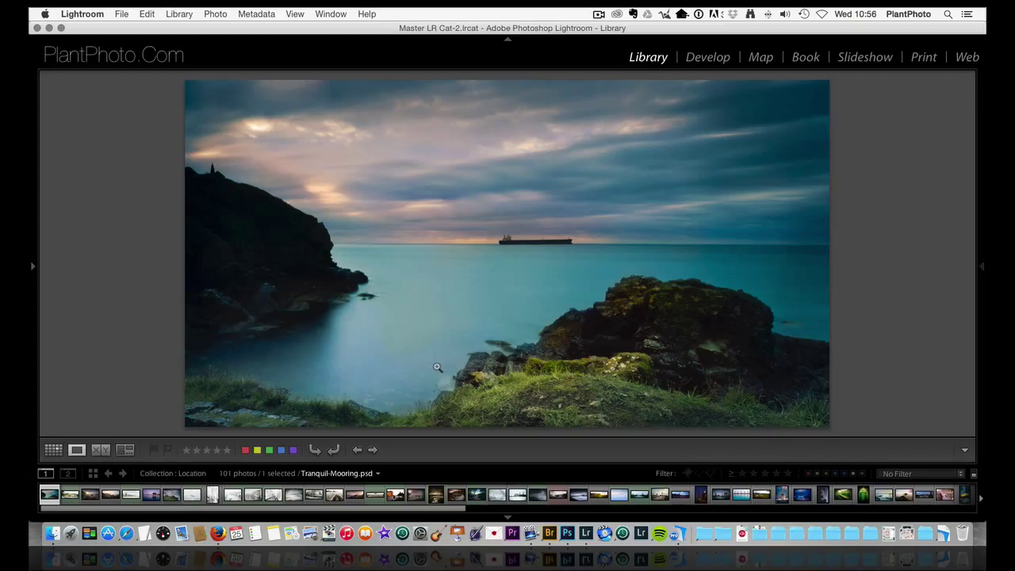
mouse_move(344, 301)
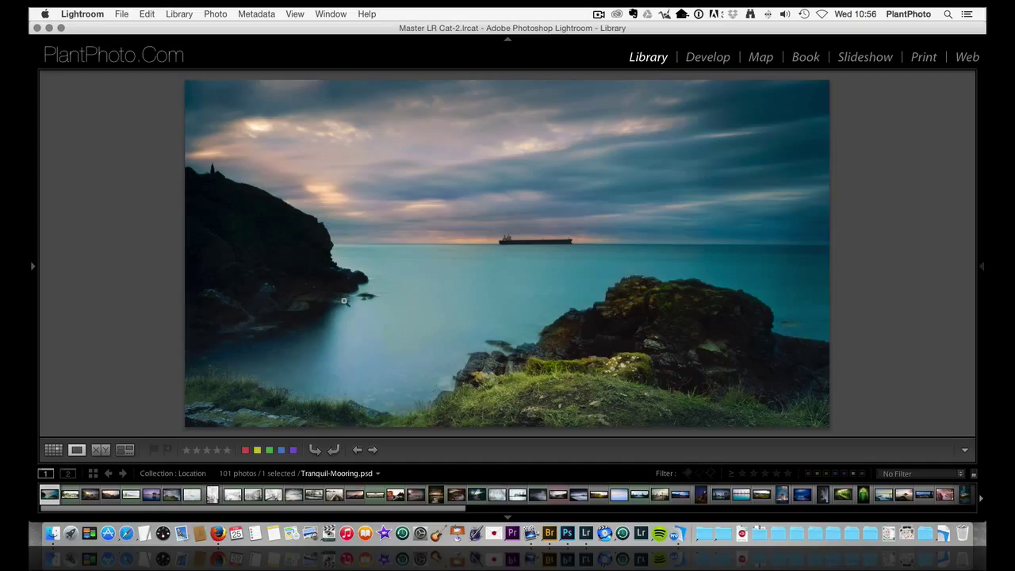
mouse_move(466, 374)
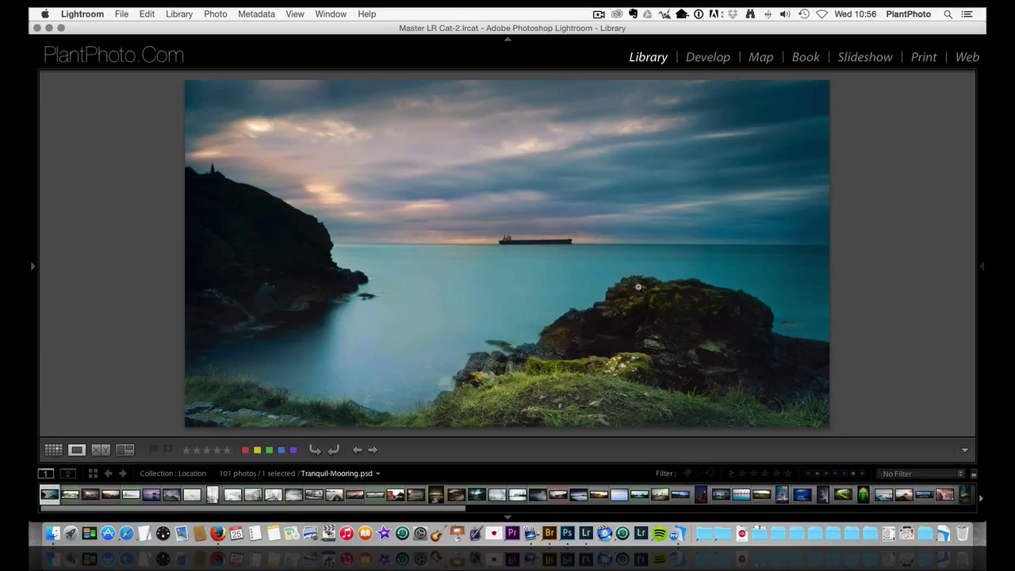
mouse_move(390, 296)
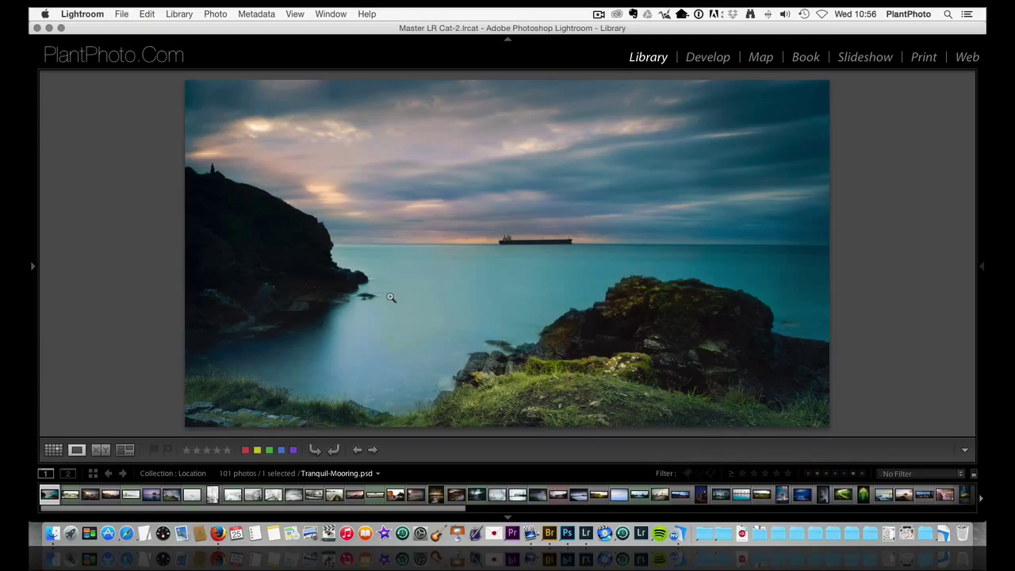
mouse_move(350, 145)
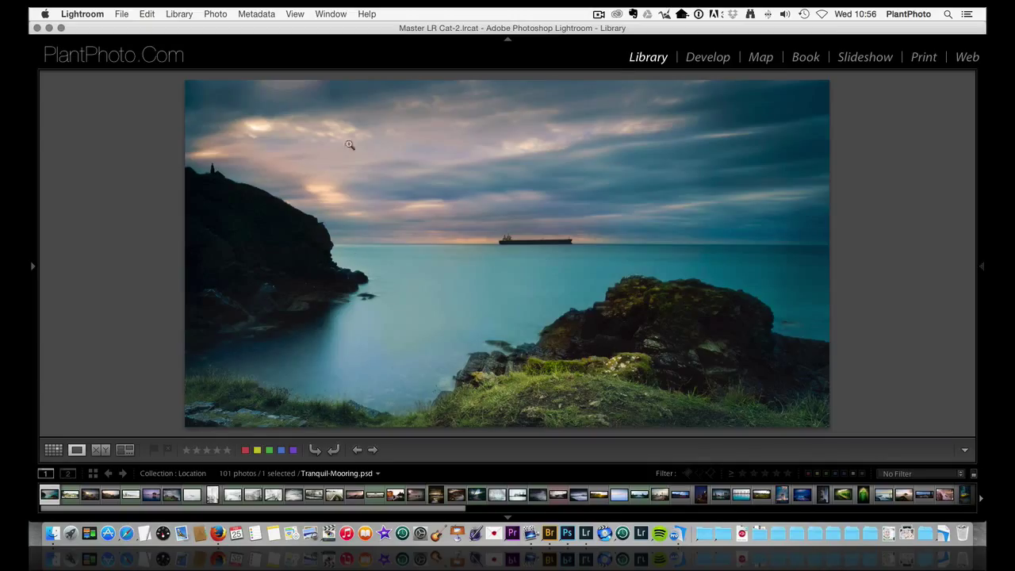
mouse_move(411, 275)
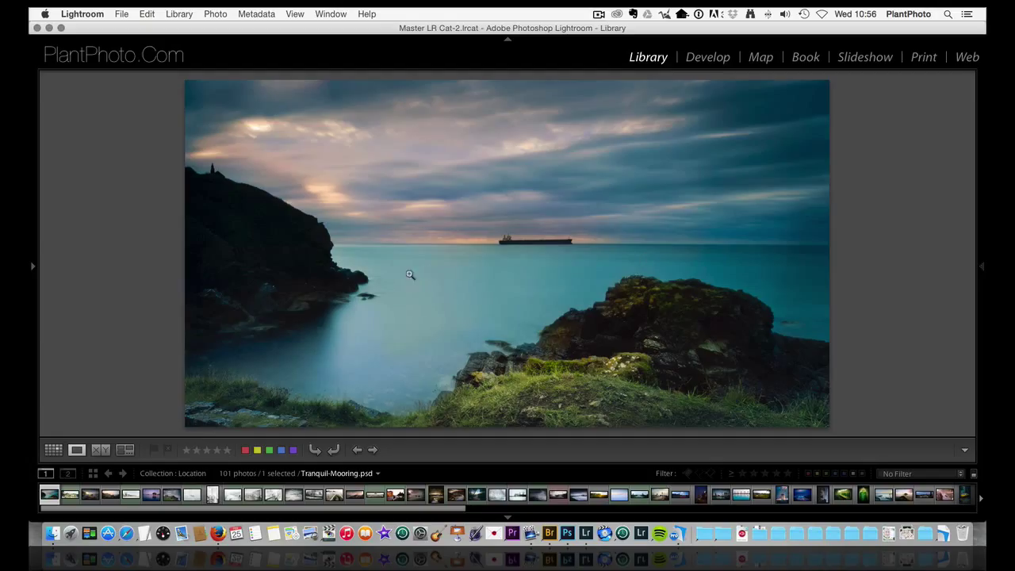
mouse_move(397, 307)
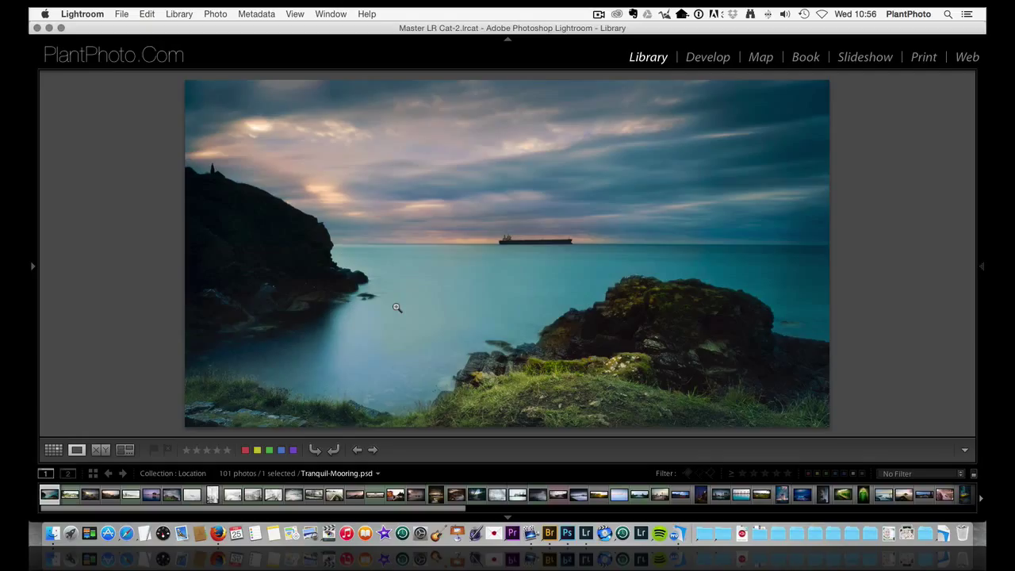
mouse_move(367, 302)
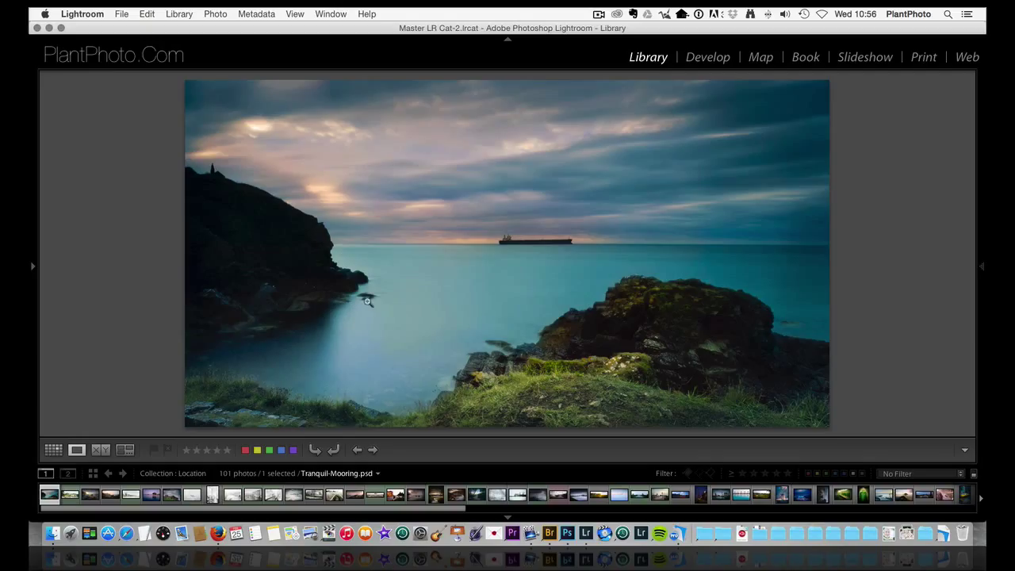
mouse_move(456, 345)
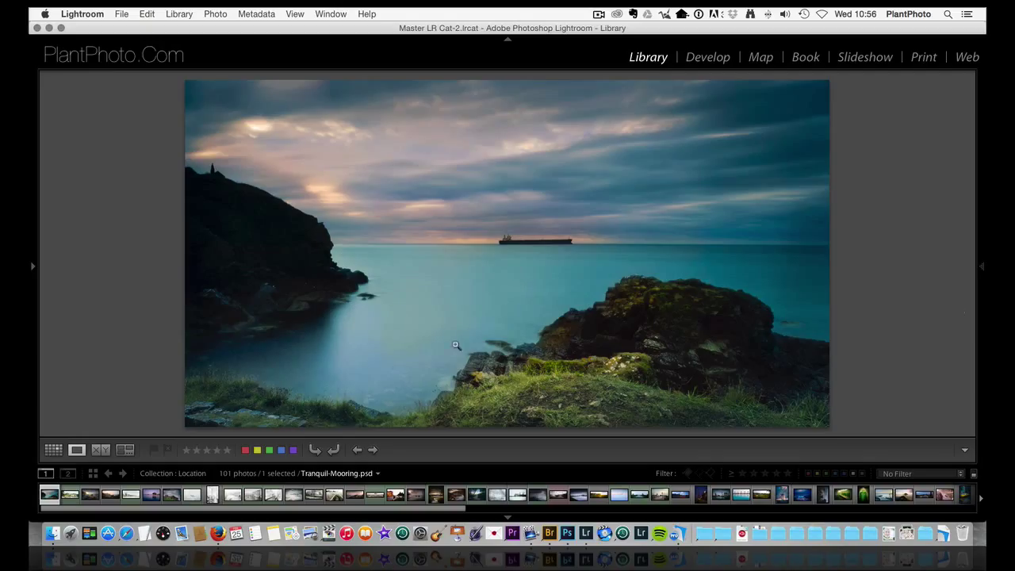
mouse_move(145, 394)
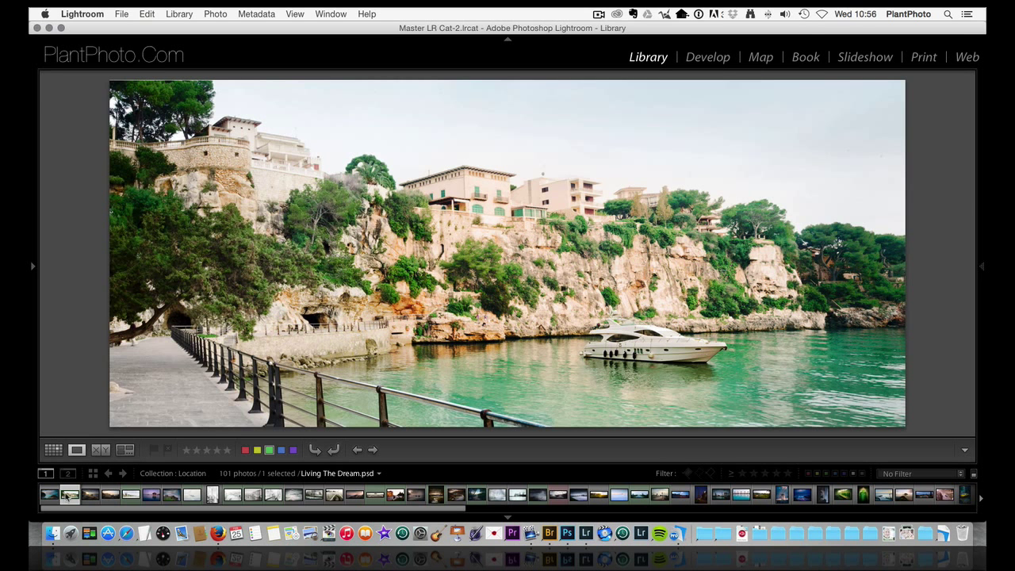
mouse_move(563, 371)
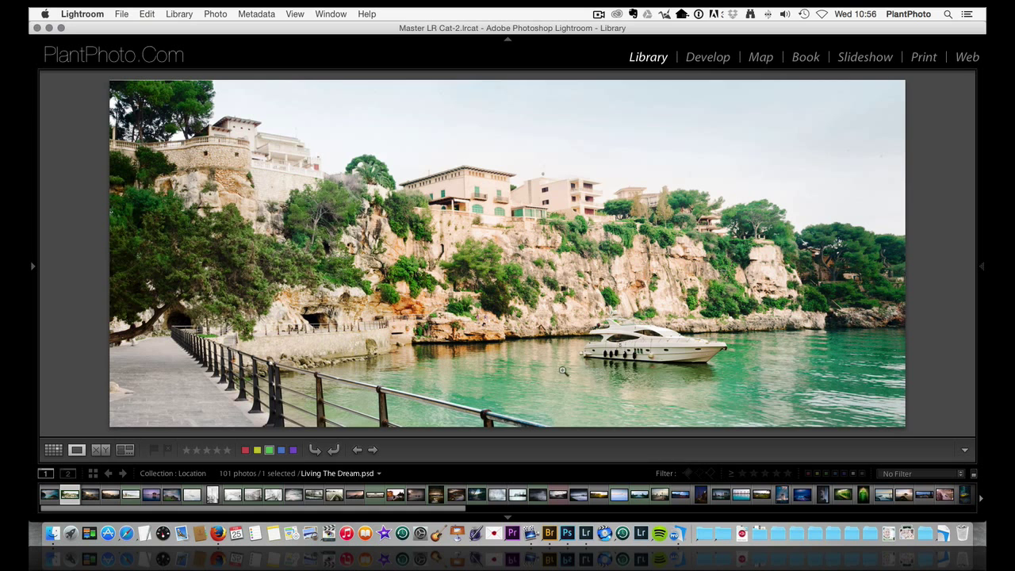
mouse_move(399, 408)
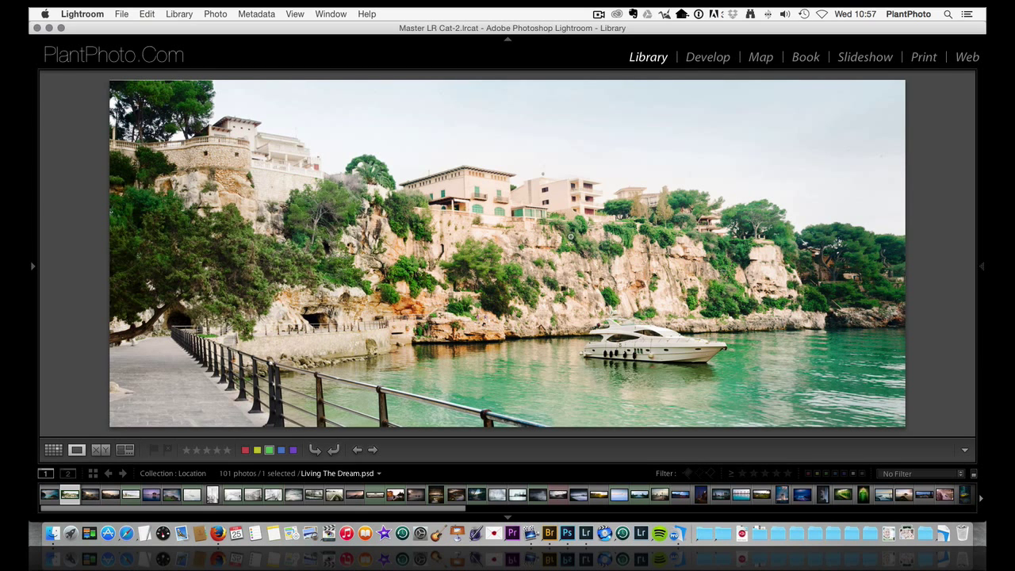
mouse_move(311, 206)
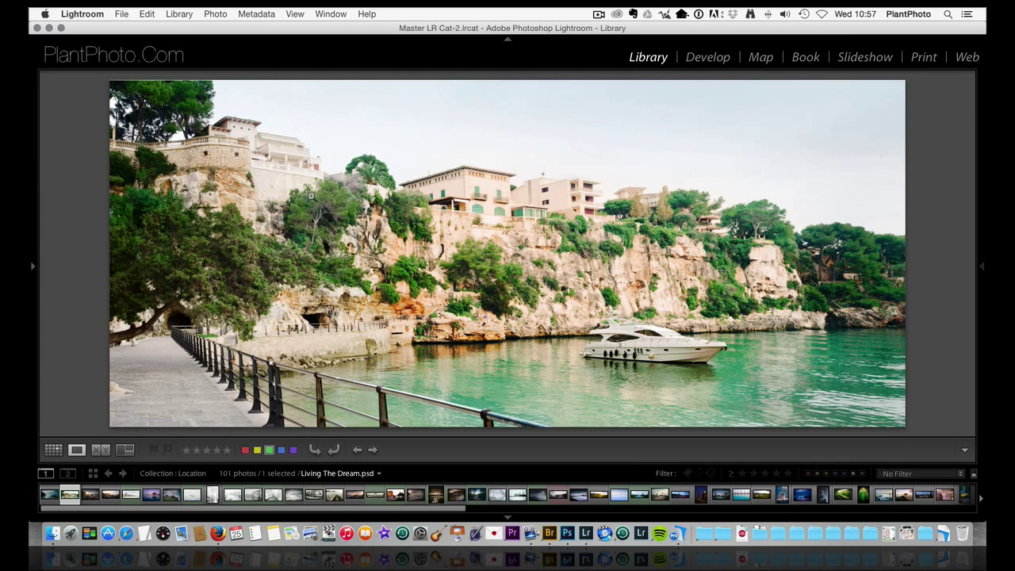
mouse_move(563, 239)
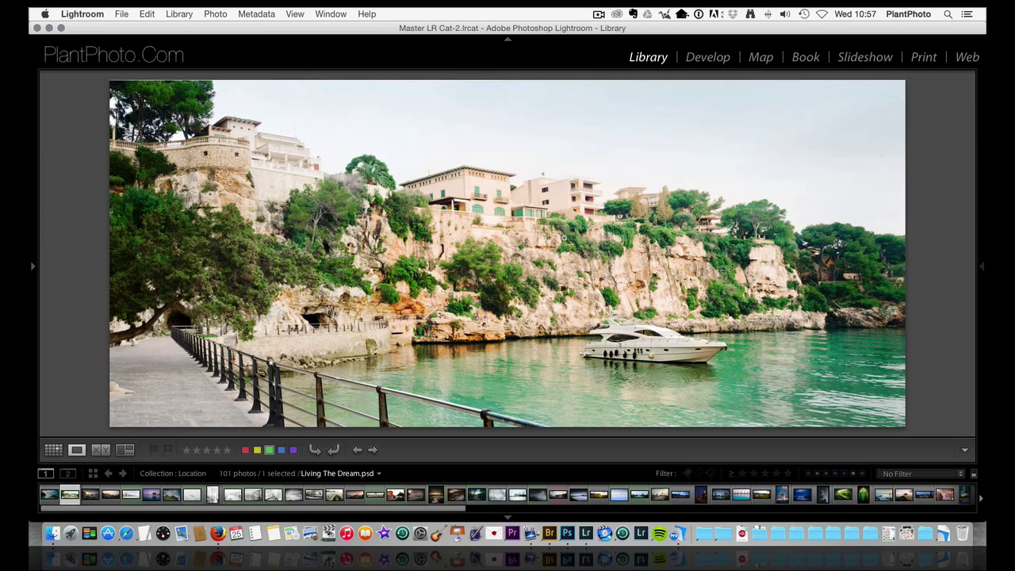
mouse_move(809, 225)
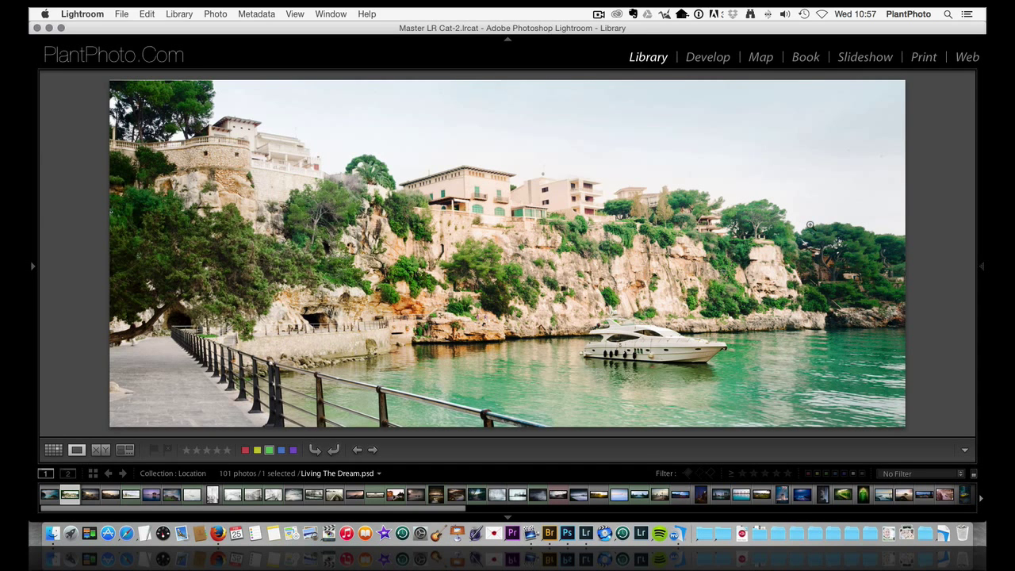
mouse_move(645, 309)
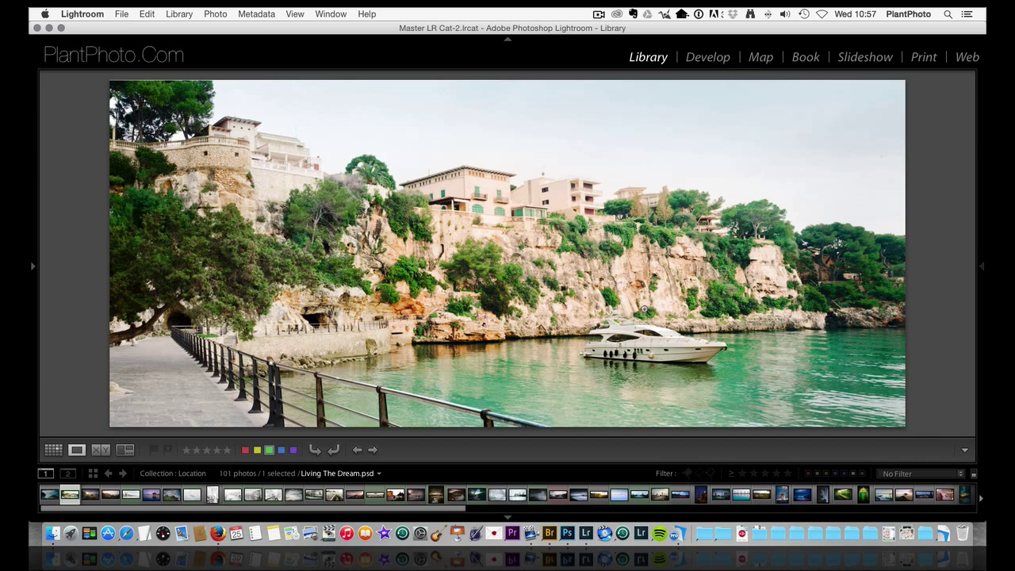
Select Casting Into The Dawn.psd in the filmstrip.
left_click(89, 494)
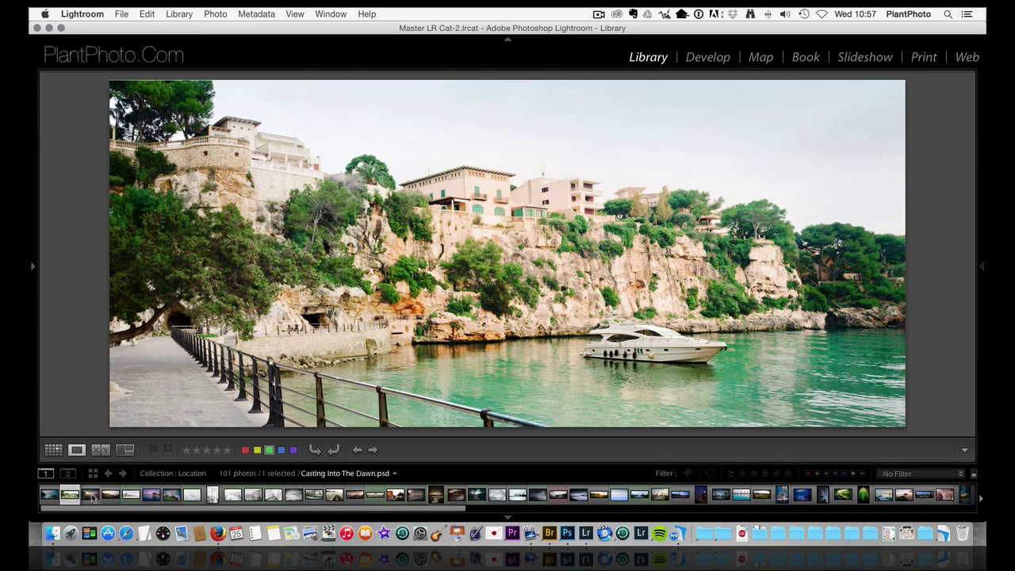
View Casting Into The Dawn at full size, then move to Perigoso Path.psd.
left_click(90, 493)
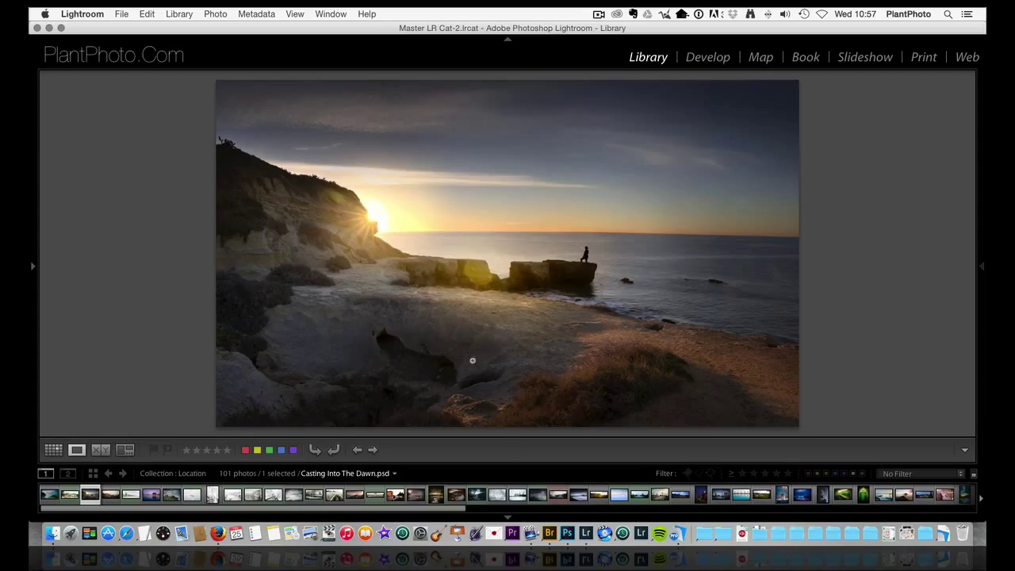
mouse_move(605, 406)
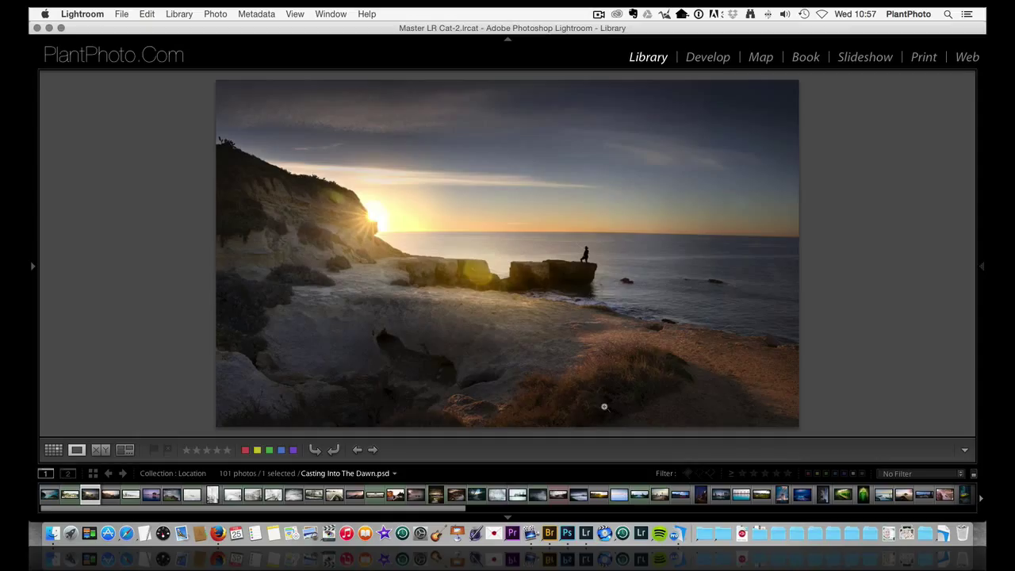
mouse_move(286, 241)
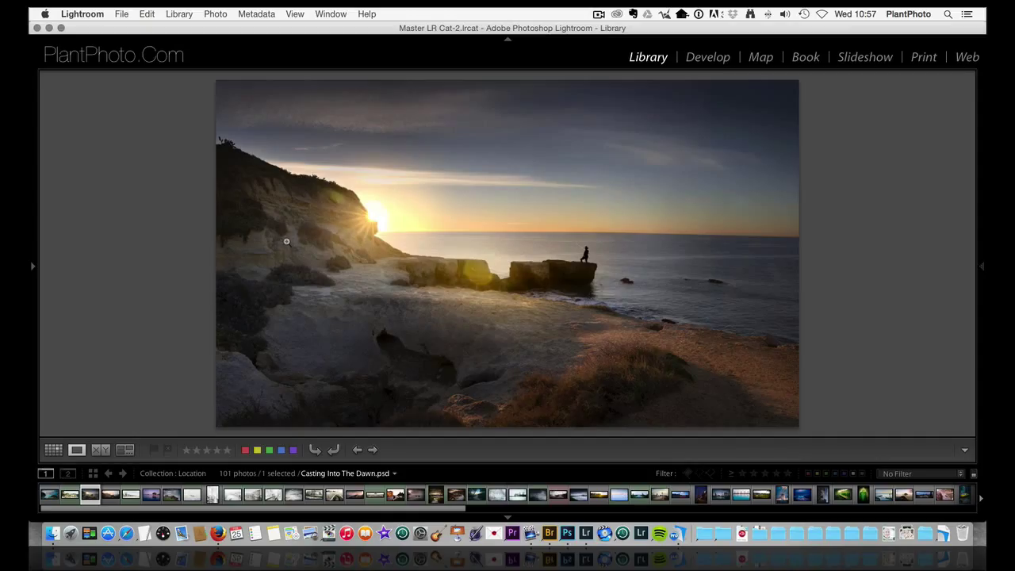
mouse_move(482, 382)
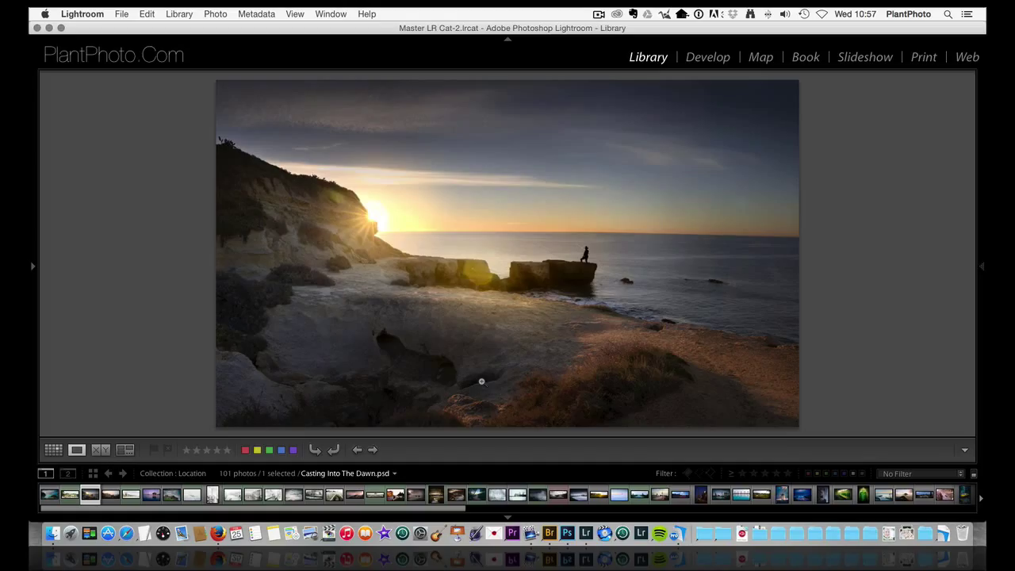
mouse_move(811, 308)
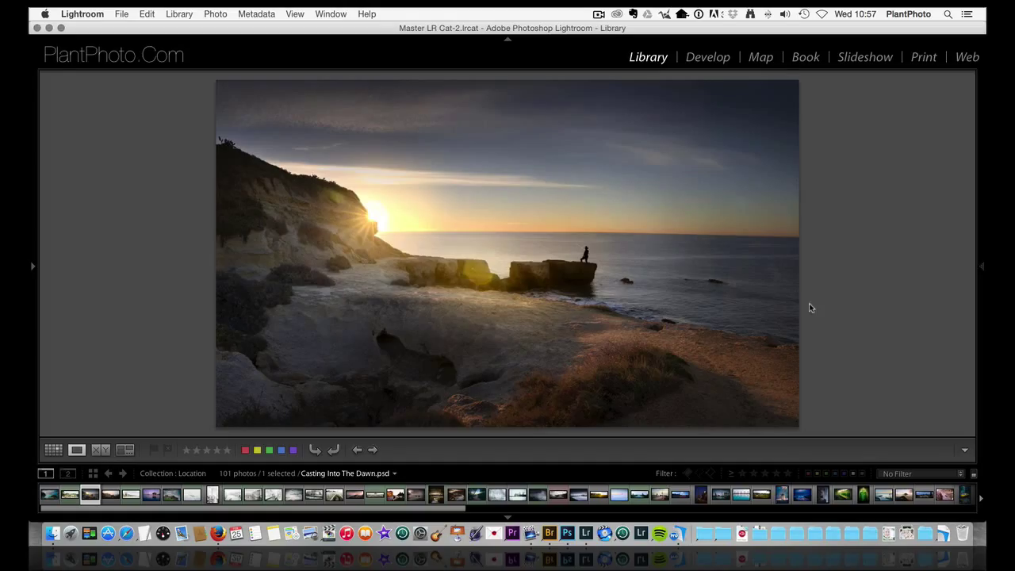
left_click(111, 493)
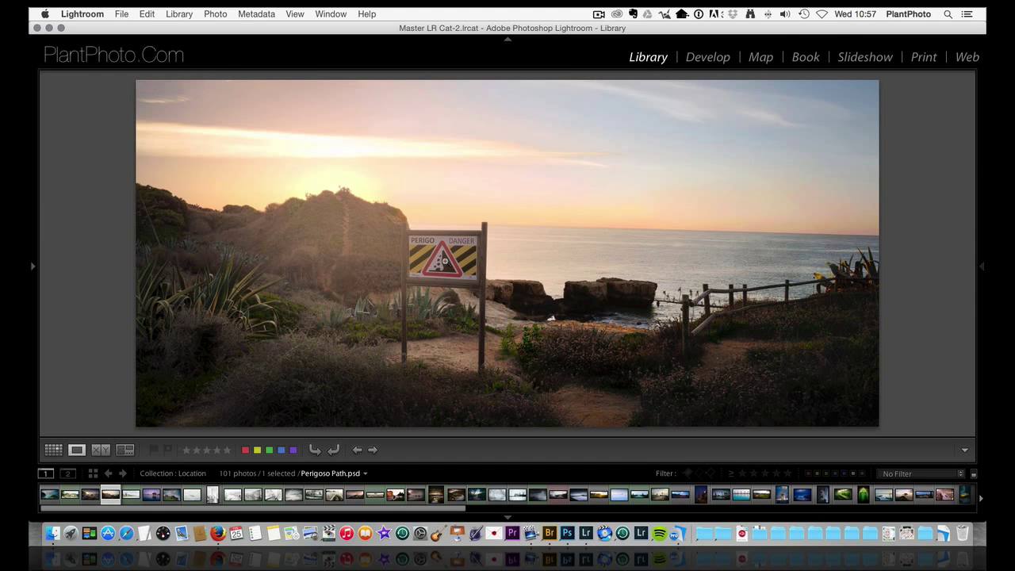
mouse_move(345, 220)
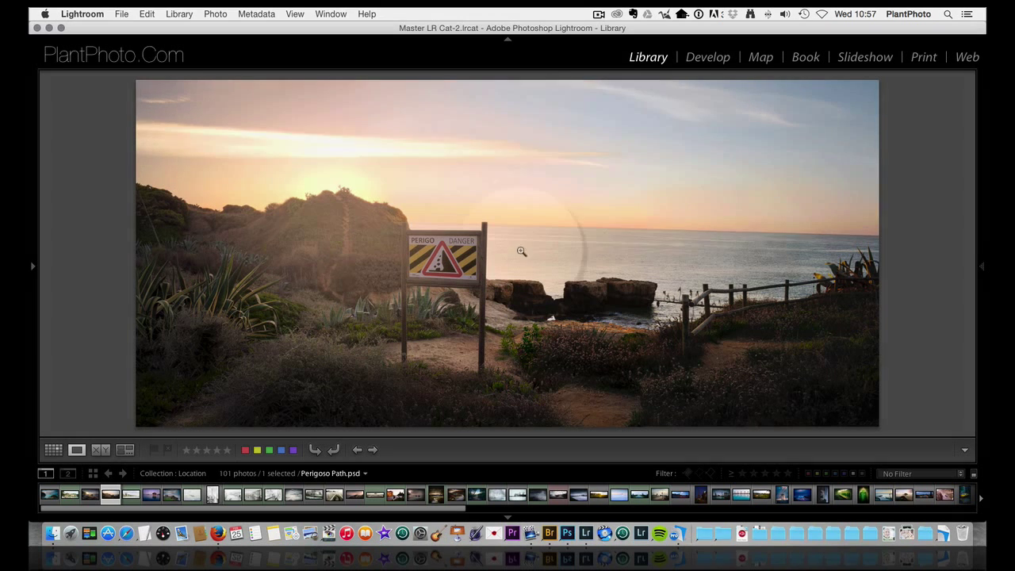
Keep Perigoso Path.psd displayed large in Loupe view.
left_click(521, 252)
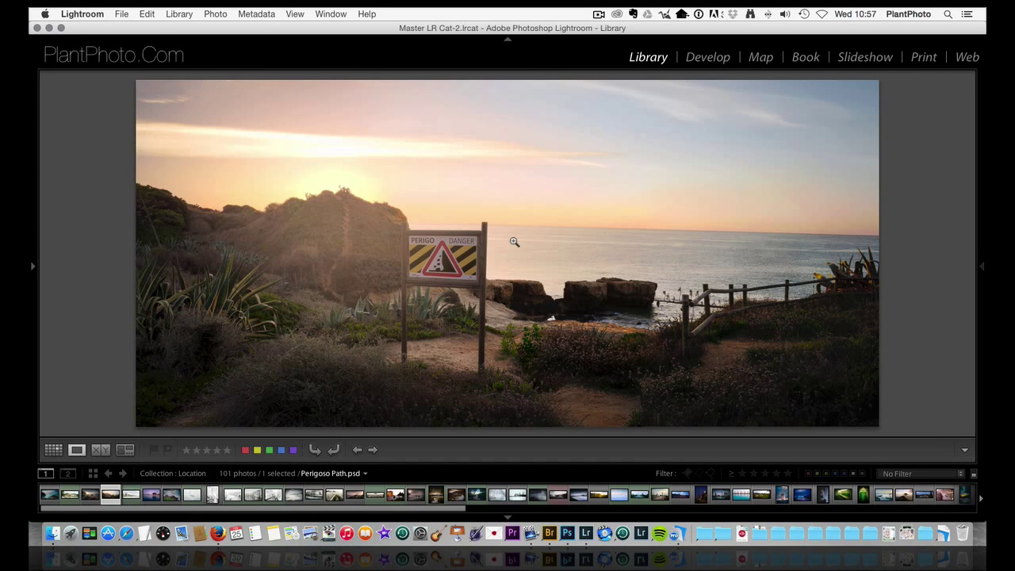
mouse_move(164, 445)
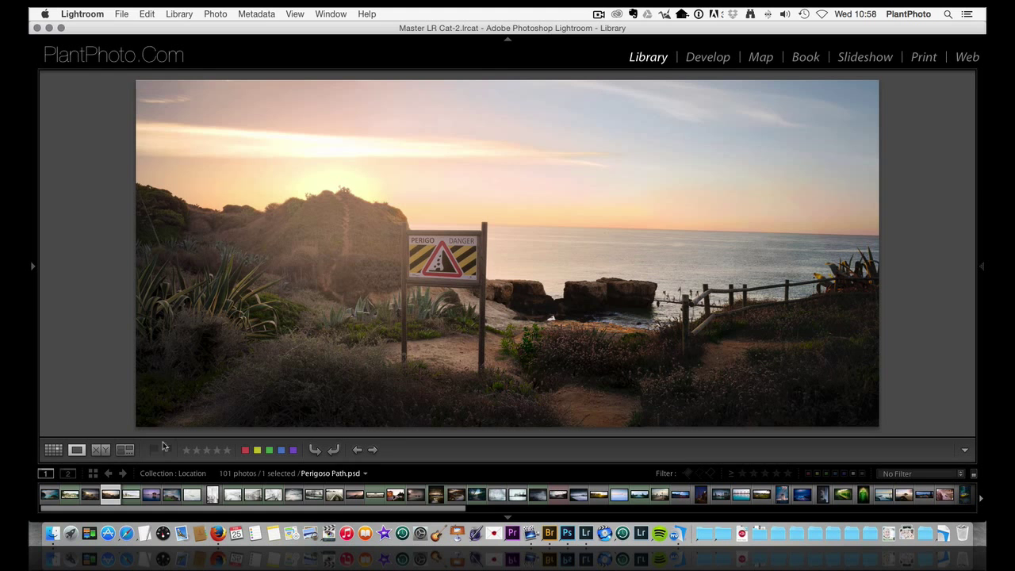